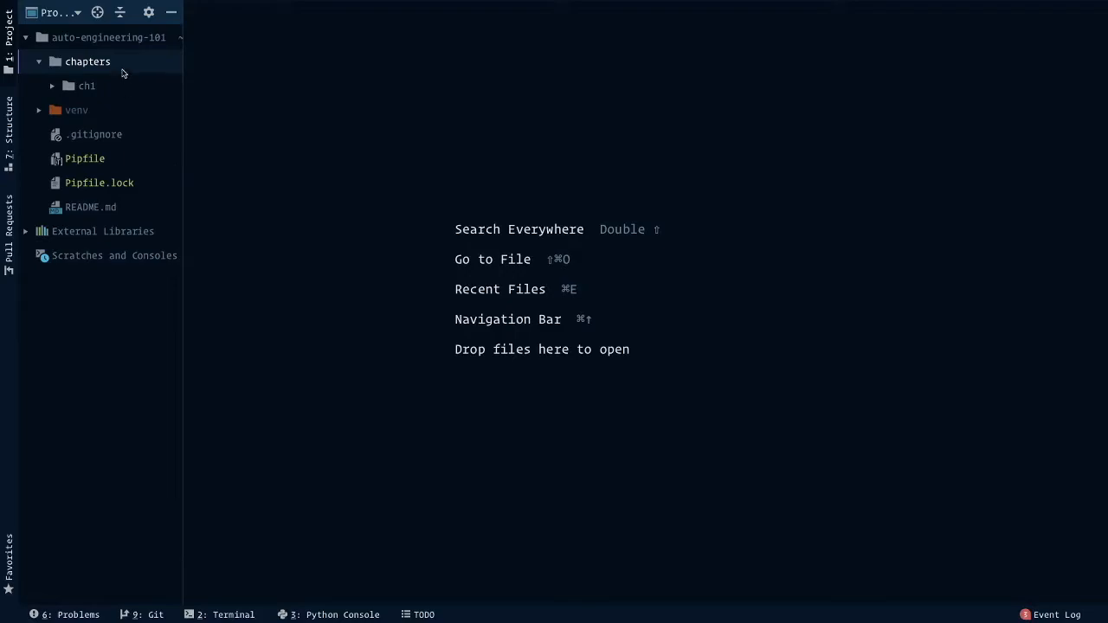
Create a new directory ch2 inside the chapters folder, beside ch1.
right_click(86, 61)
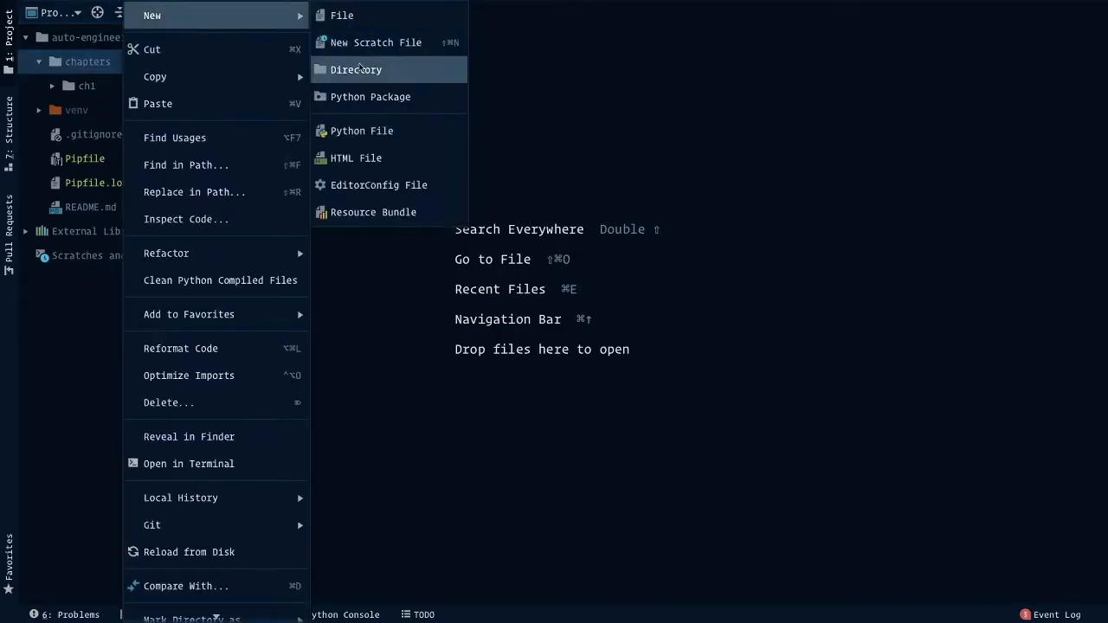
click(357, 70)
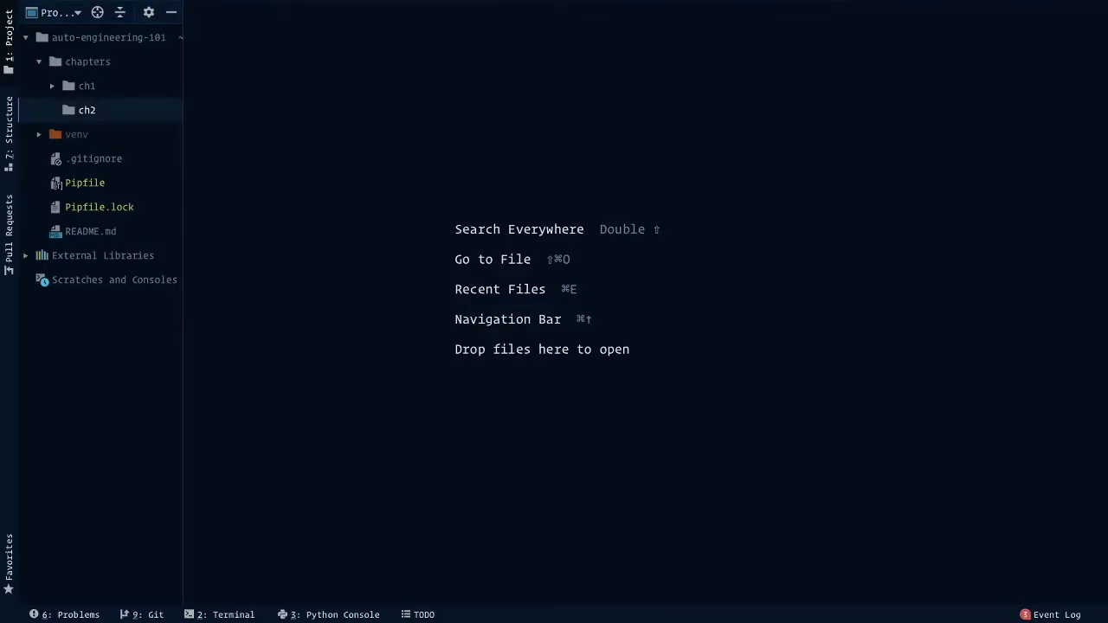
mouse_move(322, 94)
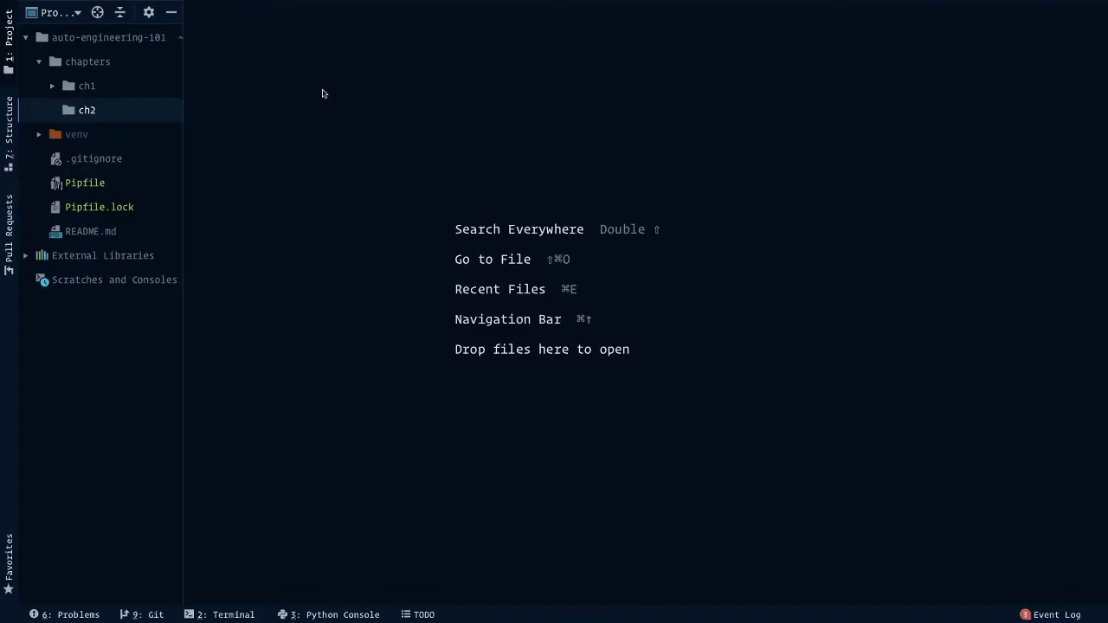
Create a new file add_numbers.py inside the ch2 folder.
right_click(87, 111)
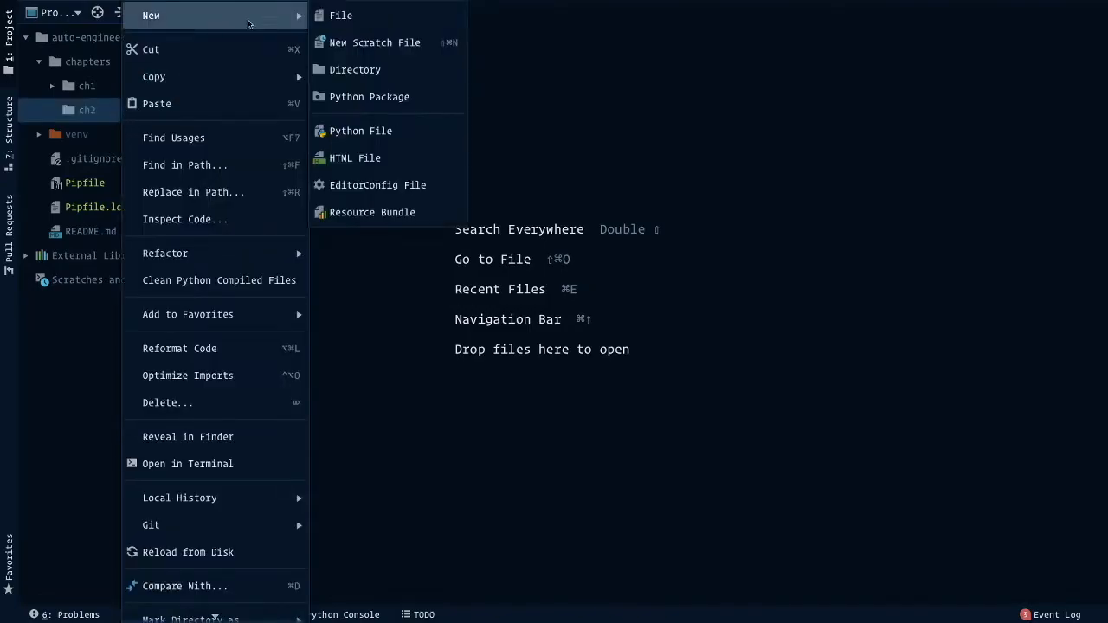
click(339, 13)
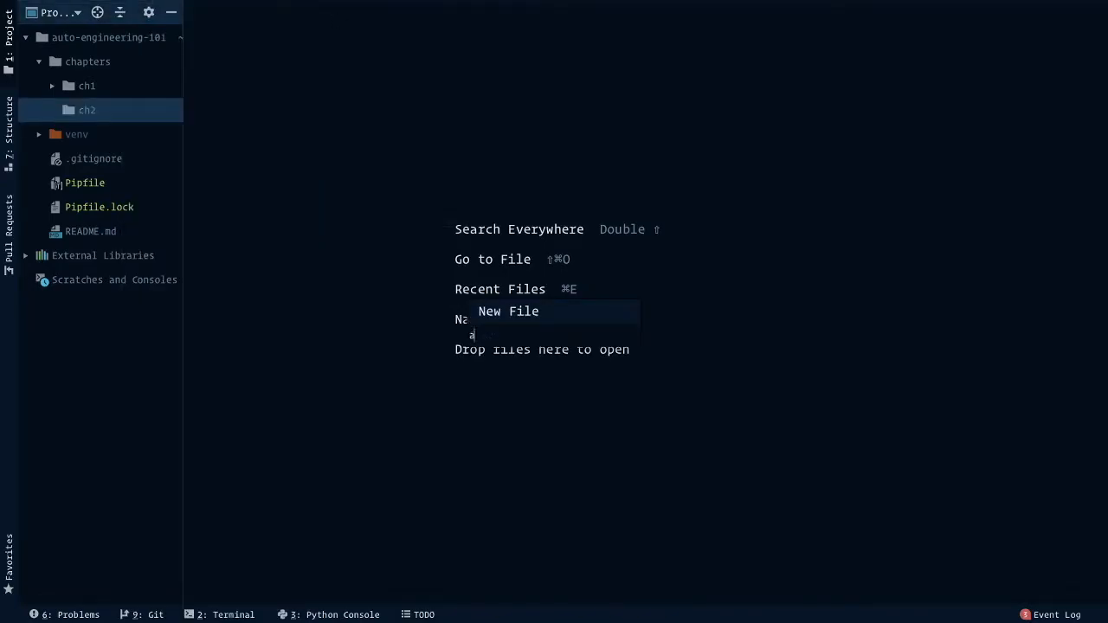
text(dd_numbers.p)
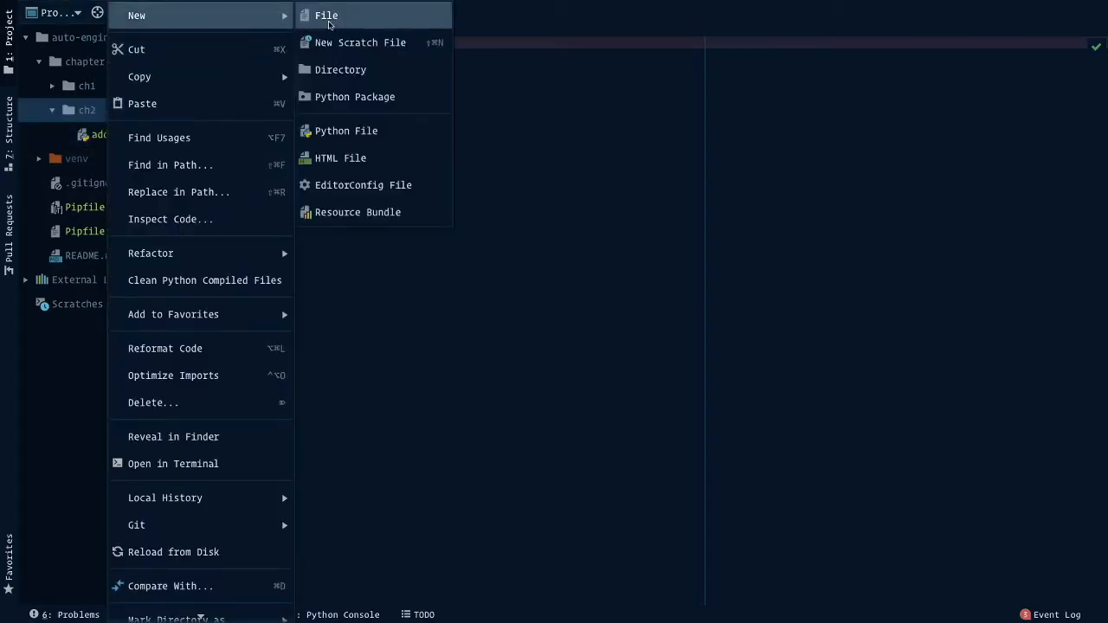
Create a second file test_add_numbers.py inside ch2.
click(325, 16)
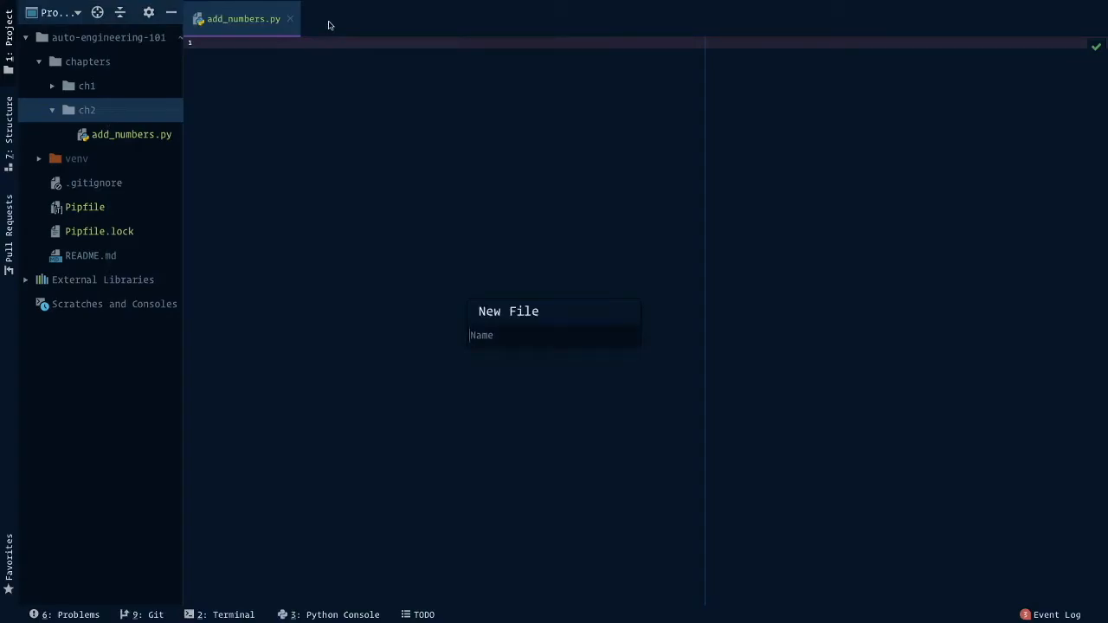
text(test_add_)
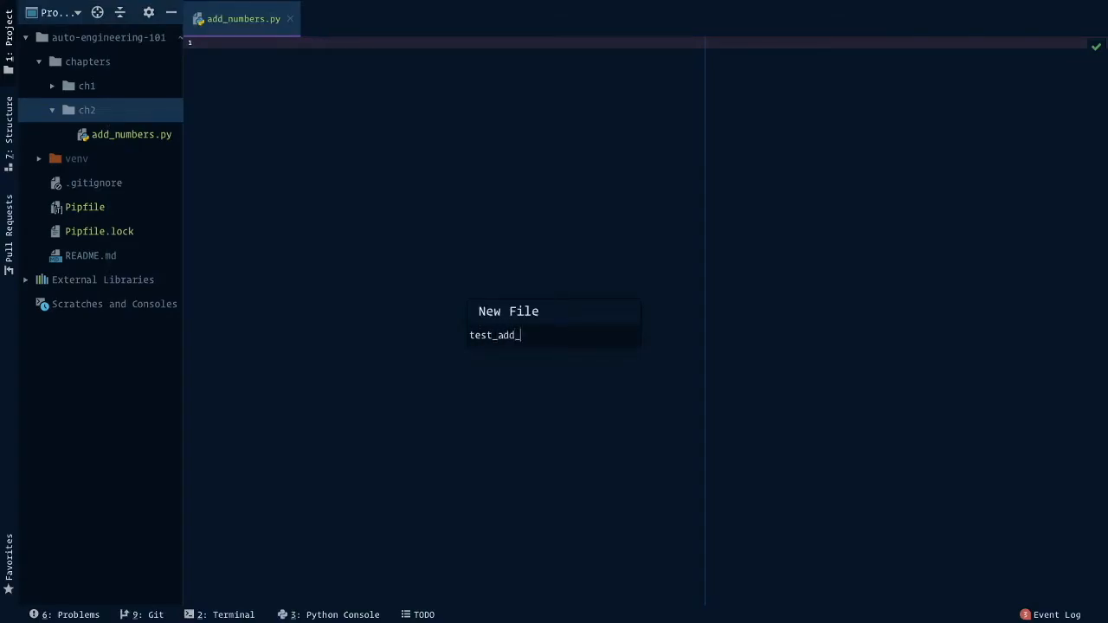
text(numbers.py)
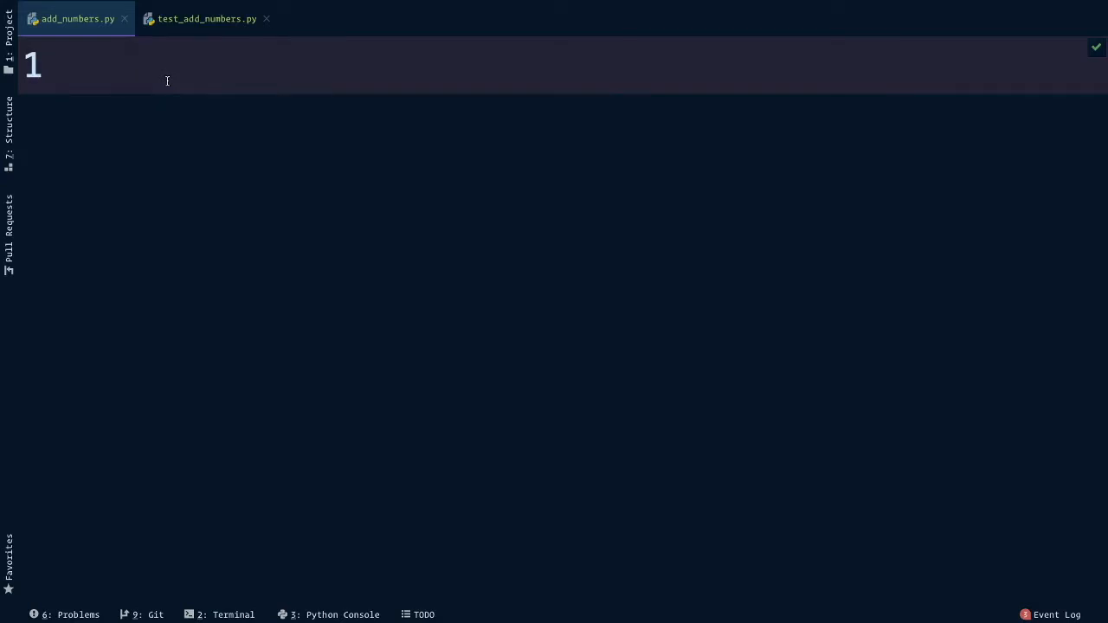
Write def add(x, y): returning x + y in add_numbers.py.
click(124, 66)
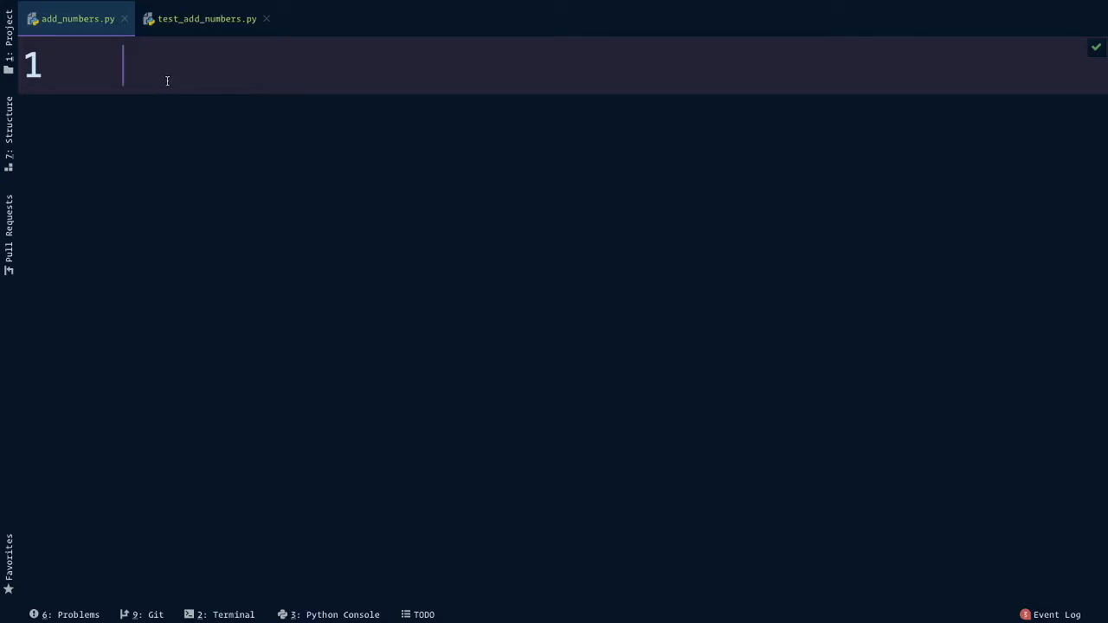
text(def add(x))
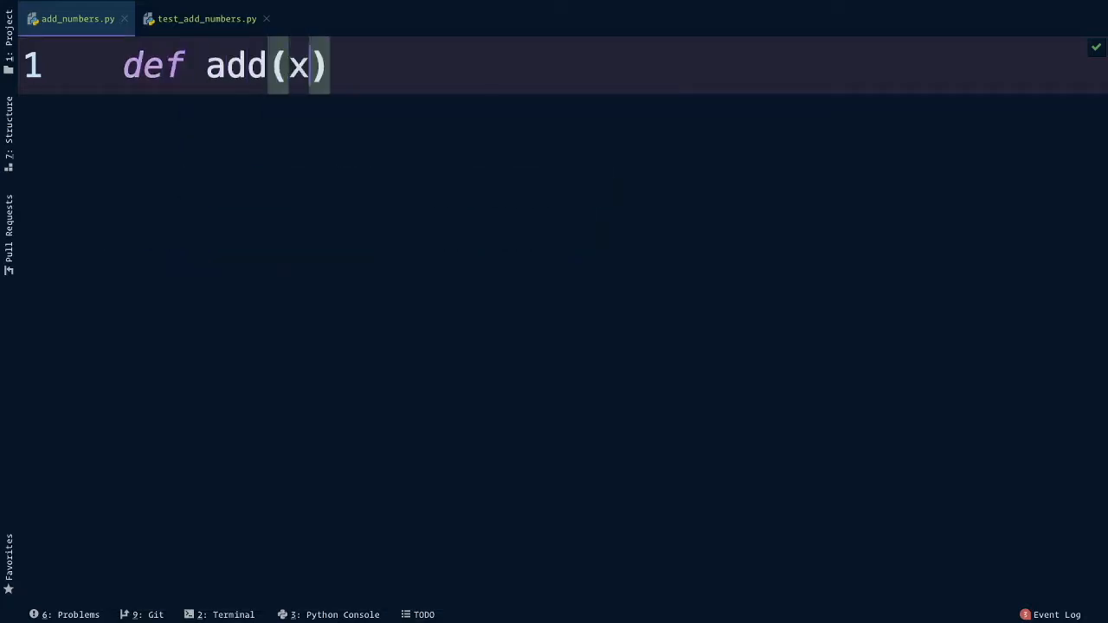
text(, y)
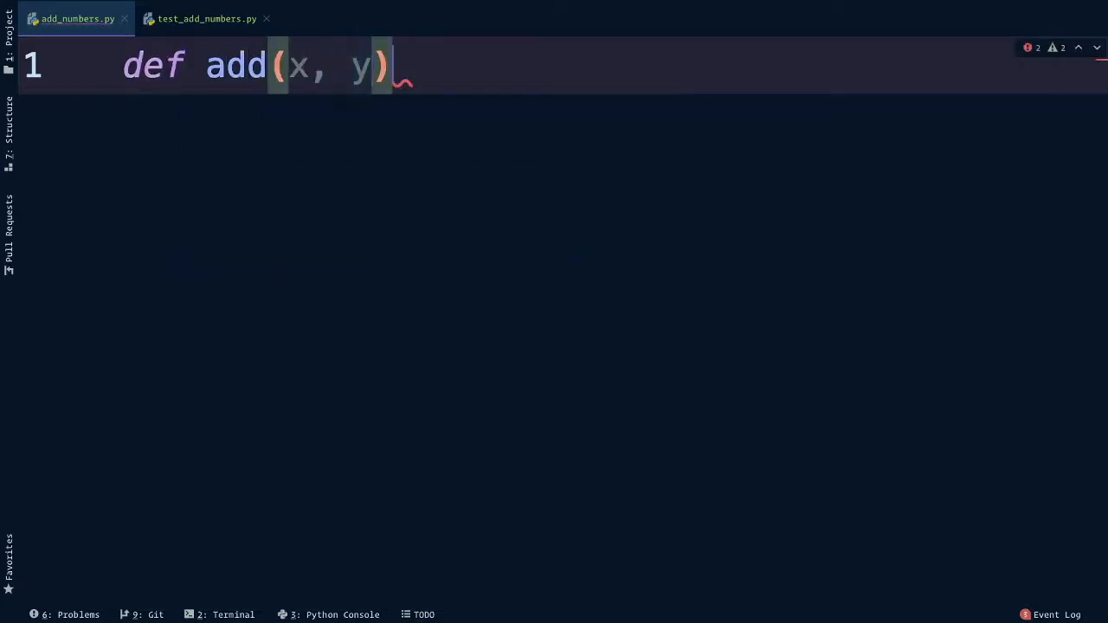
text(:)
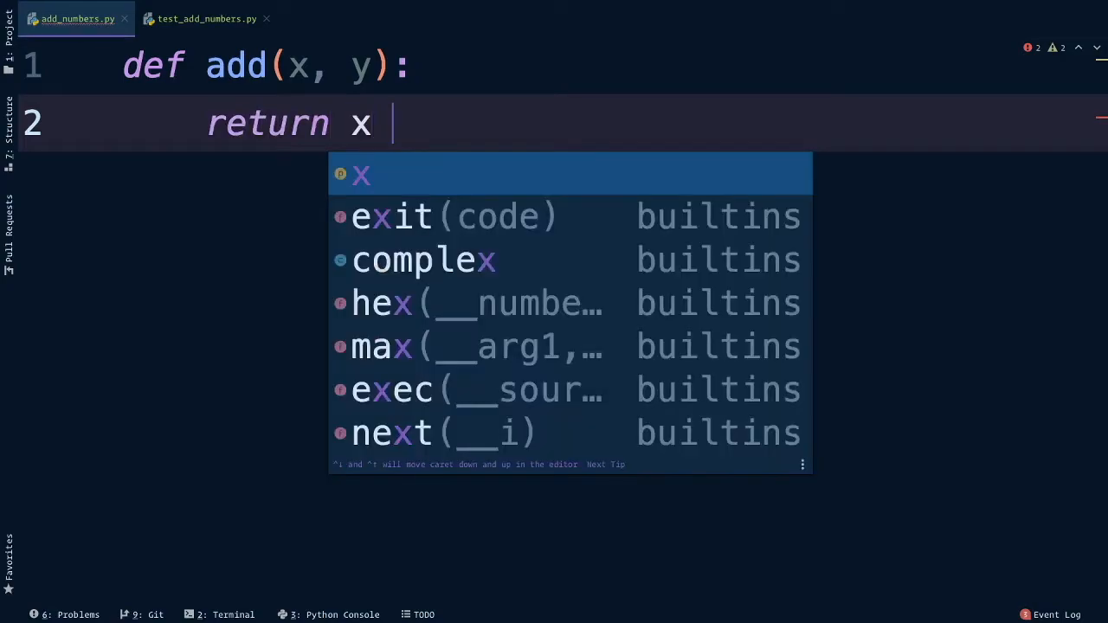
text(+ y)
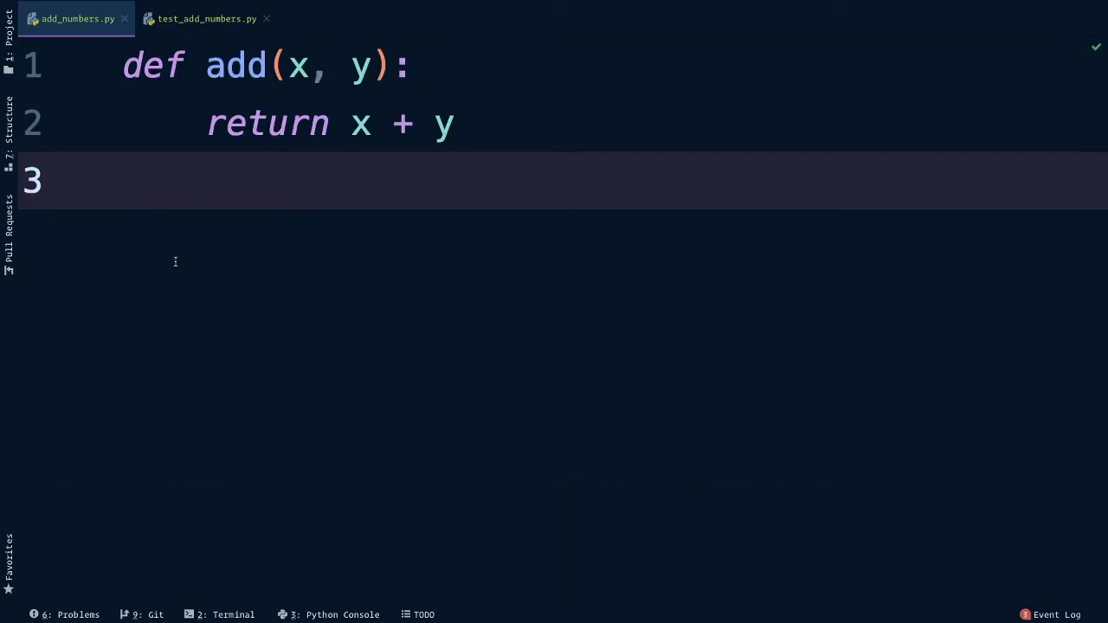
click(206, 18)
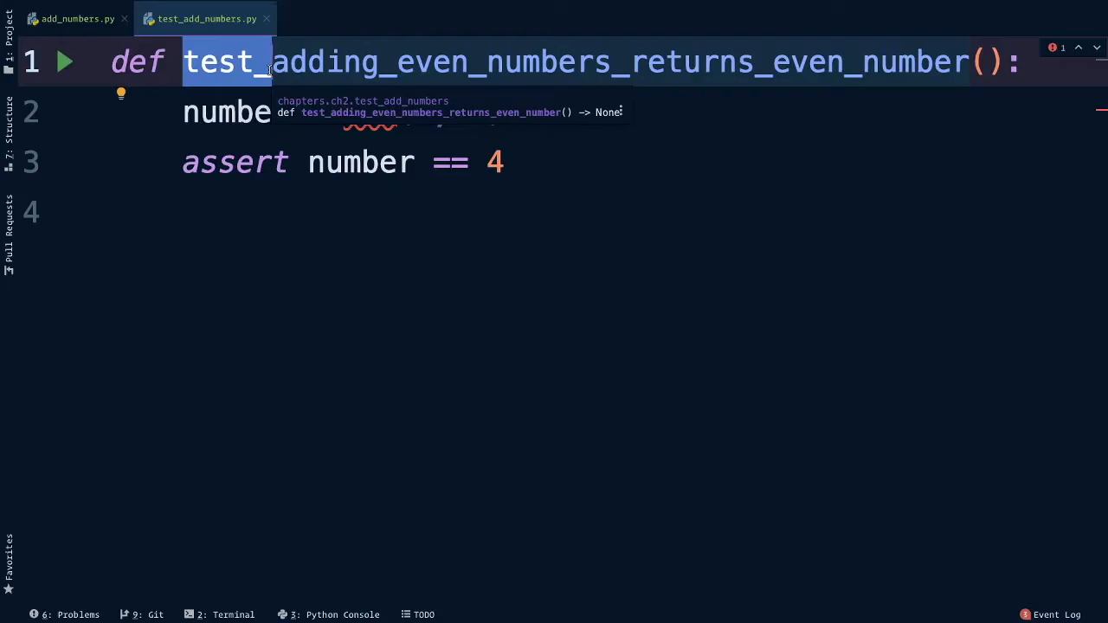
mouse_move(259, 78)
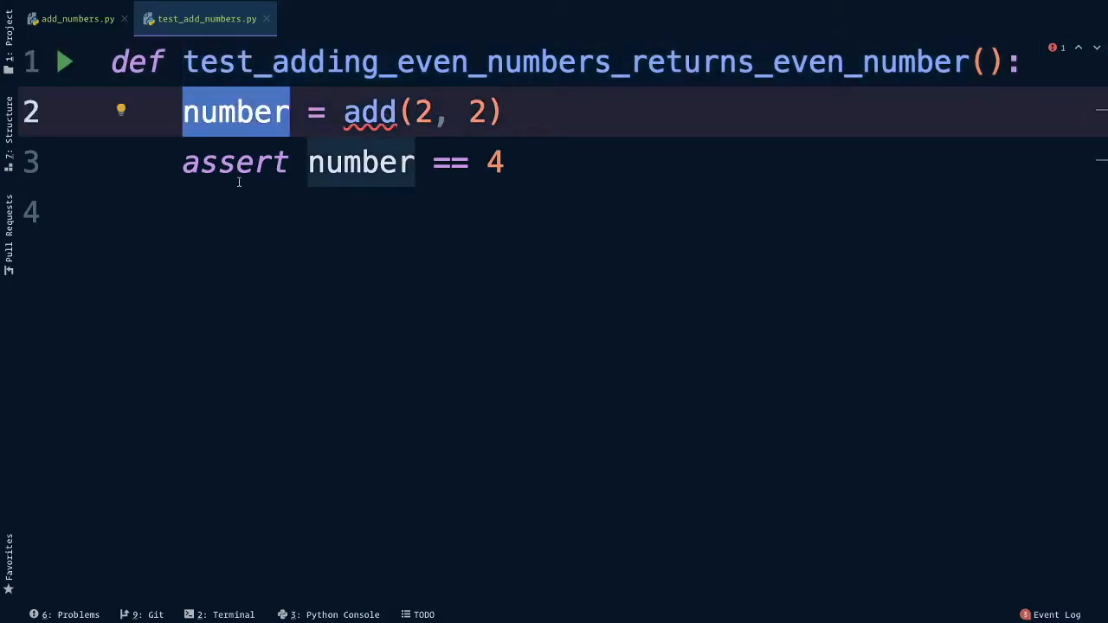
mouse_move(270, 204)
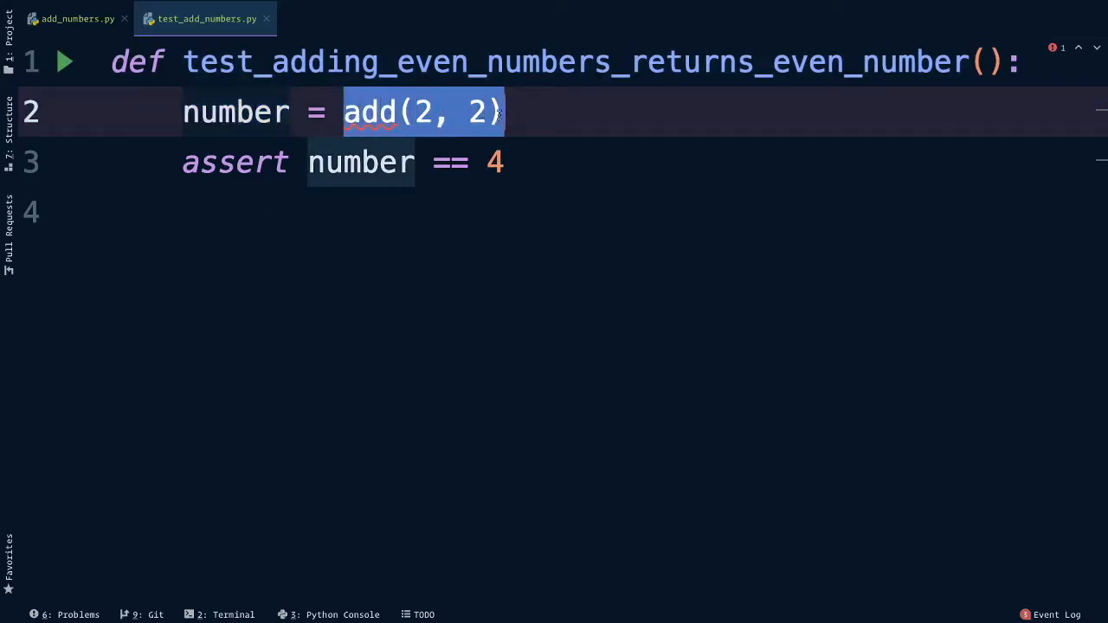
click(317, 111)
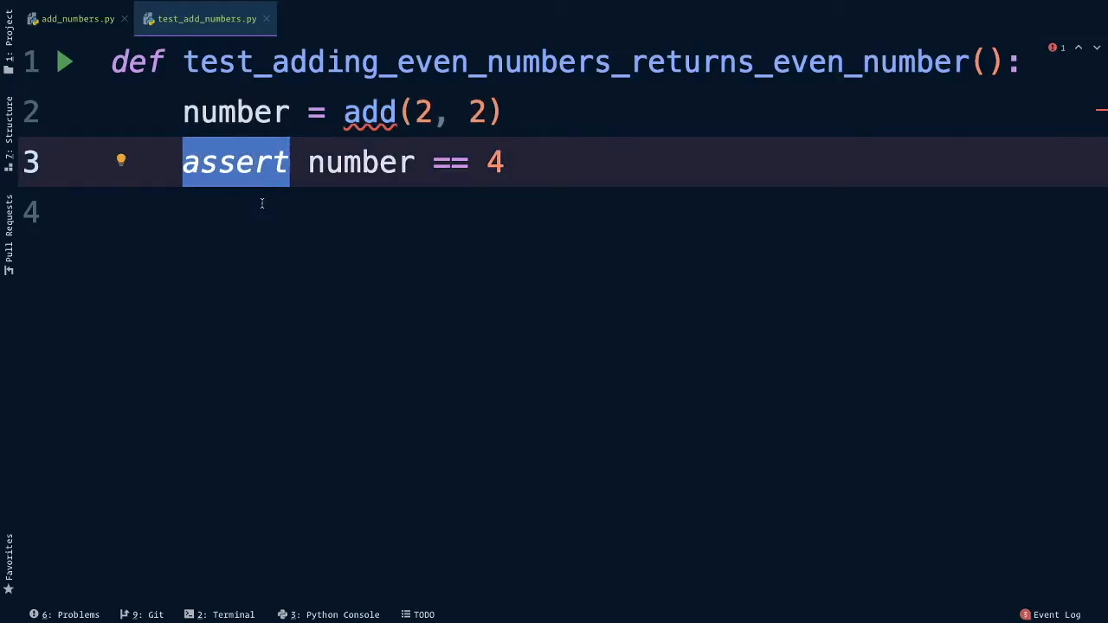
double_click(360, 163)
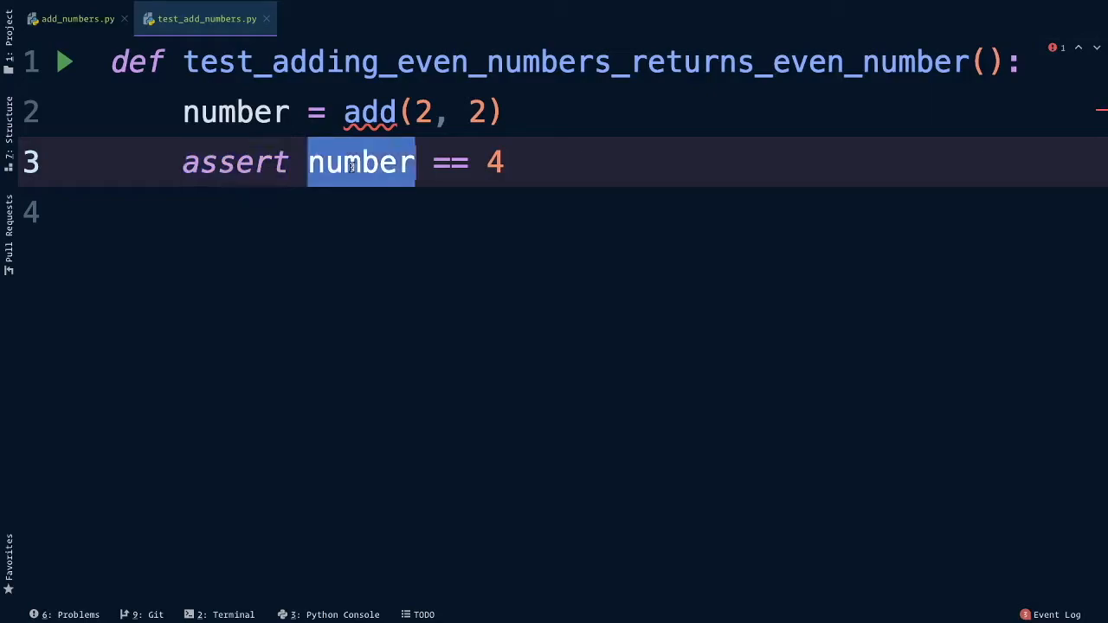
double_click(494, 163)
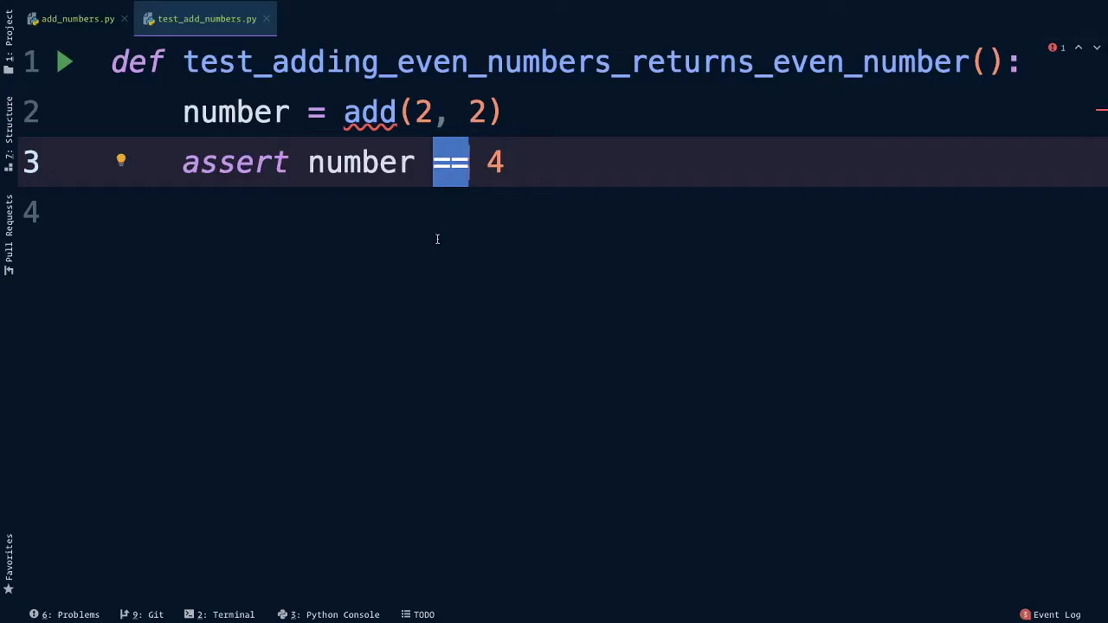
mouse_move(357, 135)
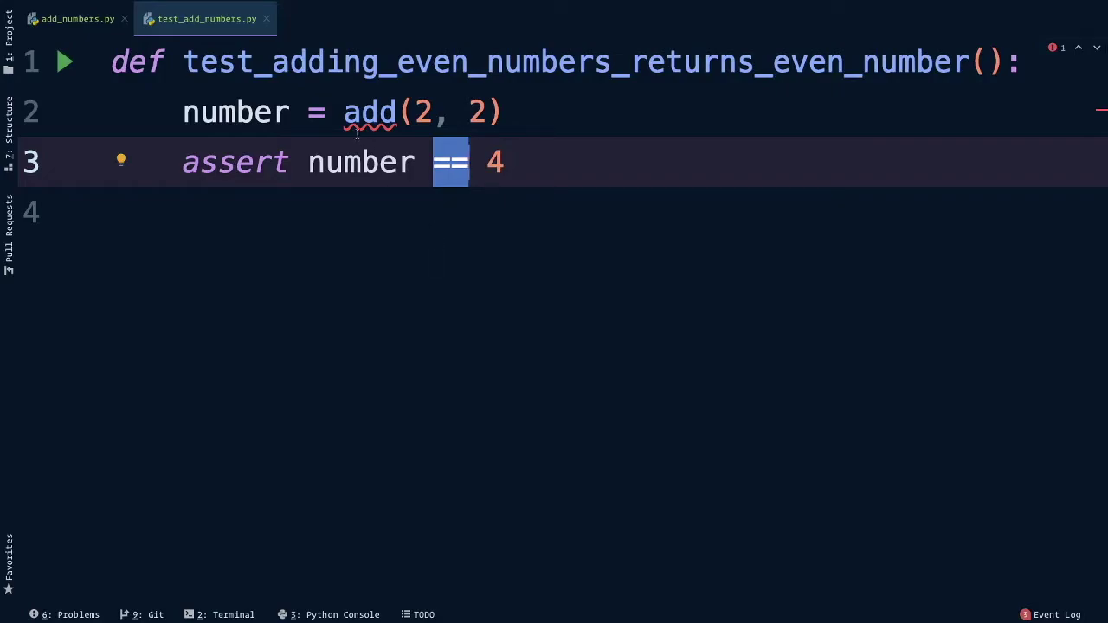
mouse_move(374, 161)
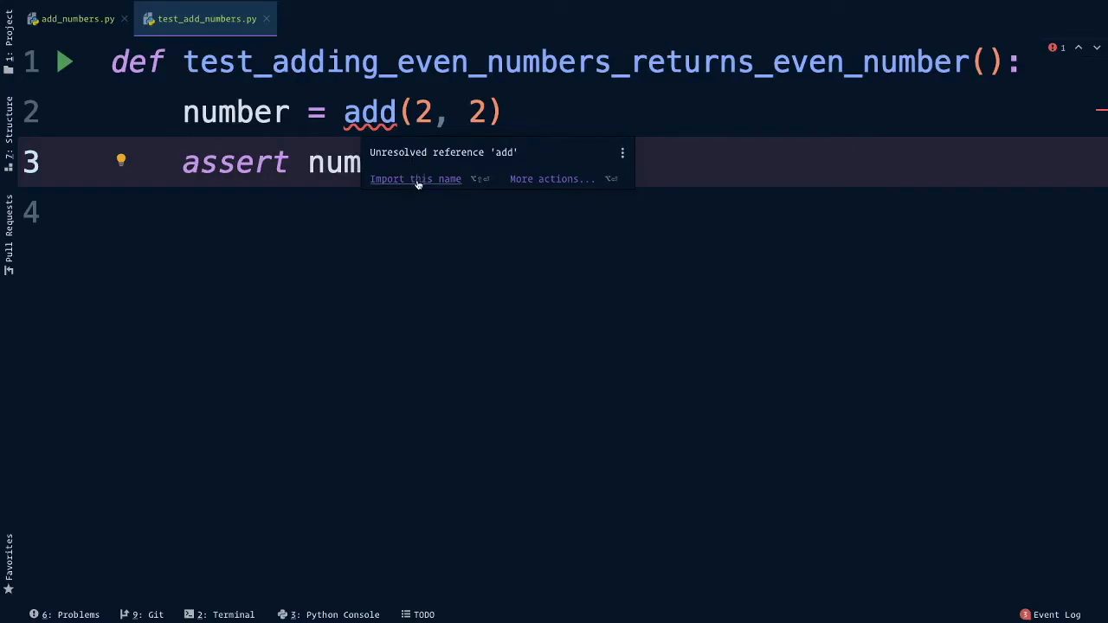
mouse_move(377, 118)
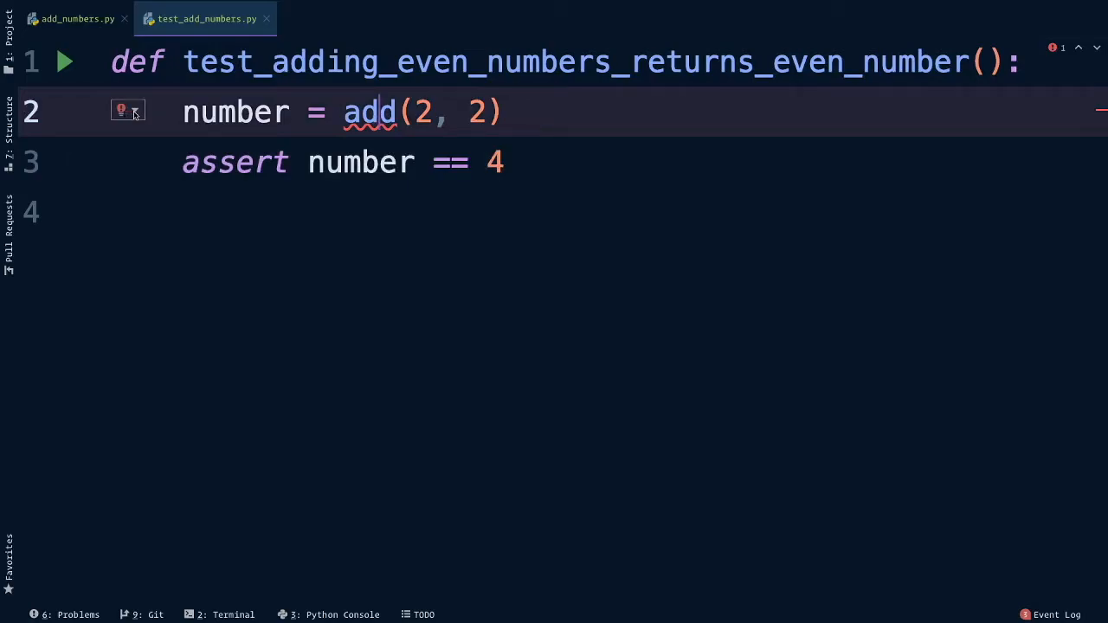
Quick-fix the unresolved add by importing it from chapters.ch2.add_numbers.
click(128, 111)
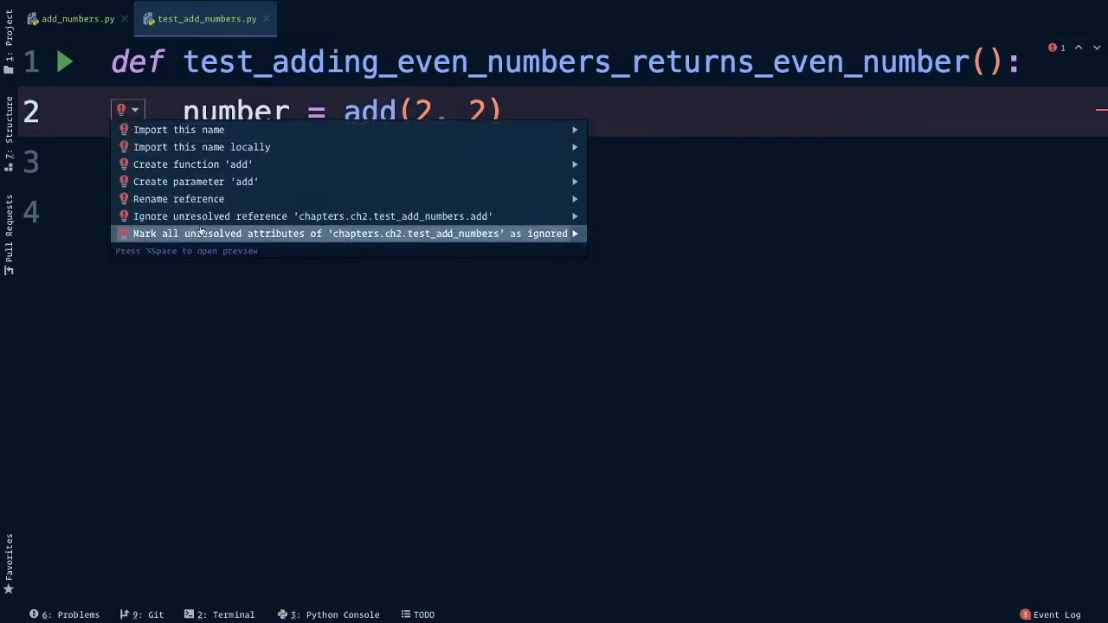
mouse_move(207, 130)
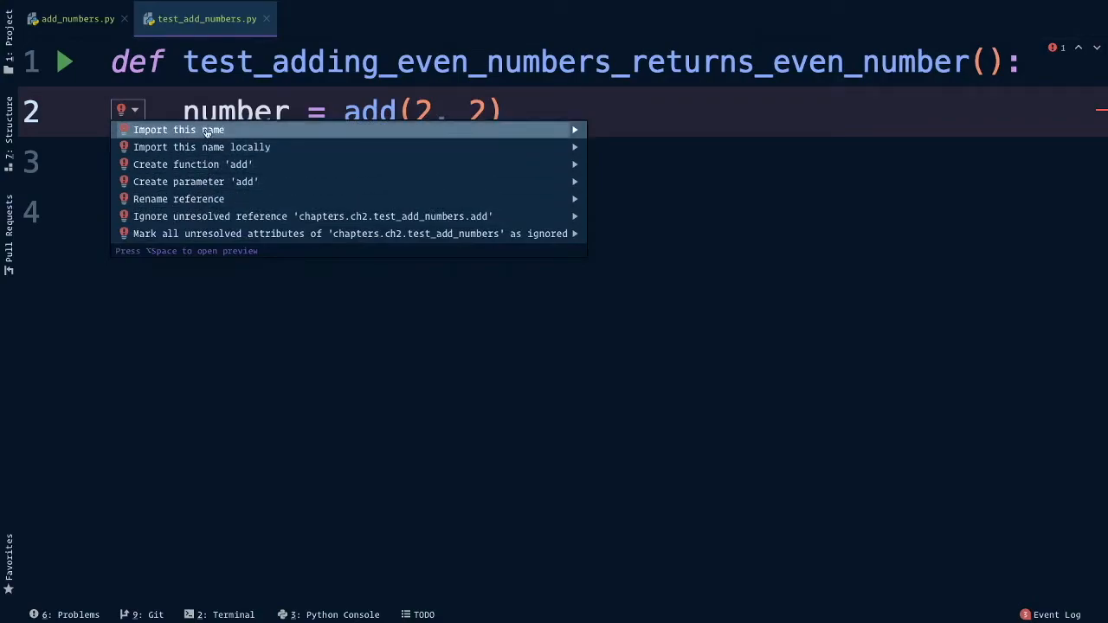
click(178, 128)
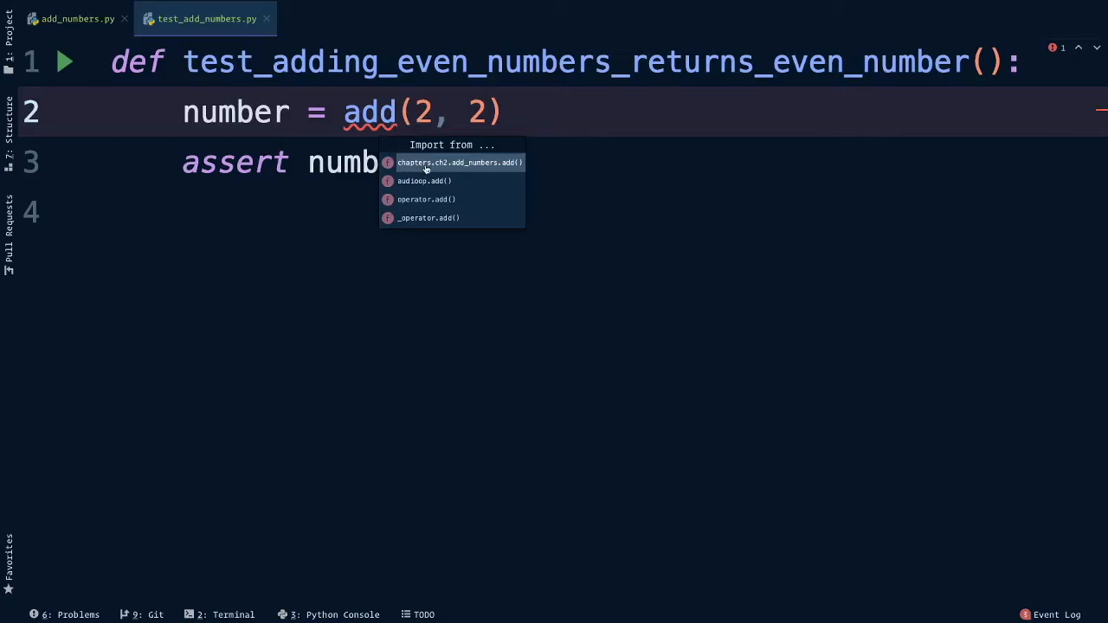
mouse_move(476, 169)
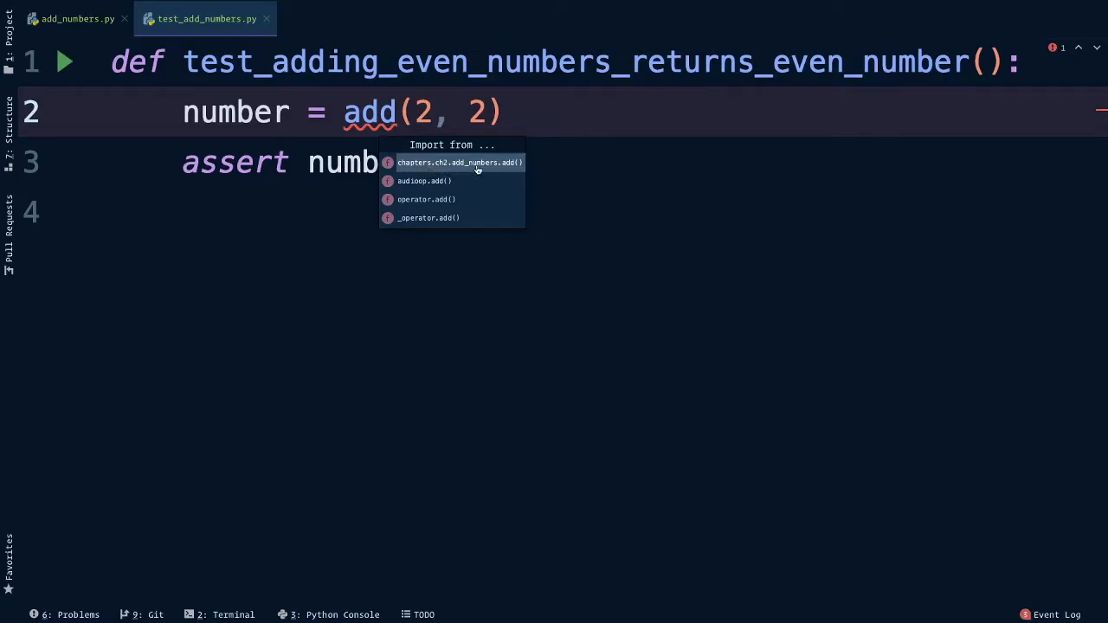
mouse_move(499, 165)
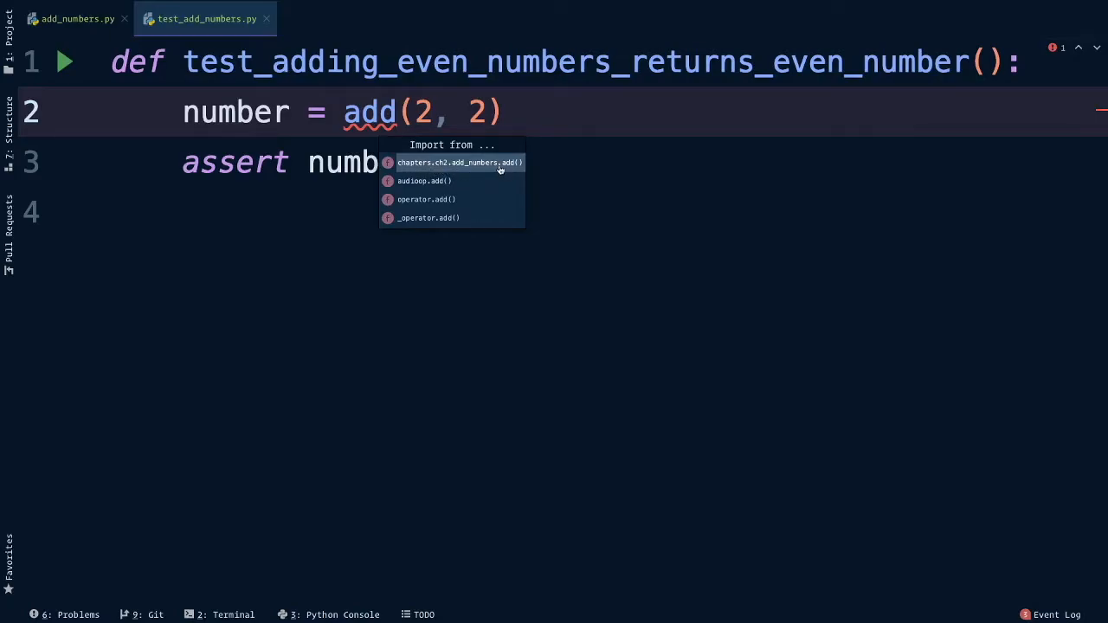
mouse_move(451, 168)
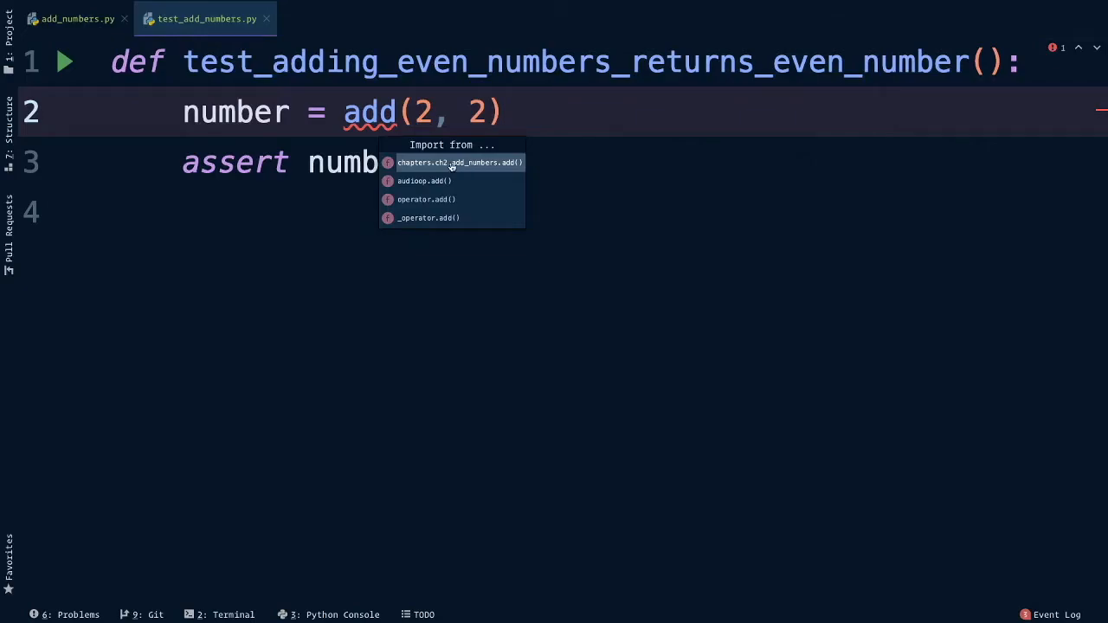
click(461, 163)
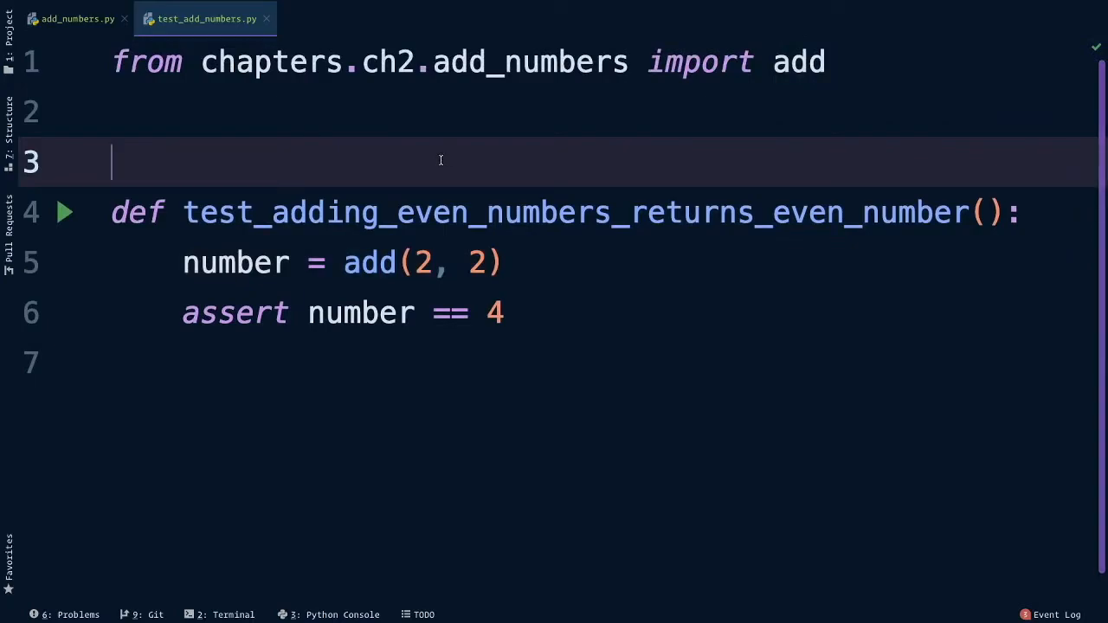
mouse_move(383, 184)
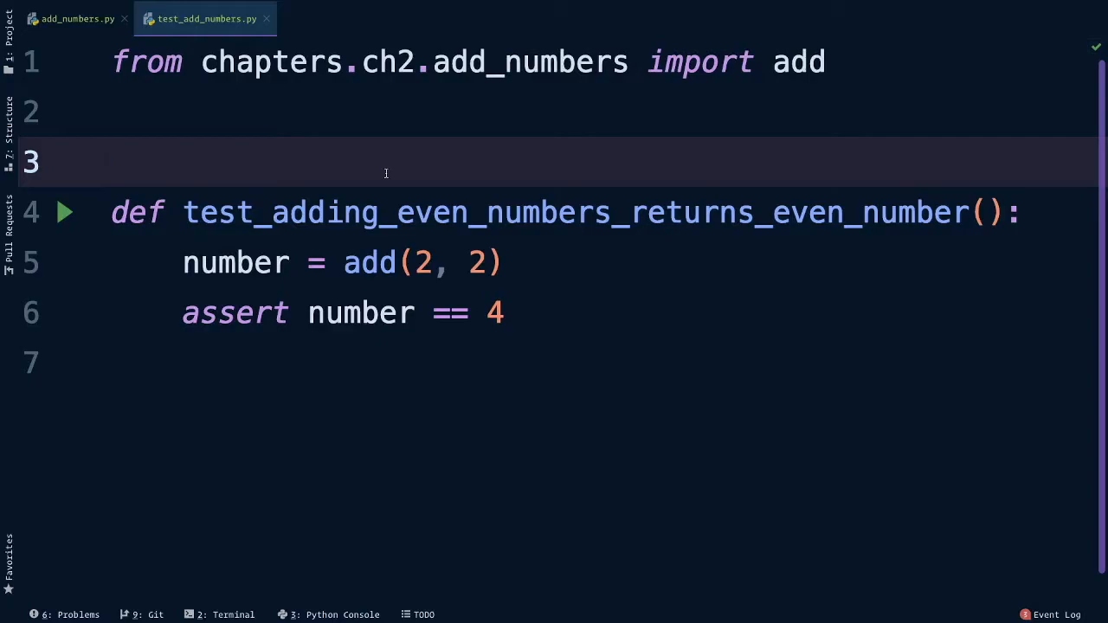
Scroll to the new tests and bring up run options for the even-numbers test.
scroll(down, 3)
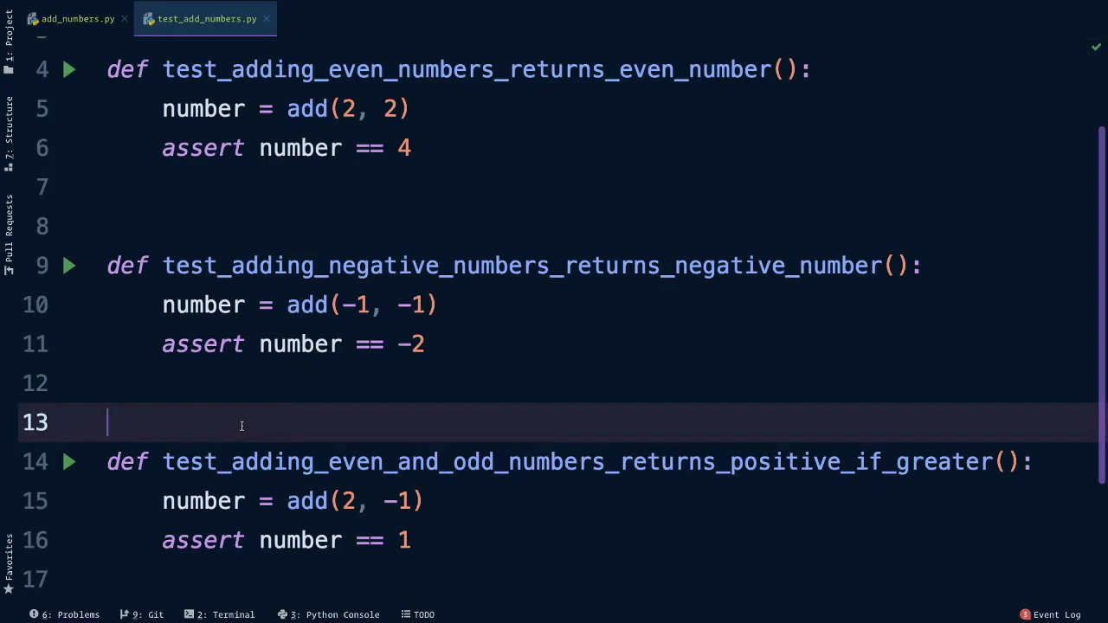
mouse_move(108, 206)
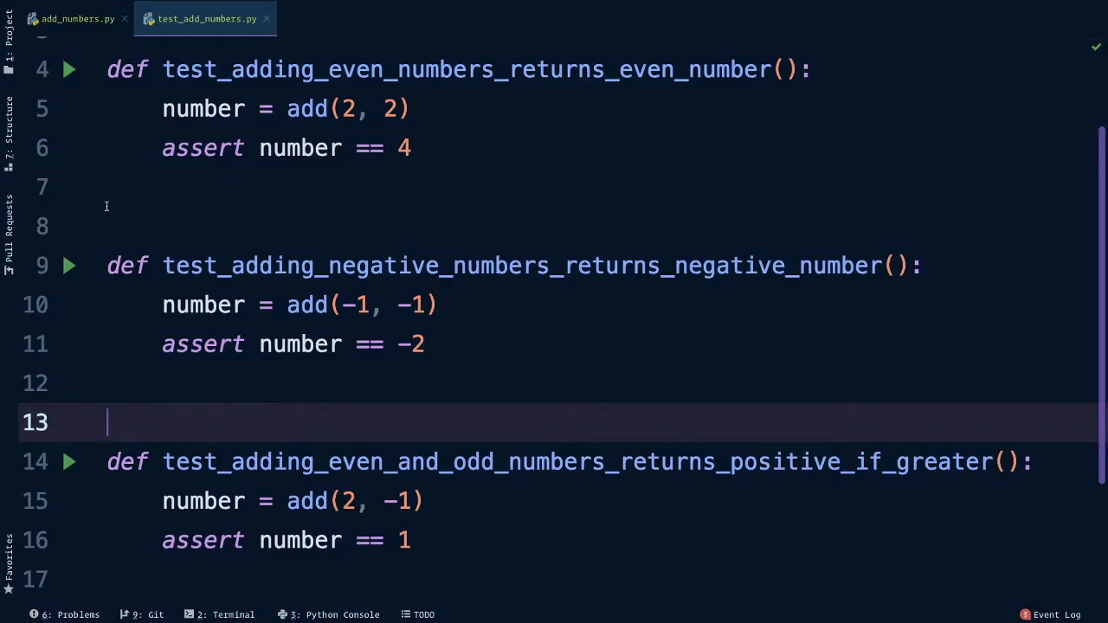
mouse_move(70, 261)
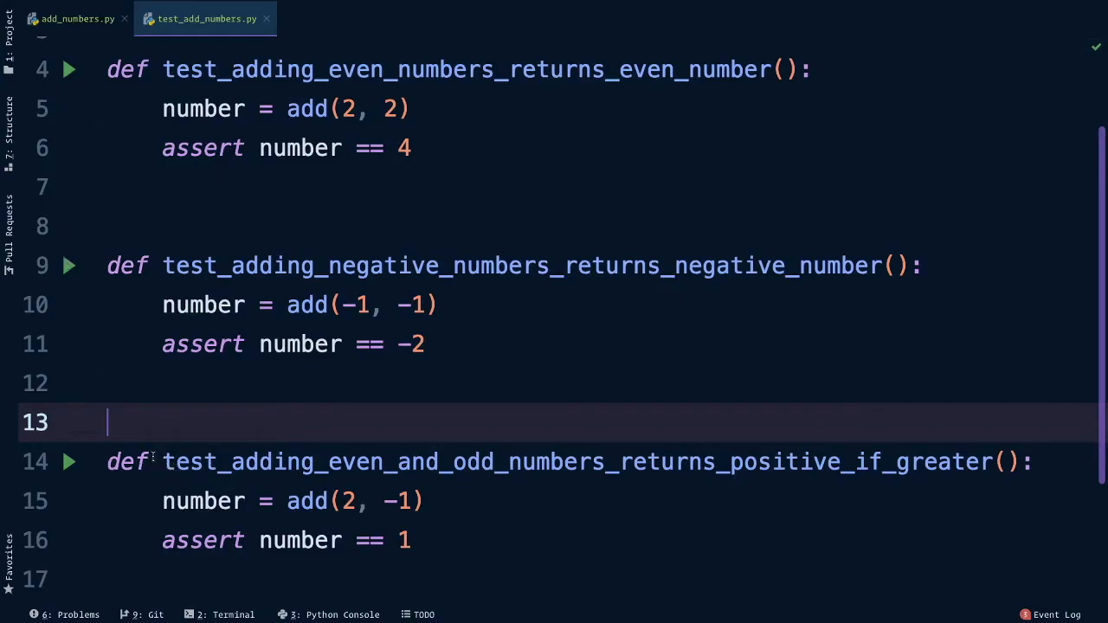
click(70, 70)
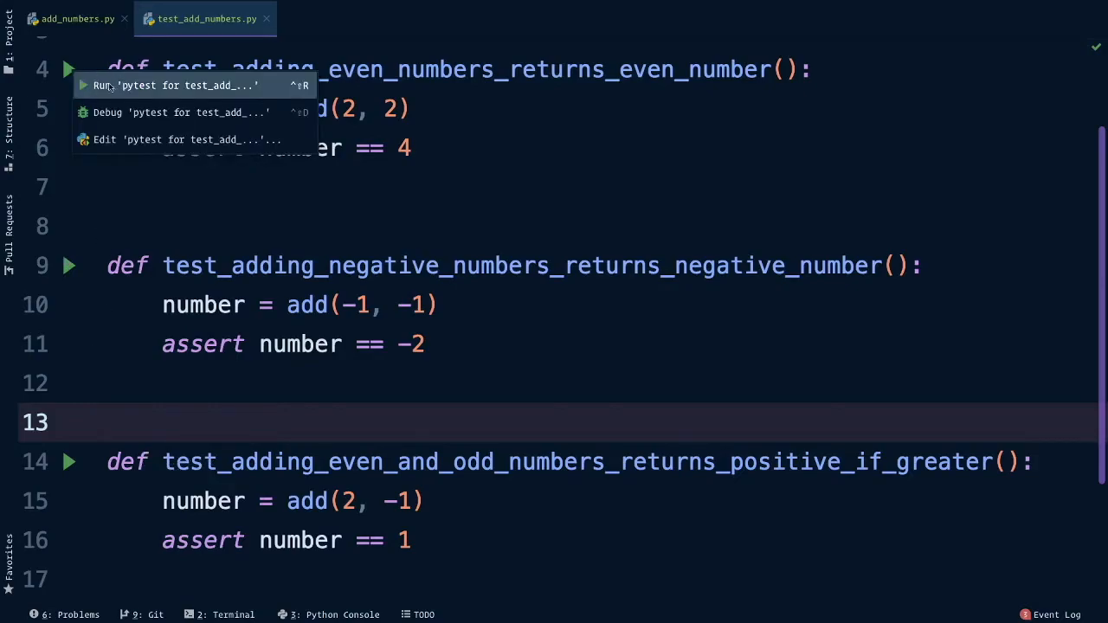
mouse_move(121, 85)
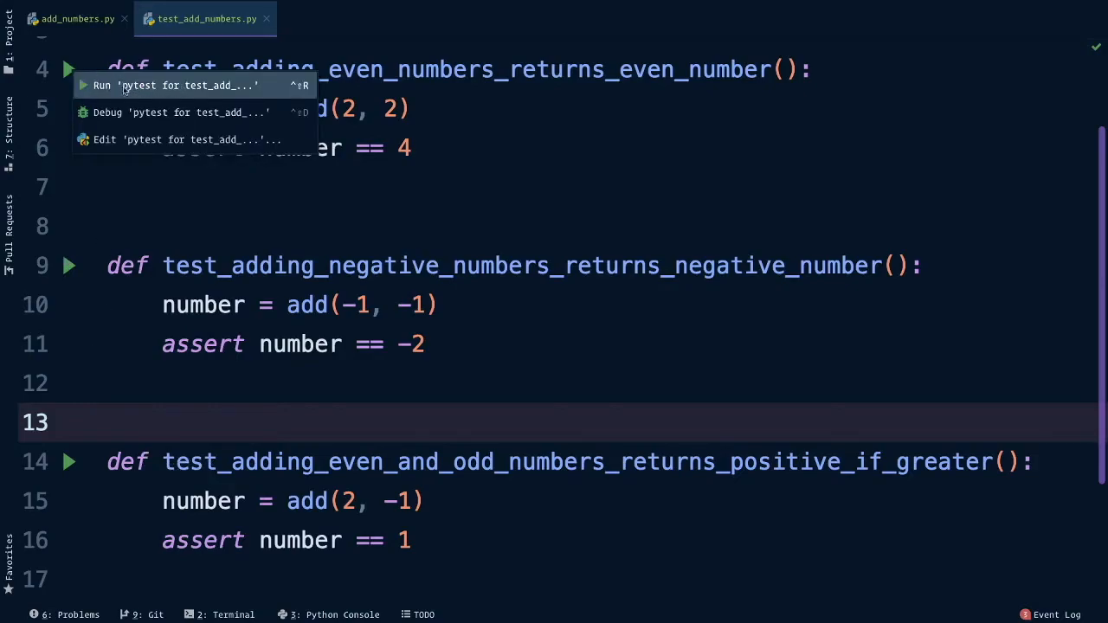
mouse_move(177, 111)
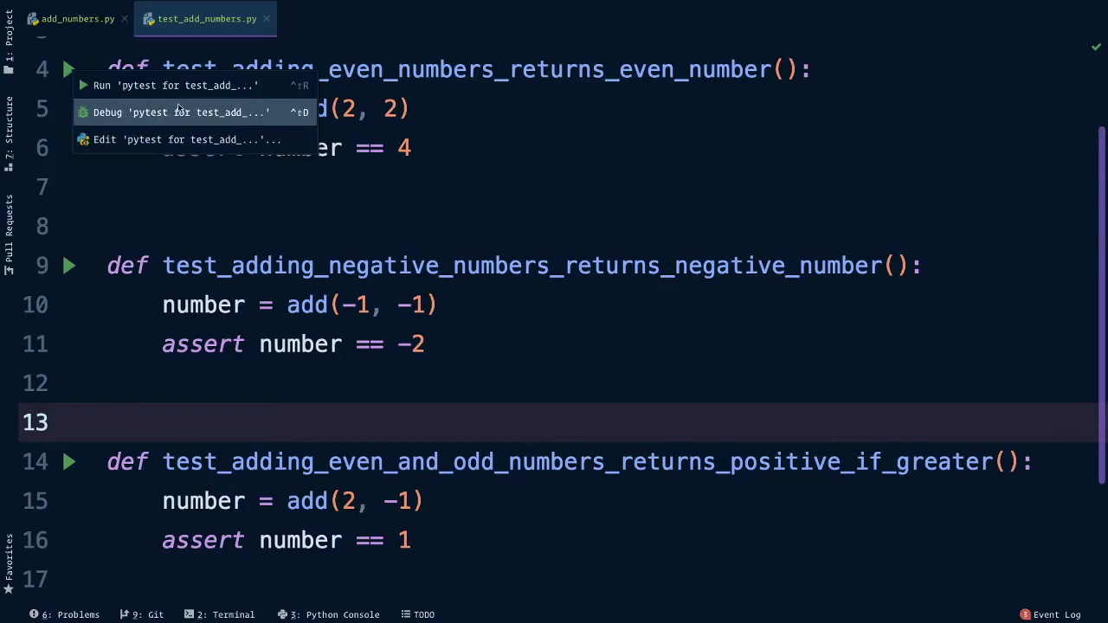
Run only test_adding_even_numbers_returns_even_number with pytest; it passes.
click(174, 85)
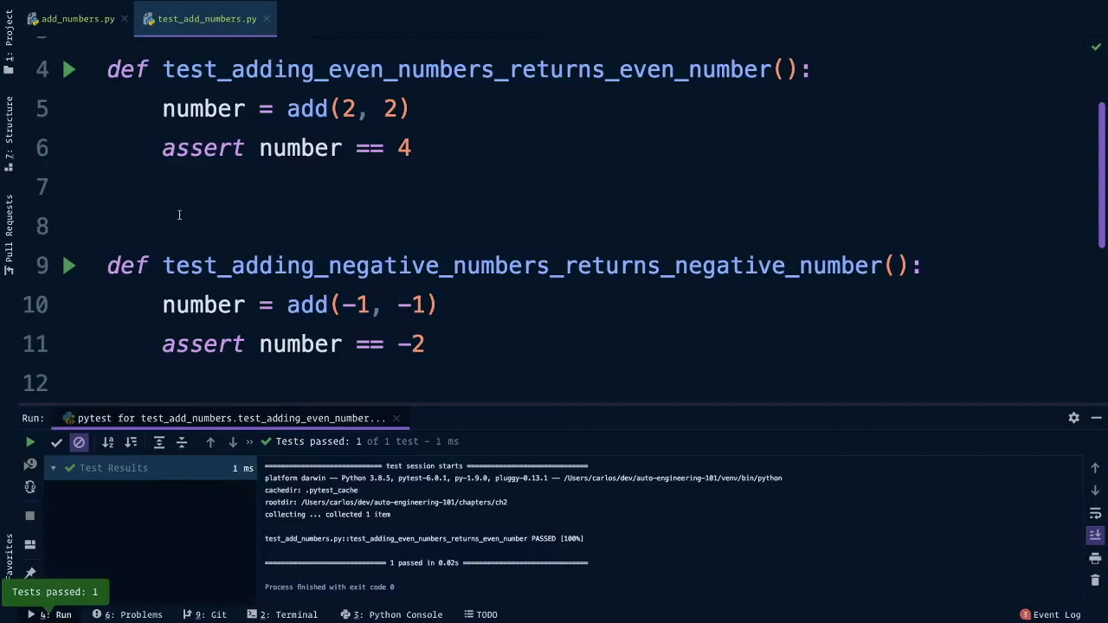
mouse_move(387, 476)
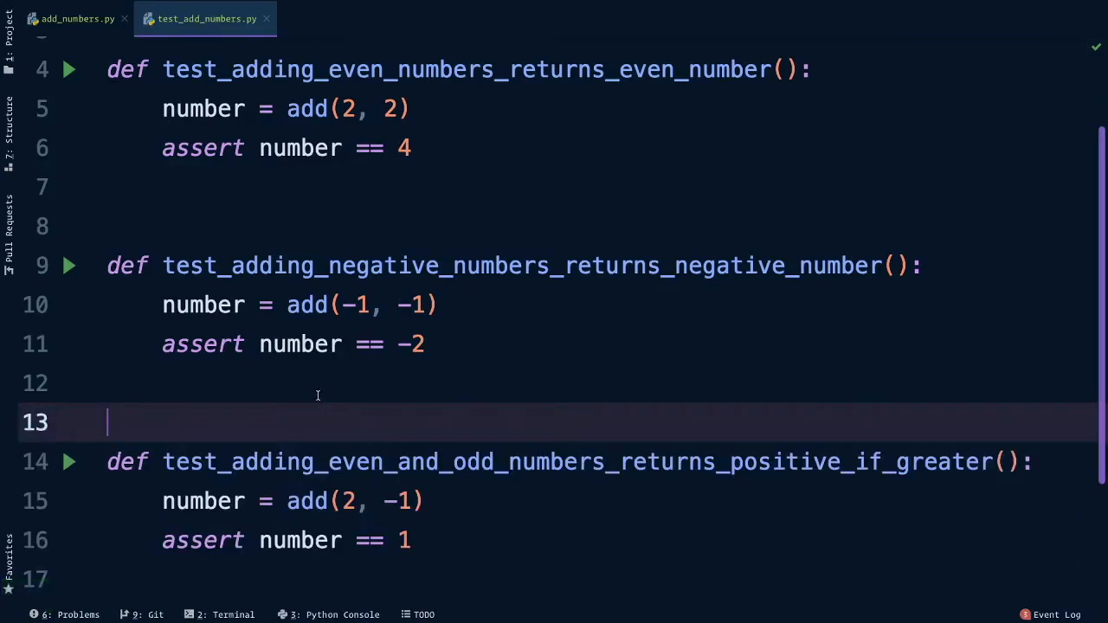
right_click(303, 385)
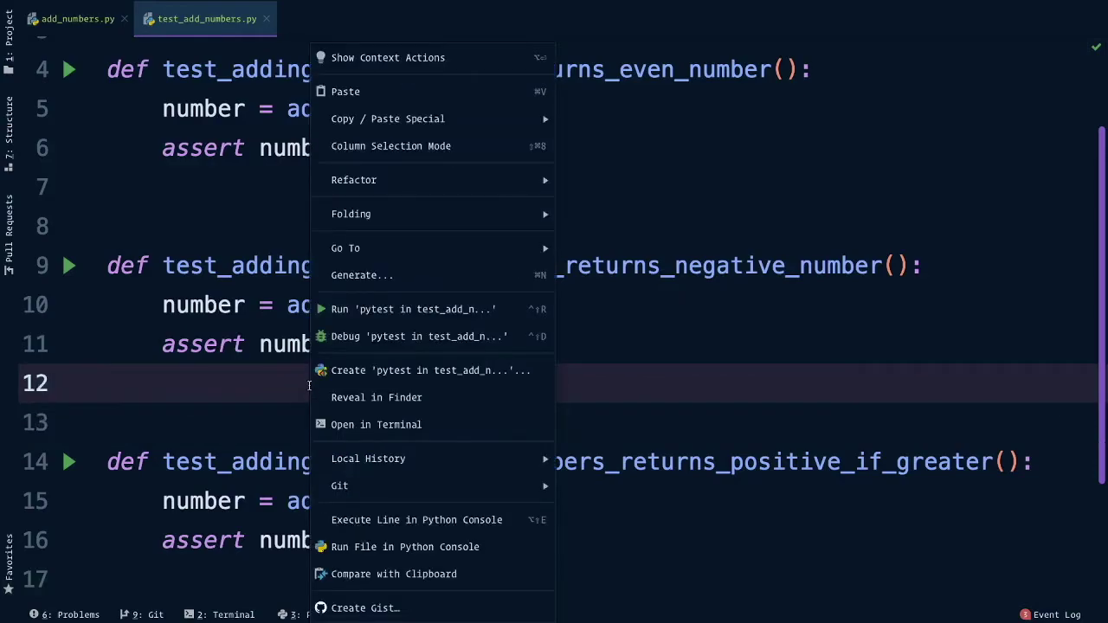
mouse_move(414, 308)
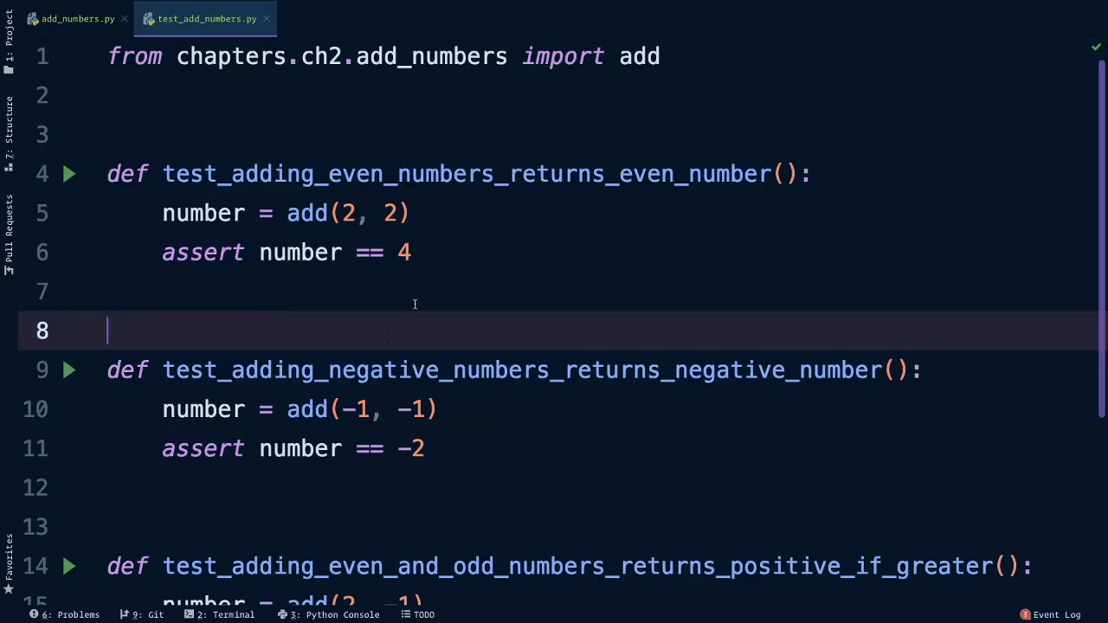
double_click(402, 253)
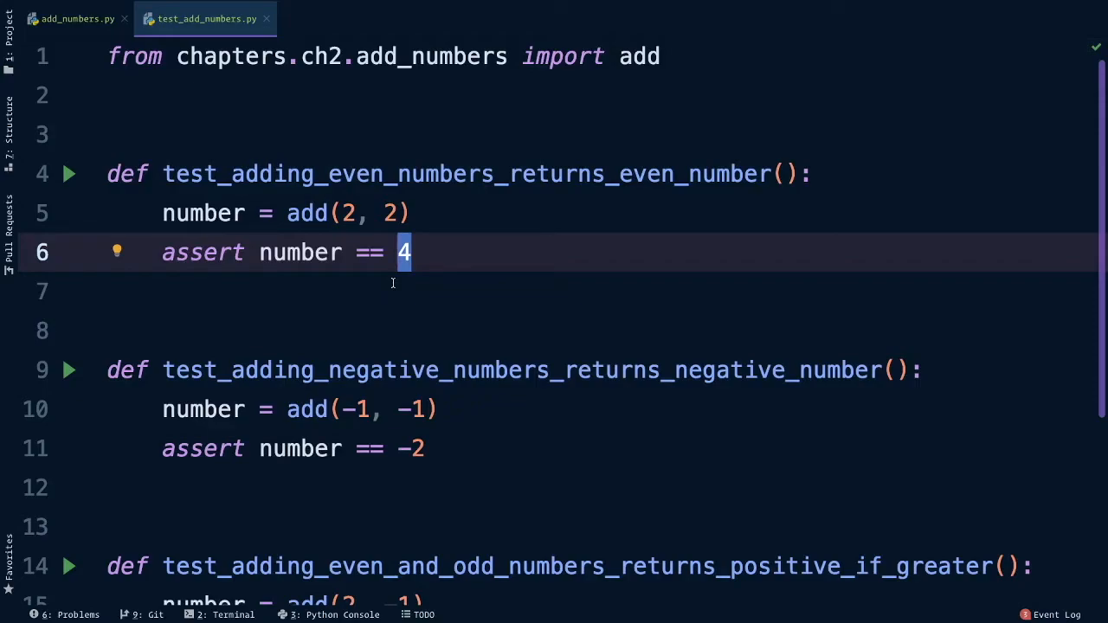
click(107, 291)
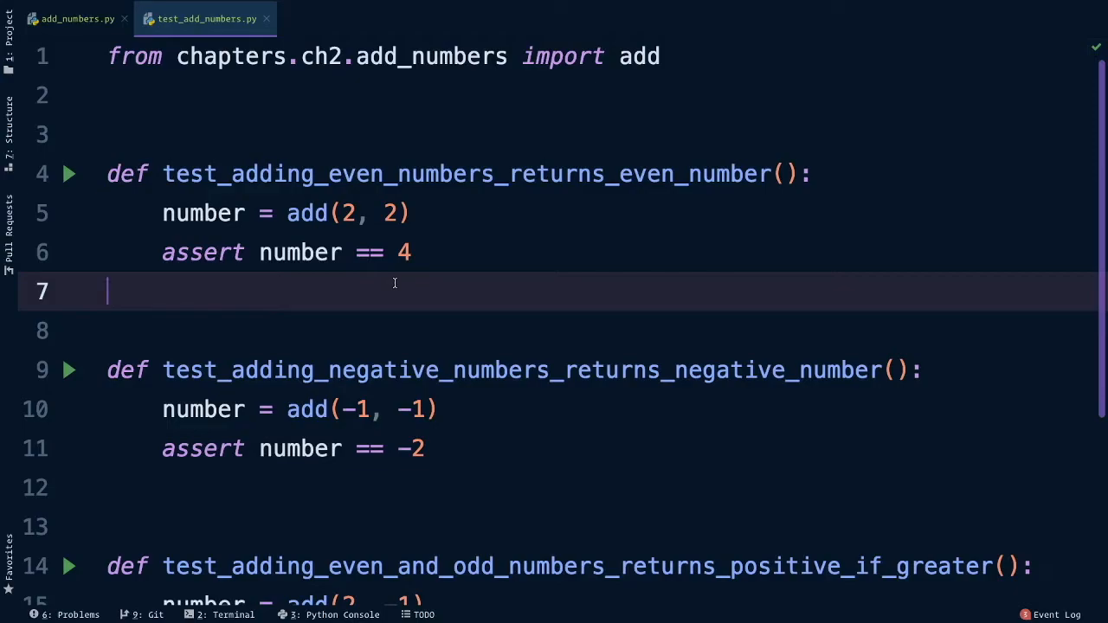
Write test_4_is_even asserting is_even(4) just below the import.
click(251, 95)
text(d)
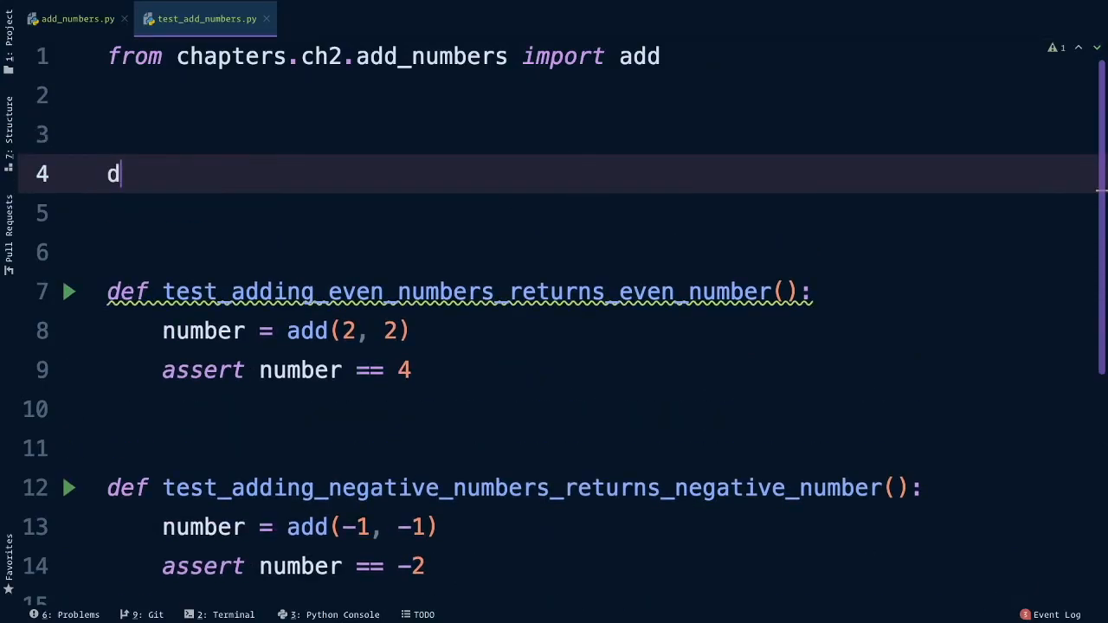
text(ef test_)
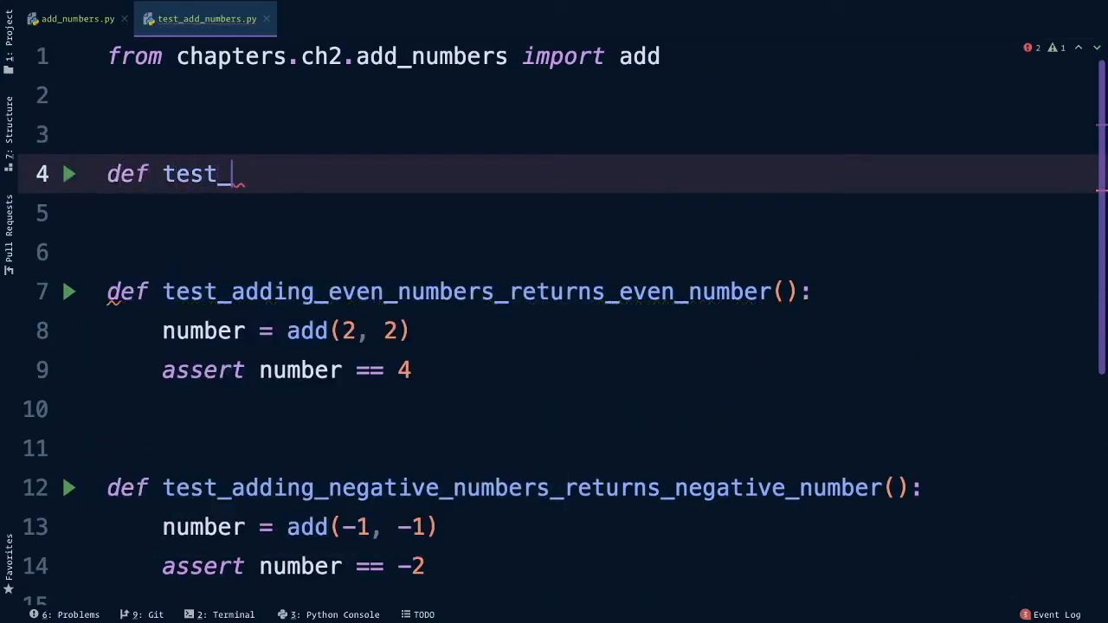
text(4_is_even():)
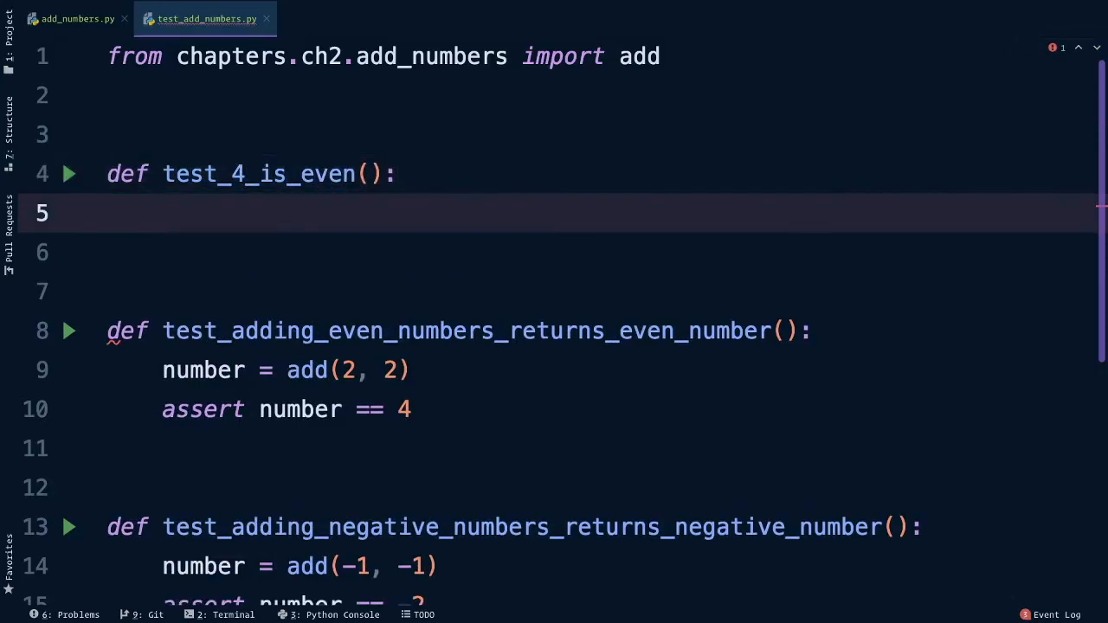
text(assert _is_even()
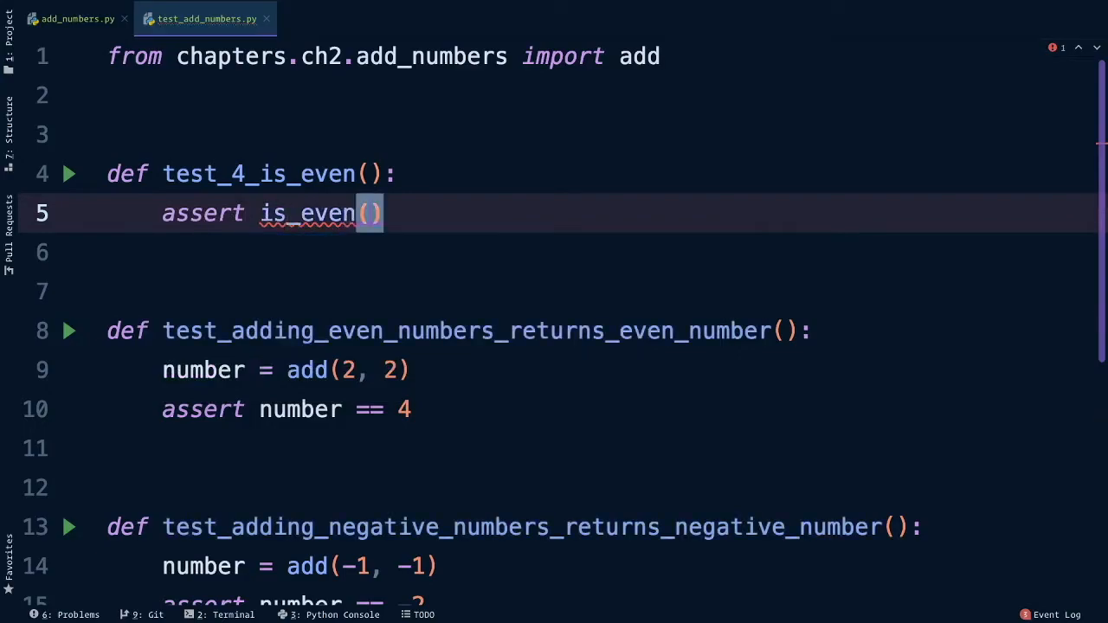
text(4)
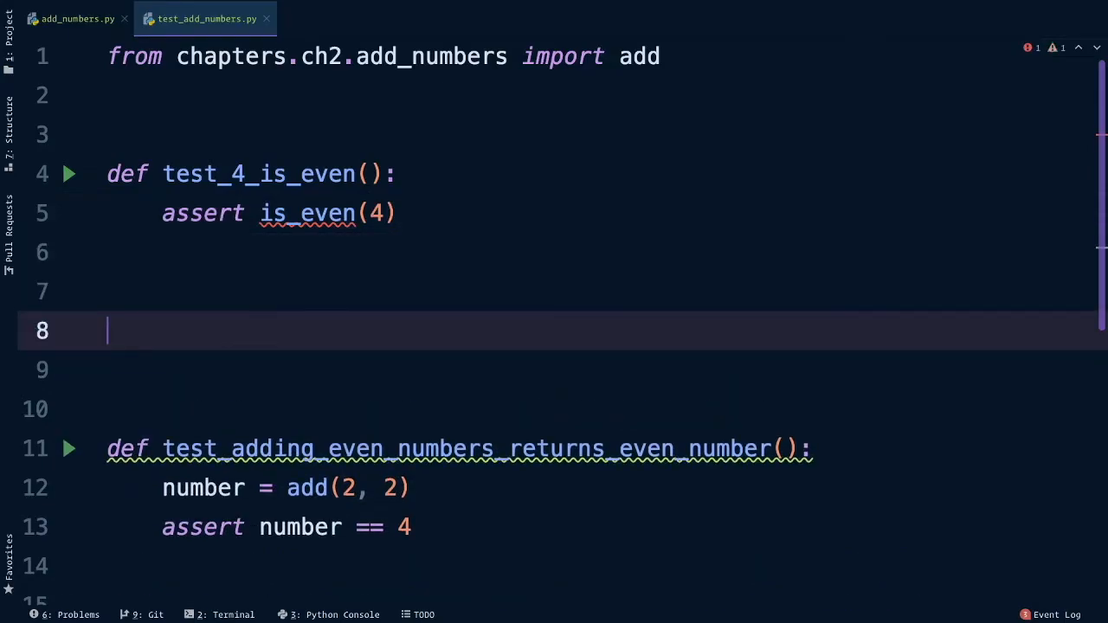
Write test_5_is_odd asserting is_even(5) is False.
text(def test_)
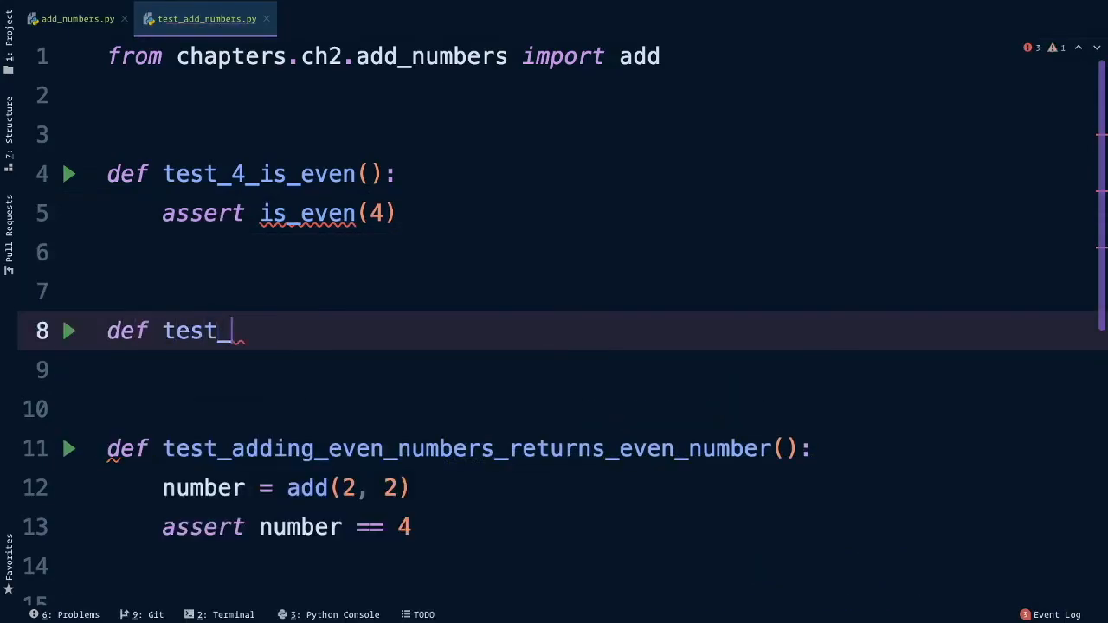
text(5_is_o)
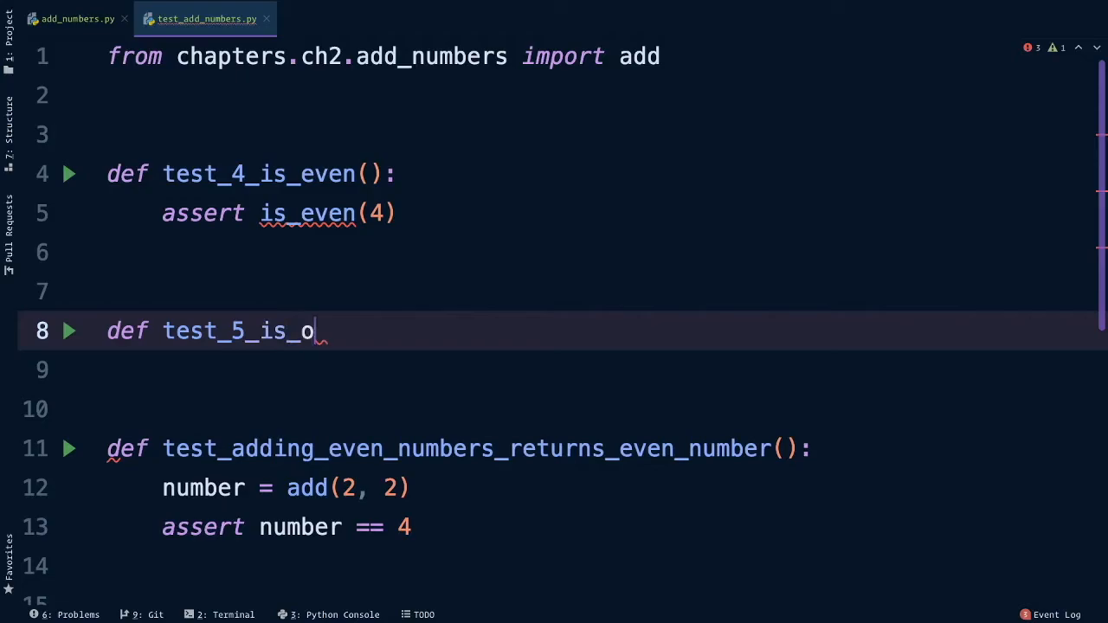
text(assert is_even)
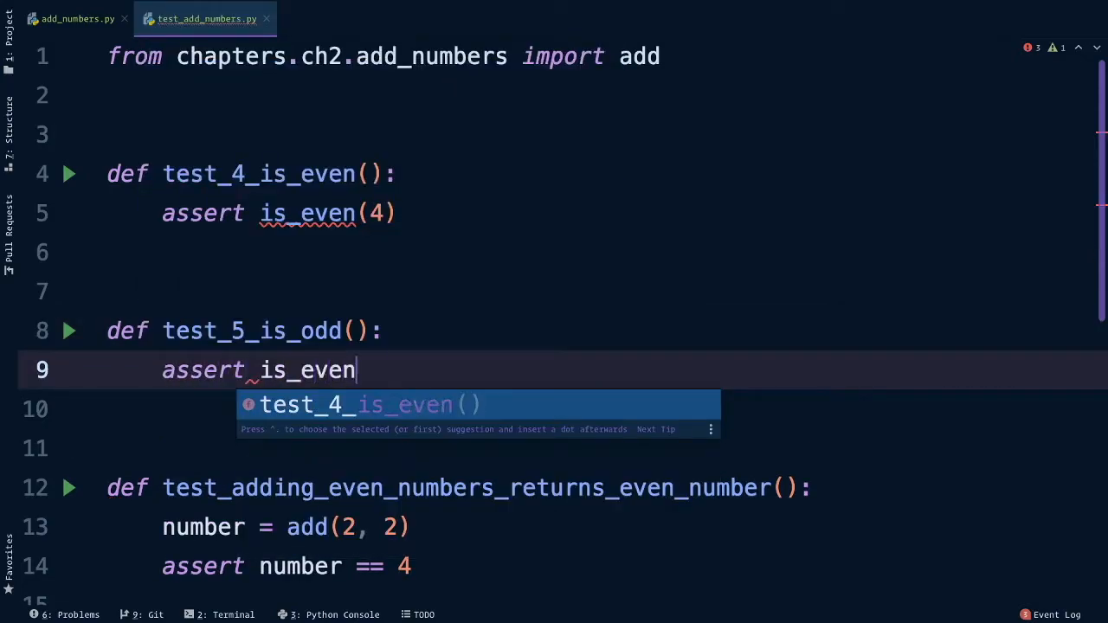
text((5))
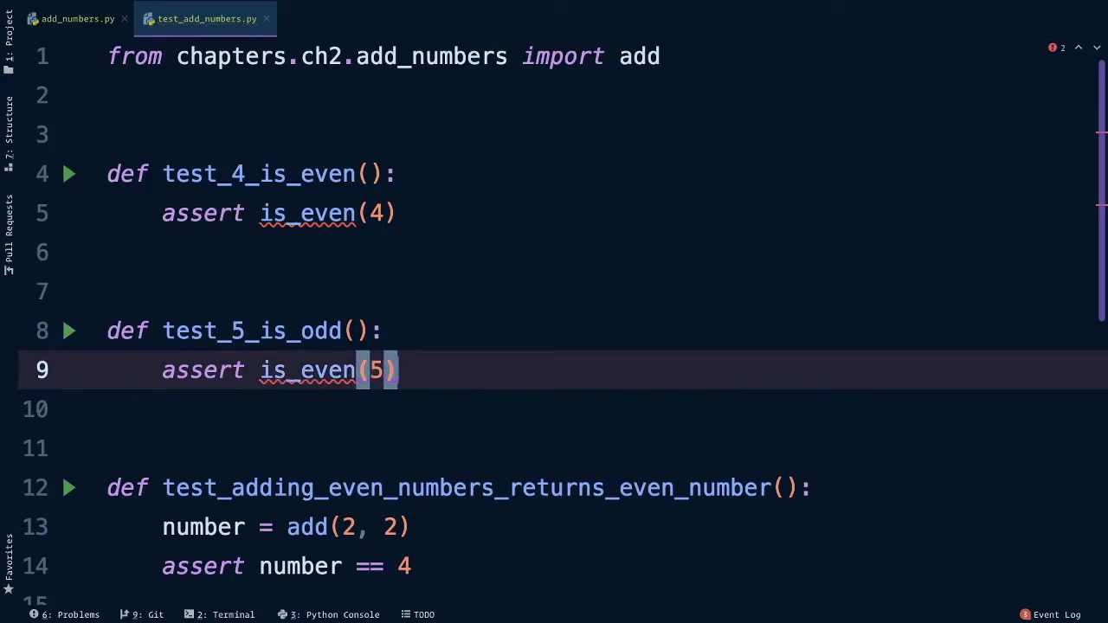
text(is False)
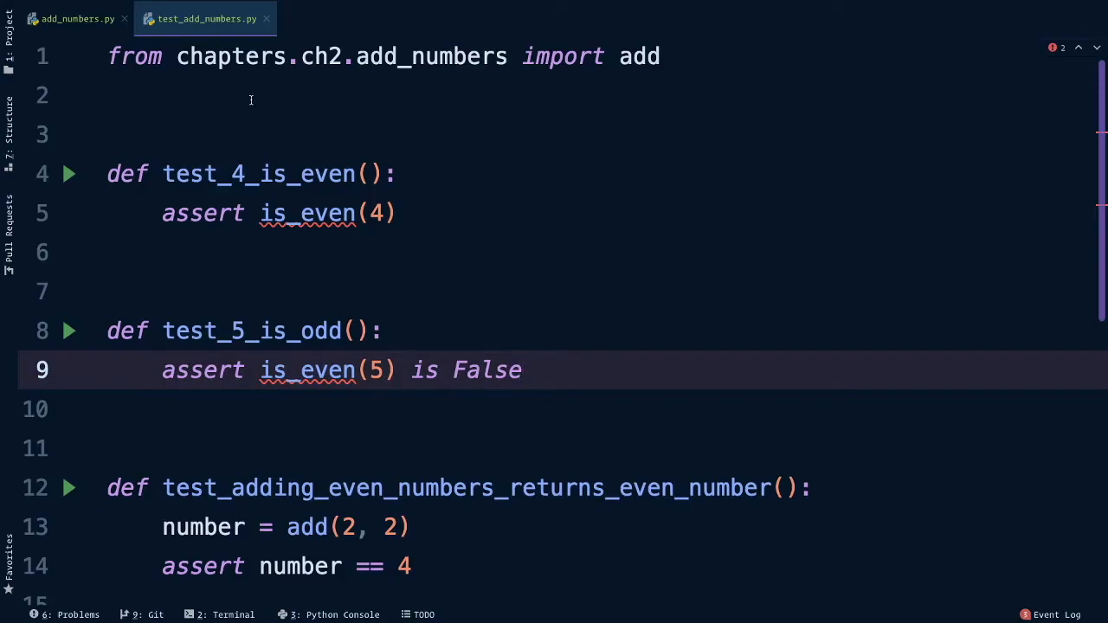
In add_numbers.py, start a new is_even(number) definition below add.
click(76, 17)
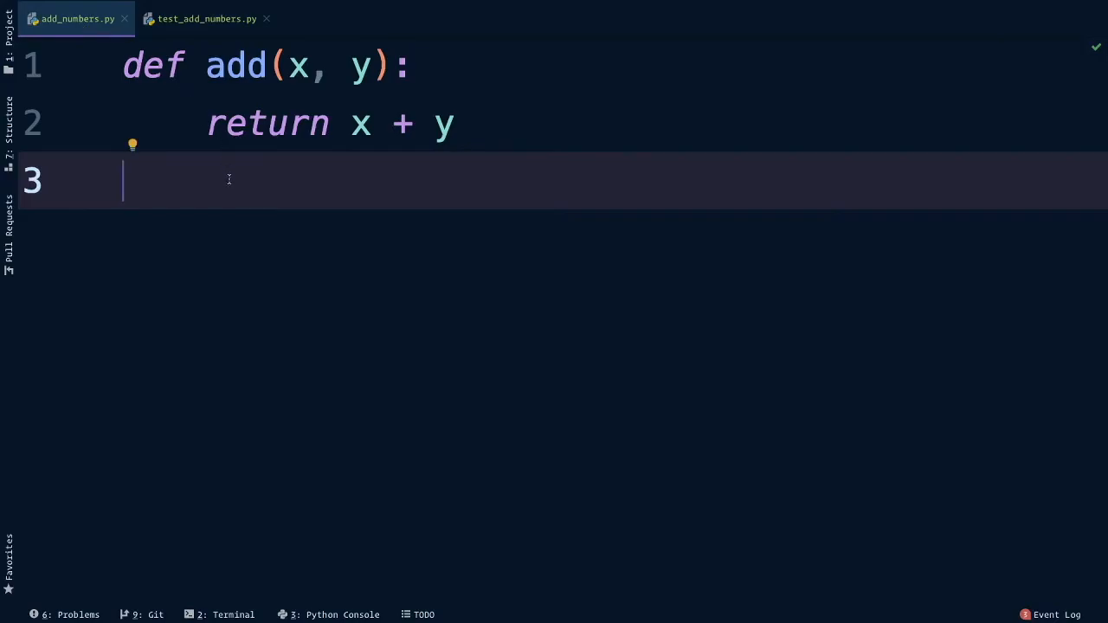
key(enter)
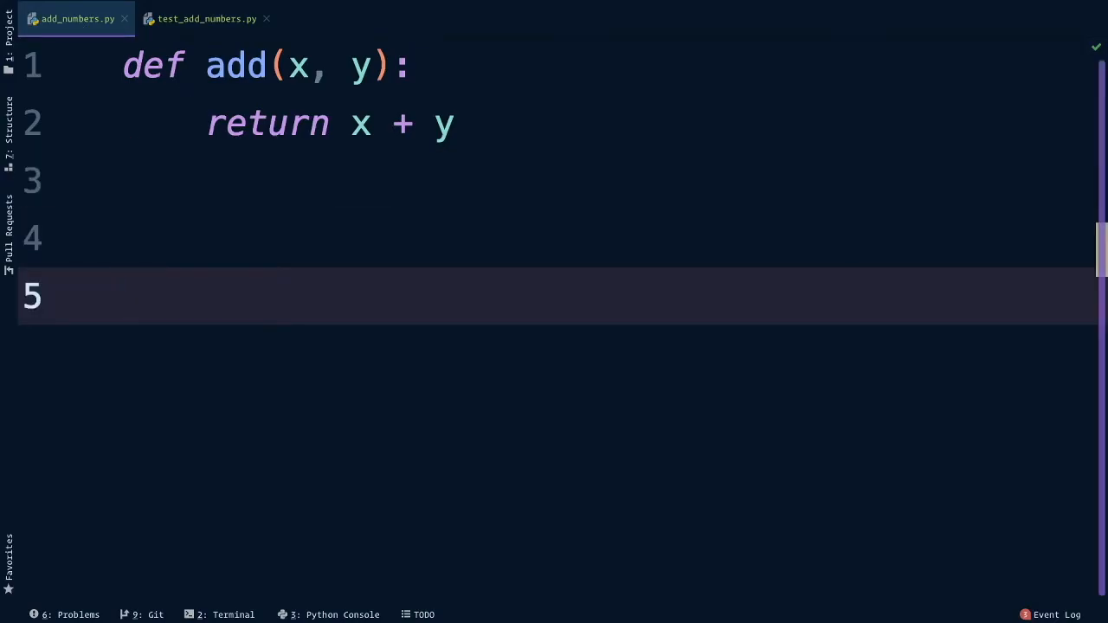
click(125, 296)
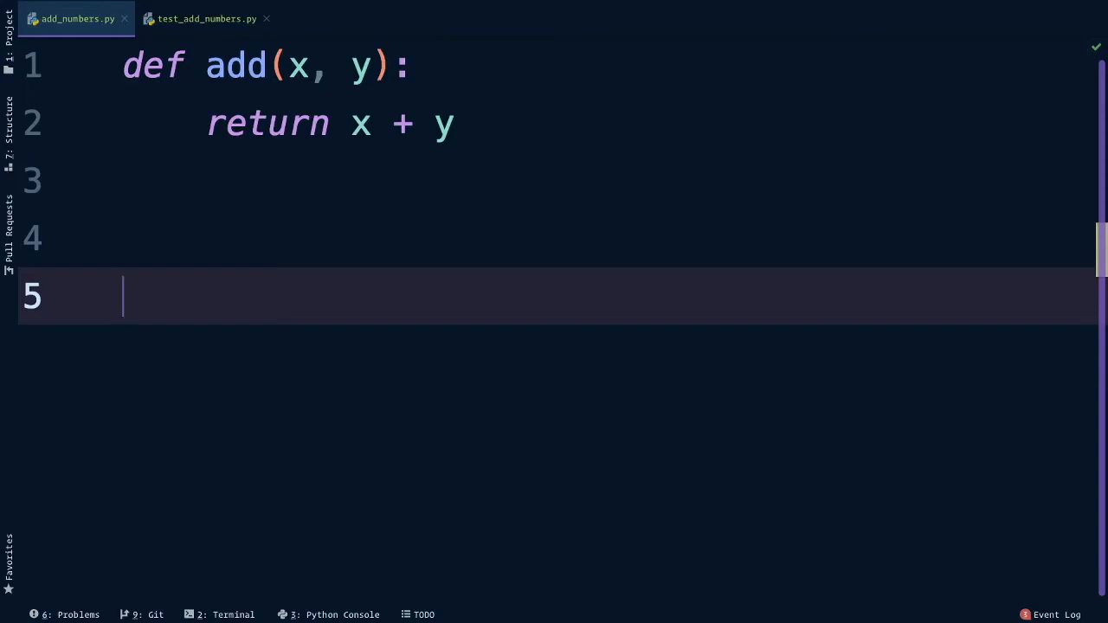
text(def)
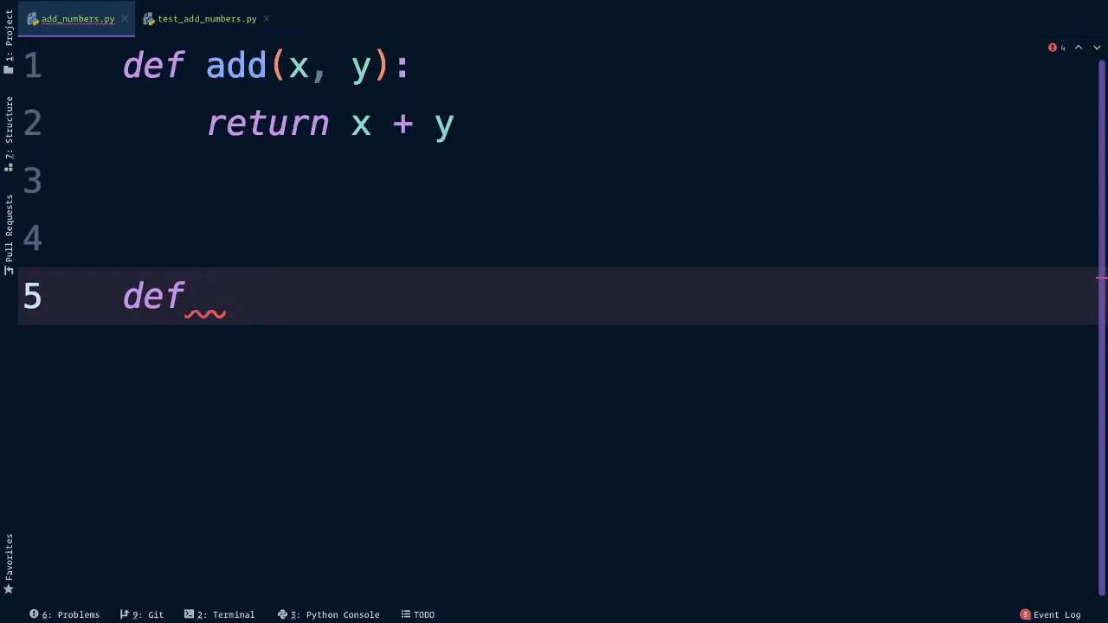
text(is_even)
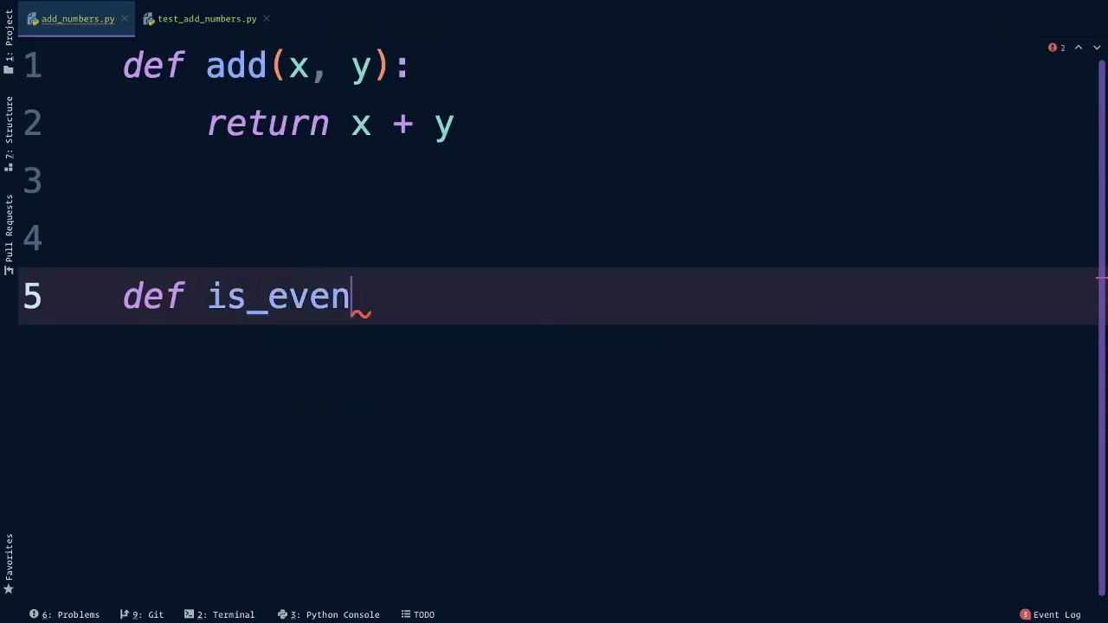
text(())
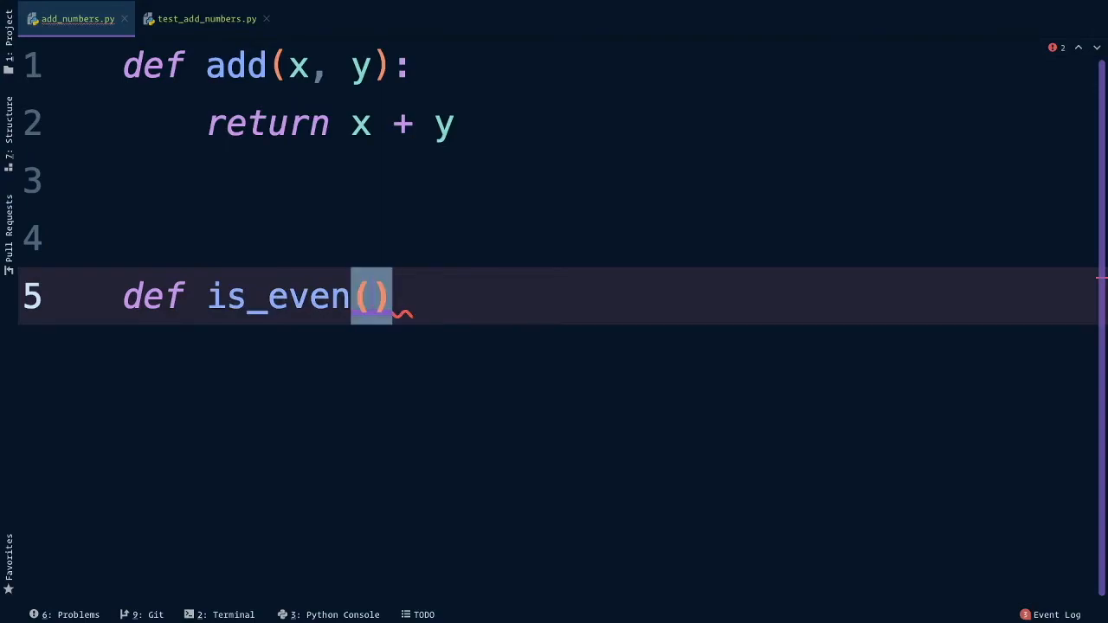
text(nu)
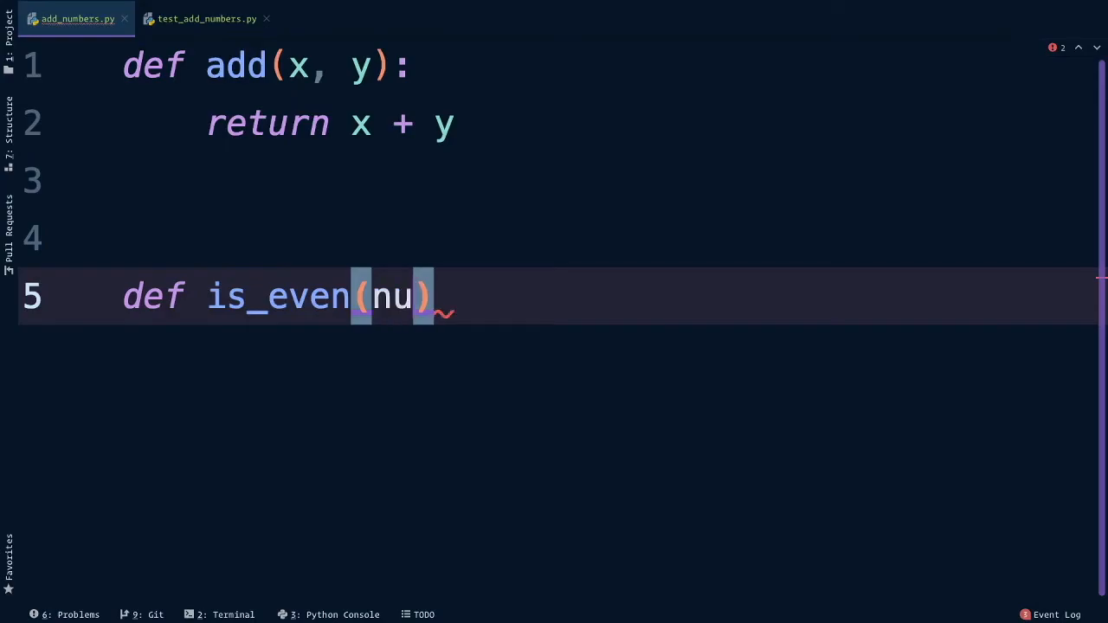
text(mb)
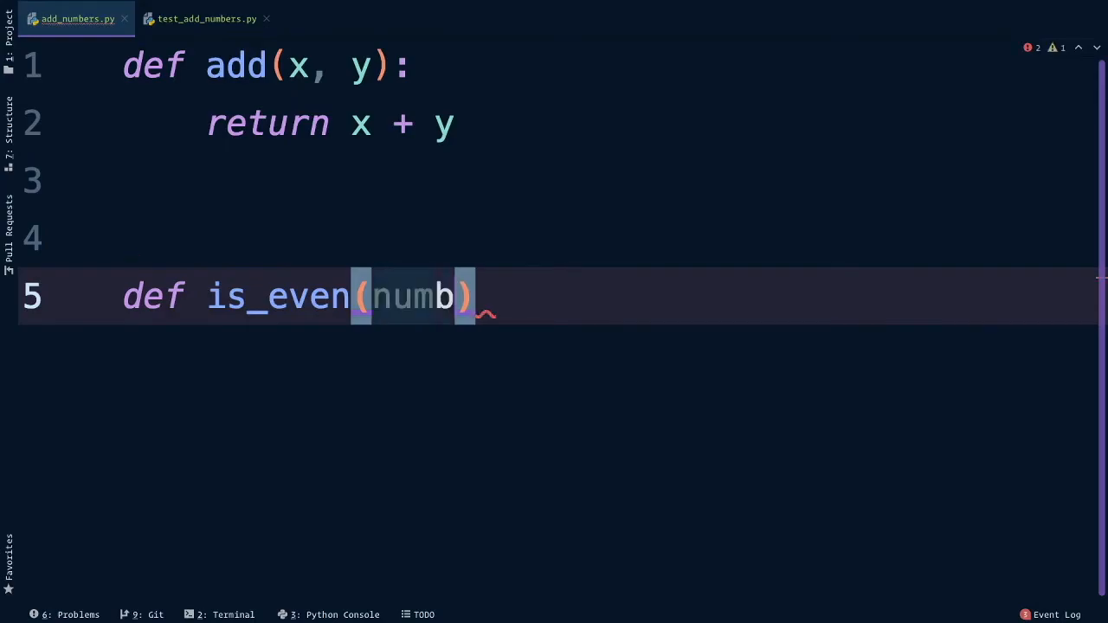
text(er)
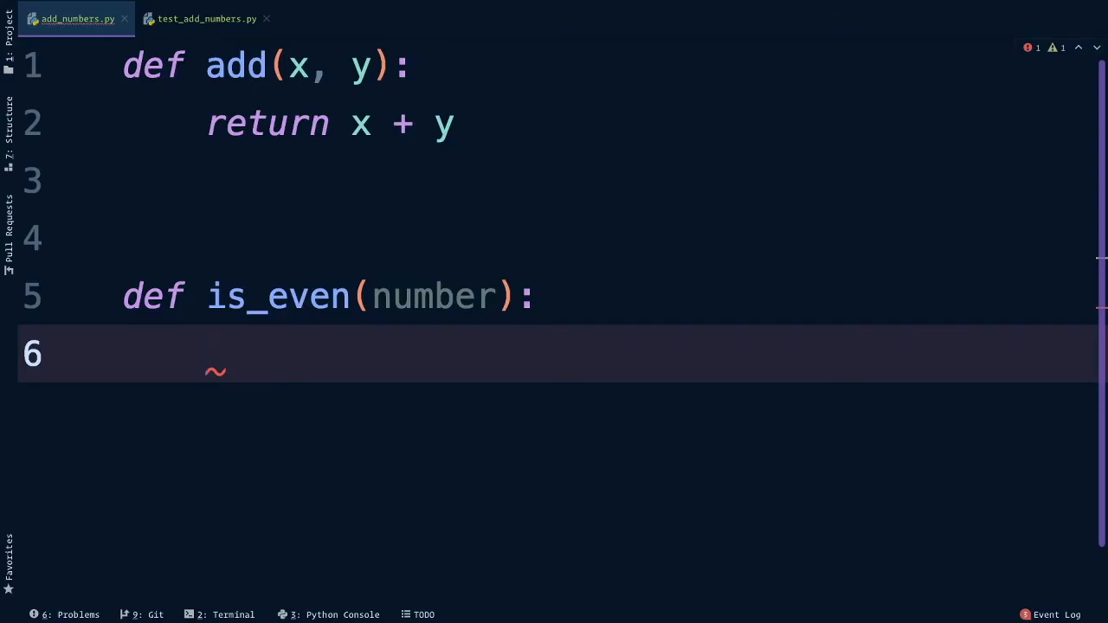
Give is_even an if number % 2 == 0 returning True, else return False, and review it.
text(if number)
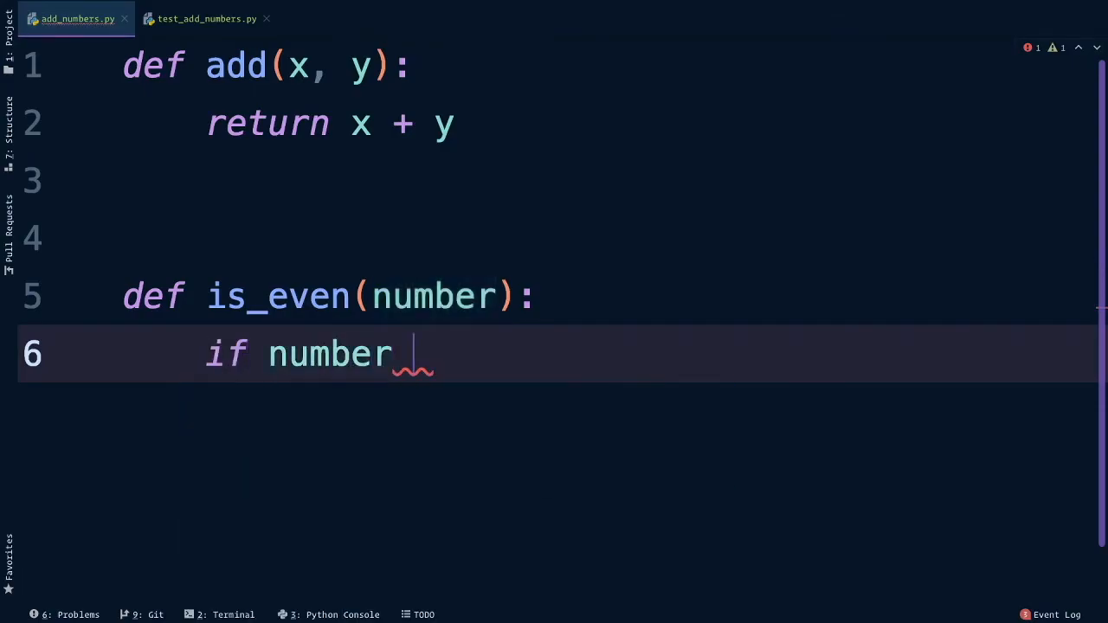
text(% 2 ==)
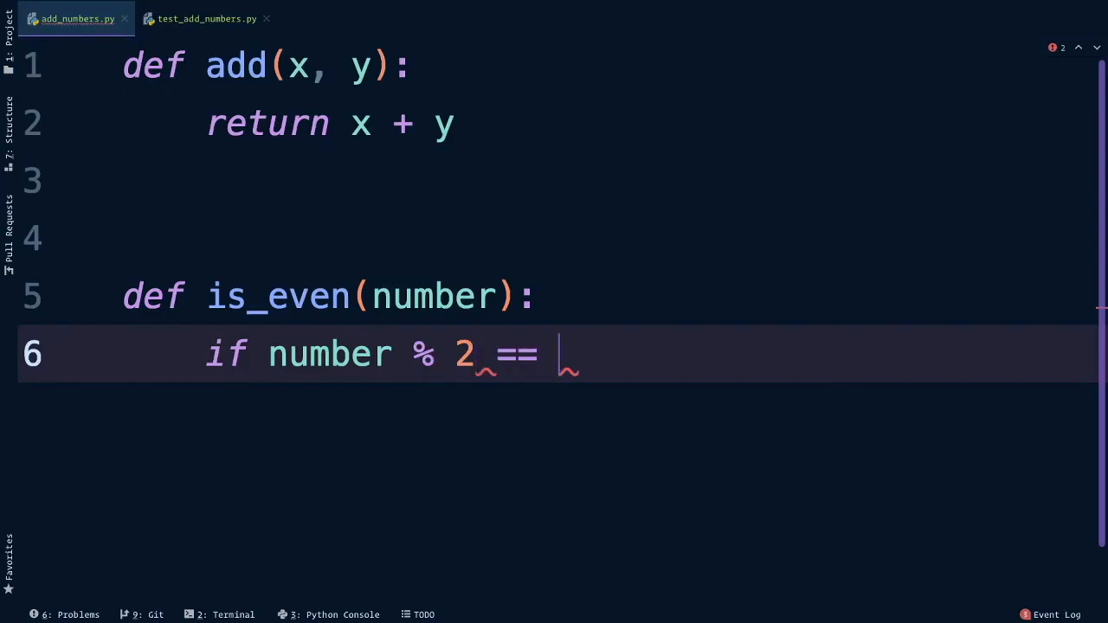
text(return True)
text(else:)
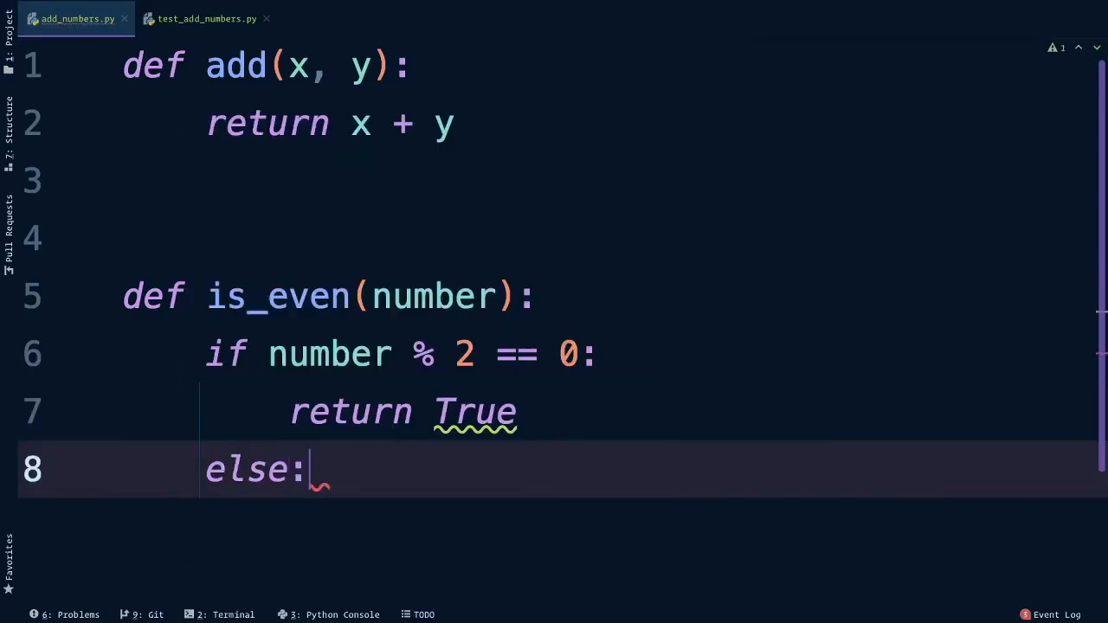
text(return False)
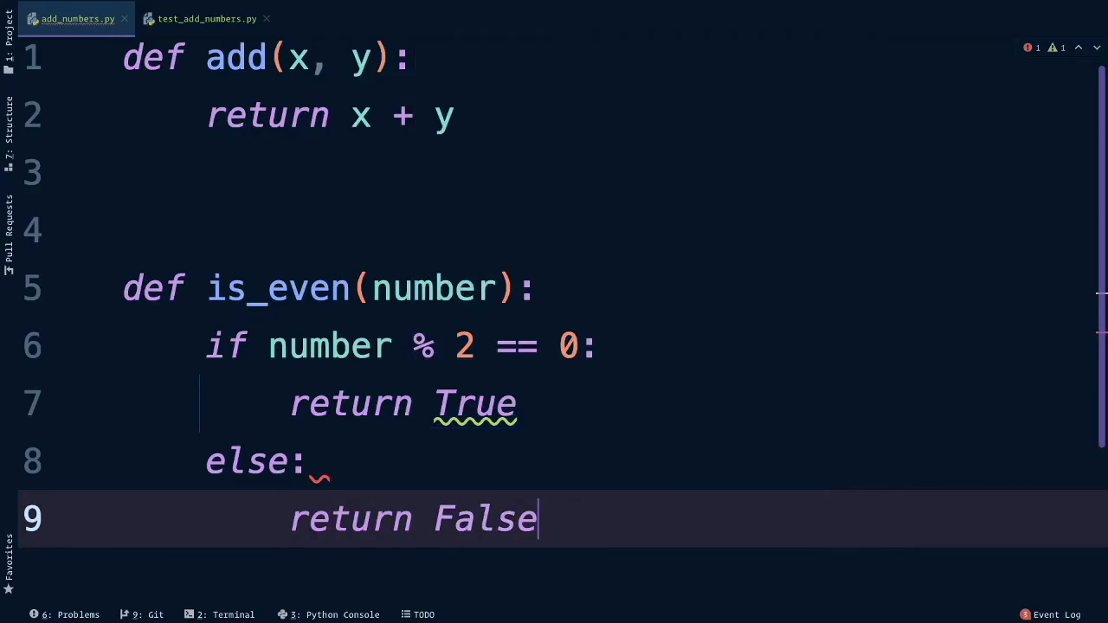
key(Return)
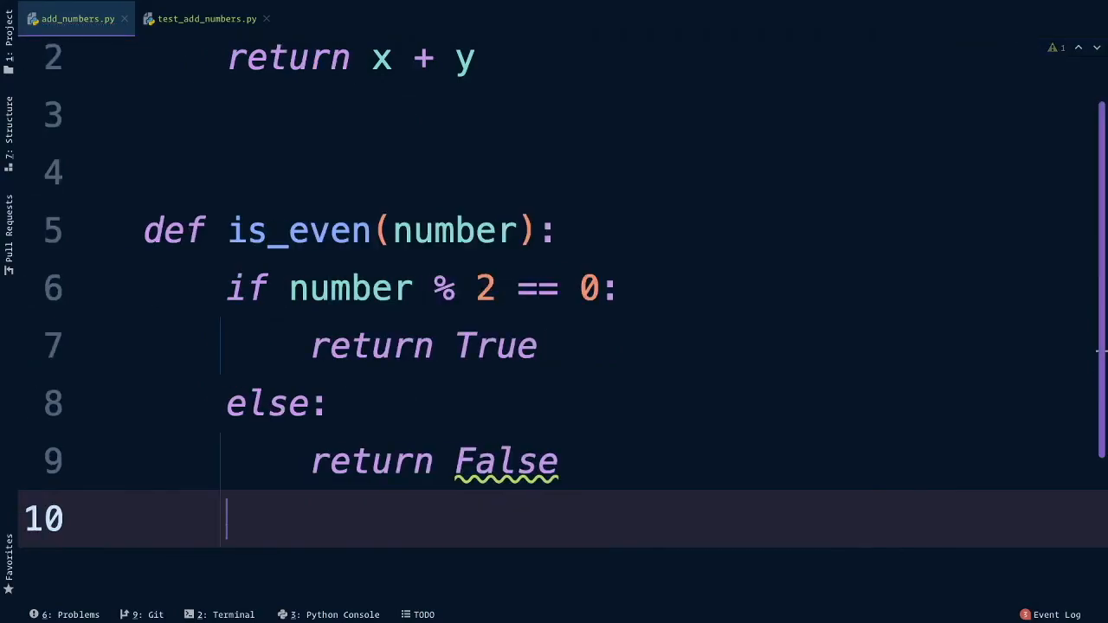
click(433, 287)
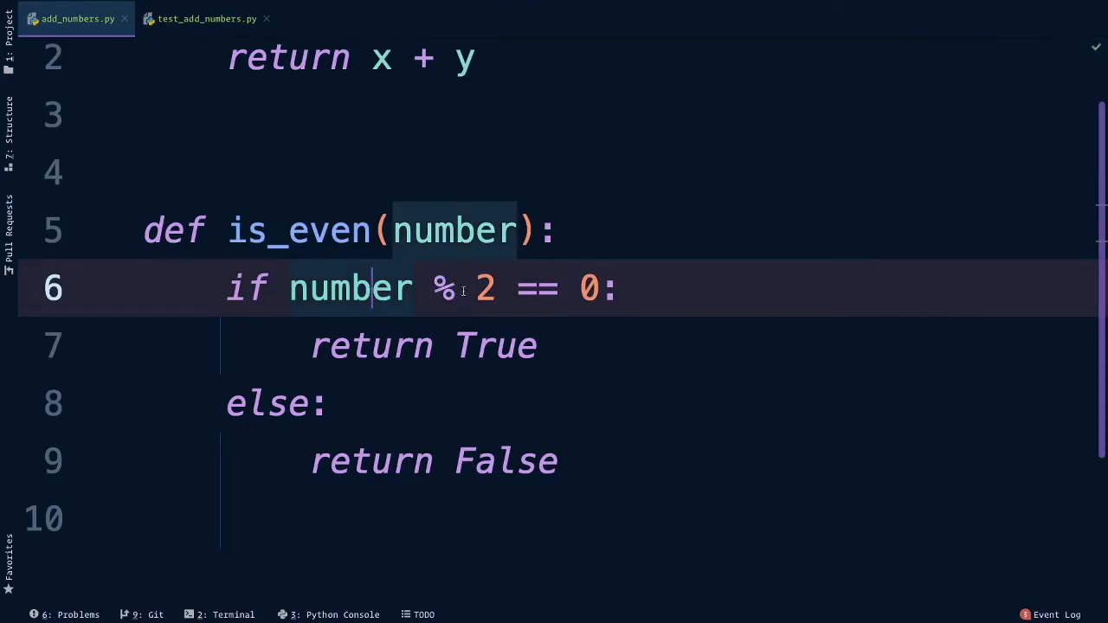
click(476, 287)
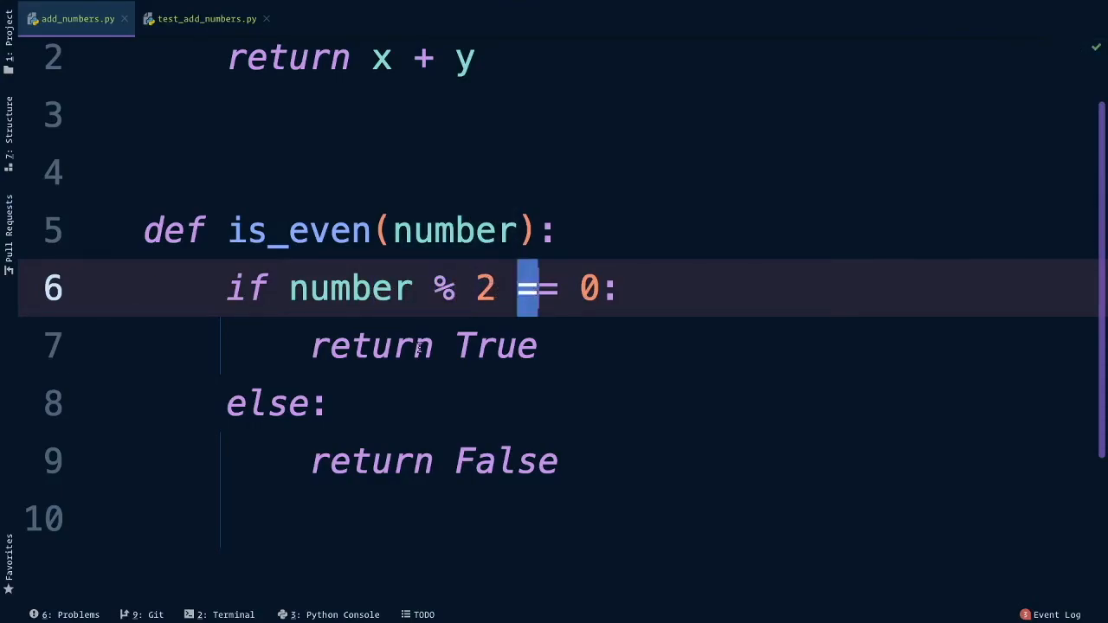
click(391, 461)
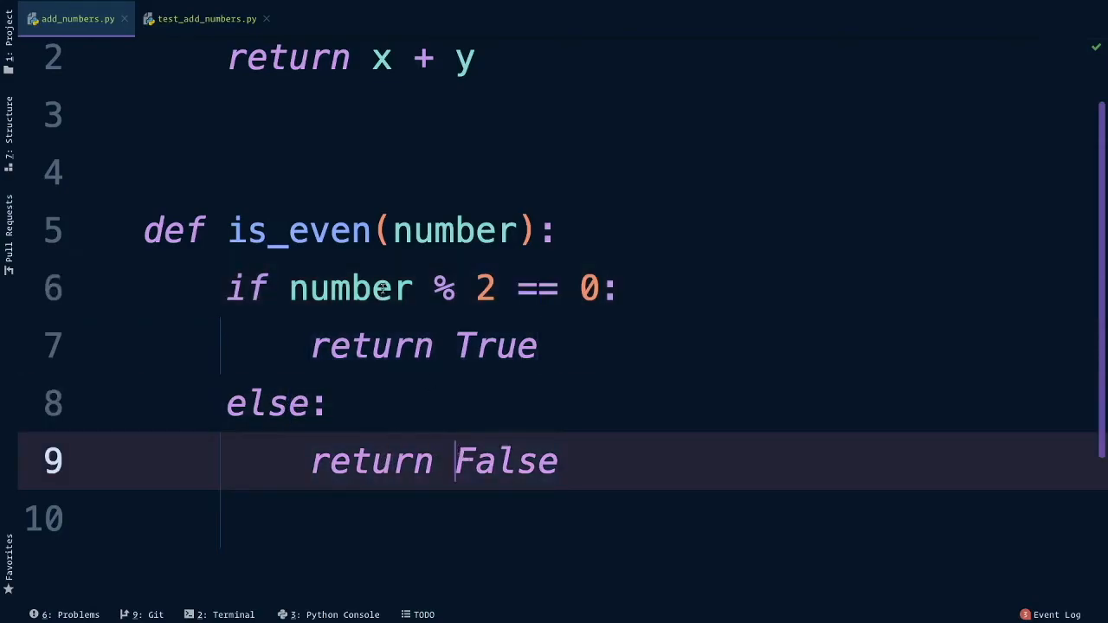
Add a '# 1/2' comment after the is_even(number) definition line.
click(471, 288)
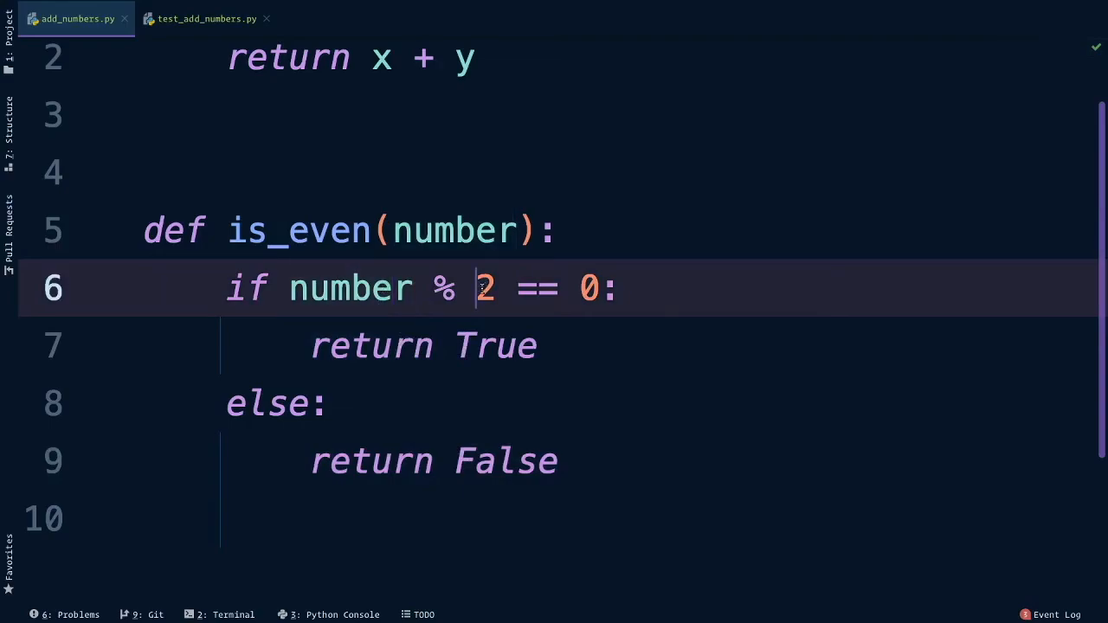
double_click(588, 287)
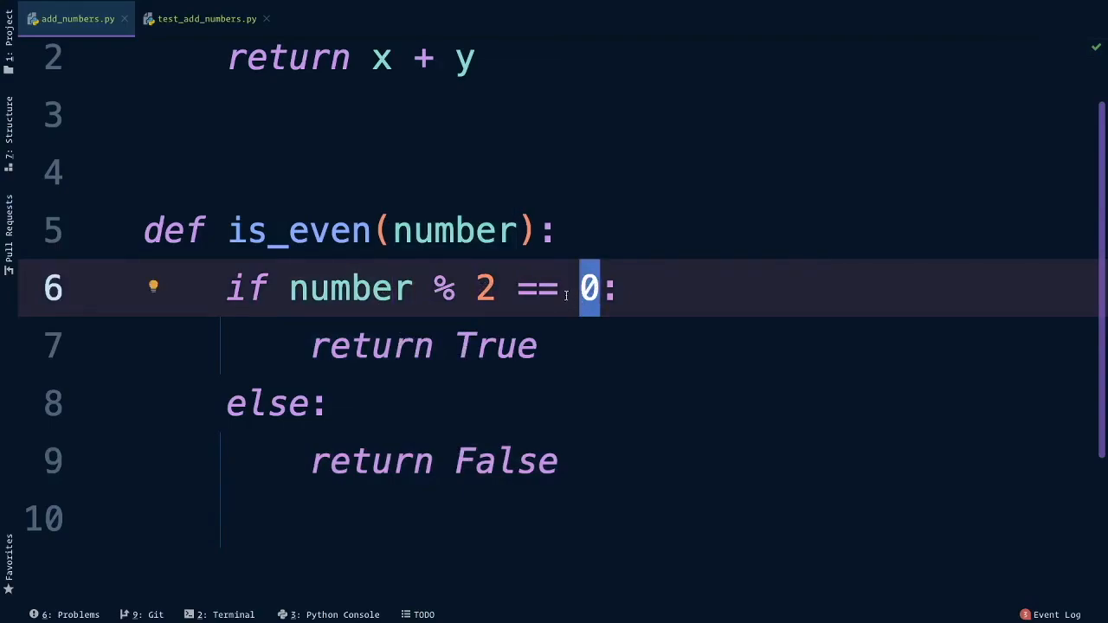
click(498, 347)
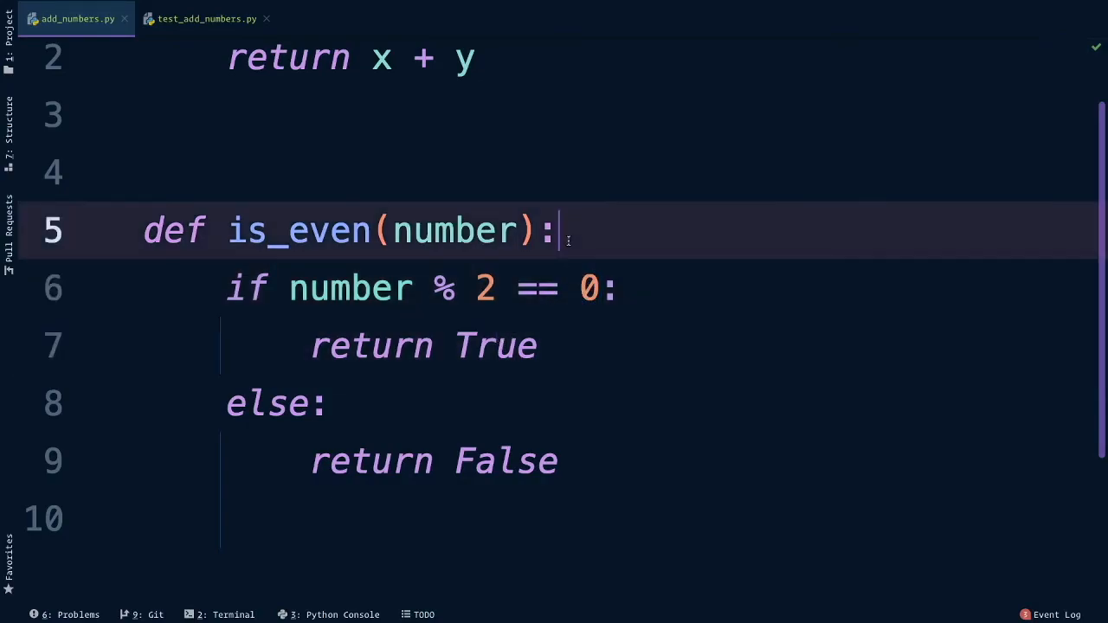
text(# 2)
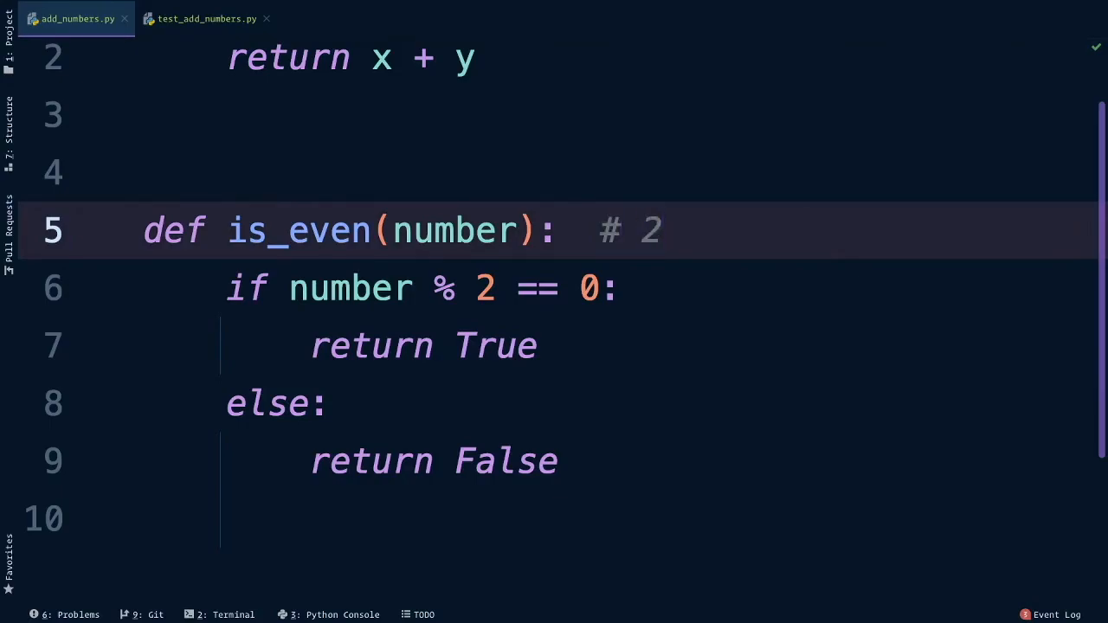
click(643, 231)
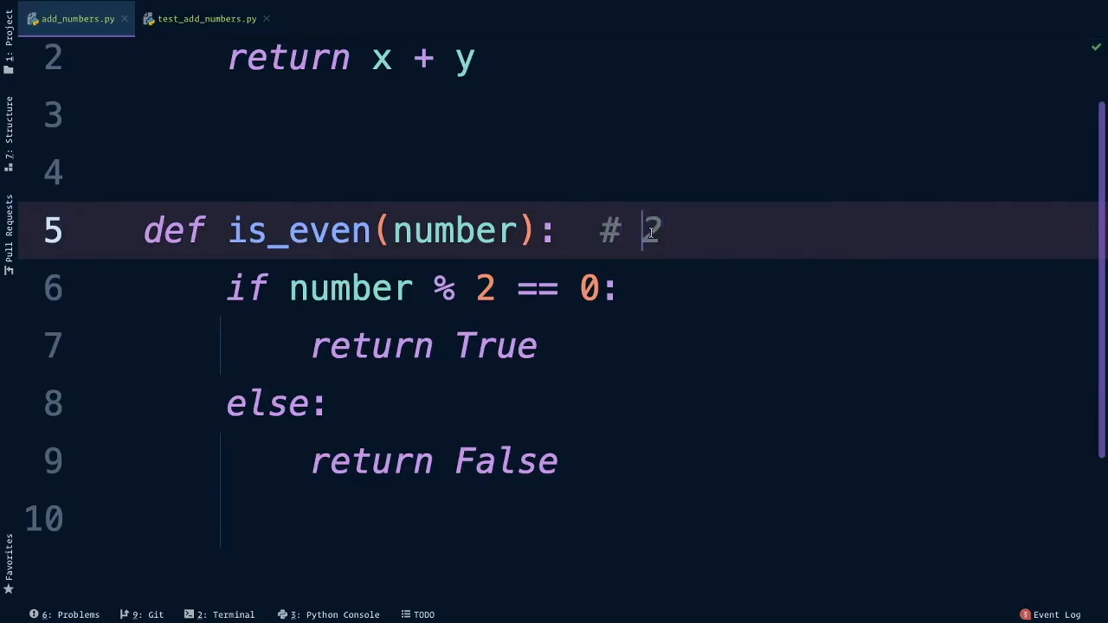
text(2)
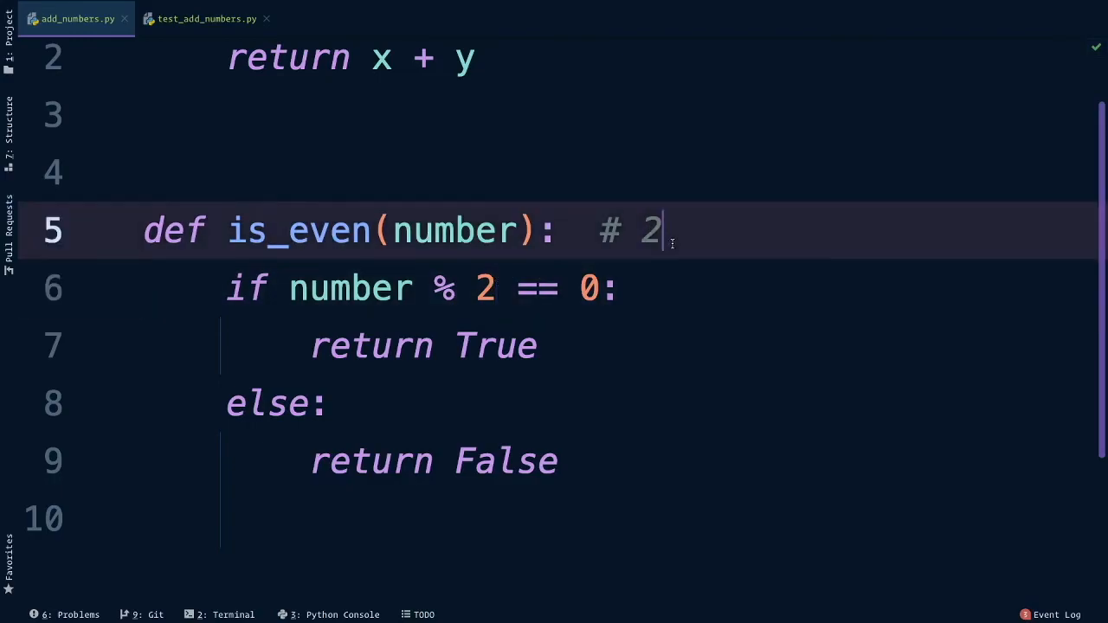
text(/2)
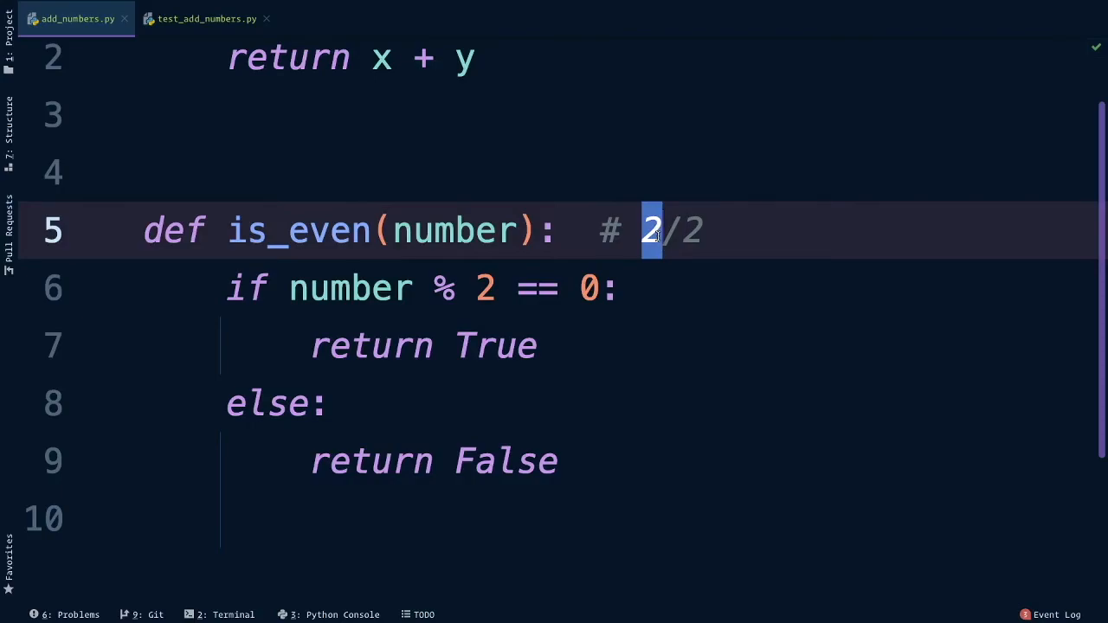
text(1)
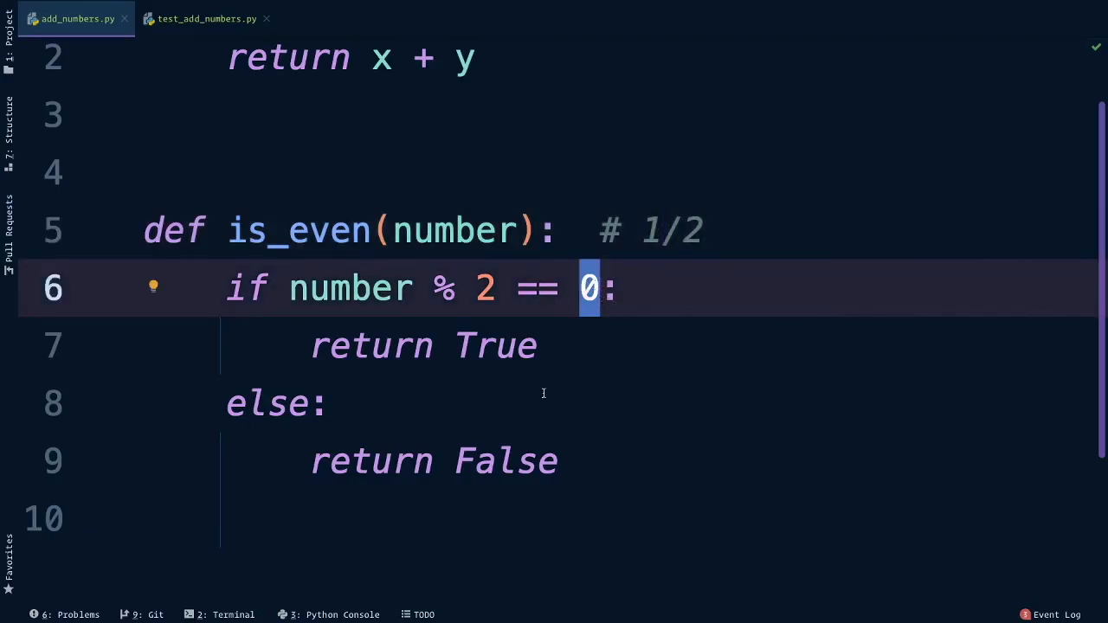
Review the else branch of is_even, then return to test_add_numbers.py.
double_click(372, 460)
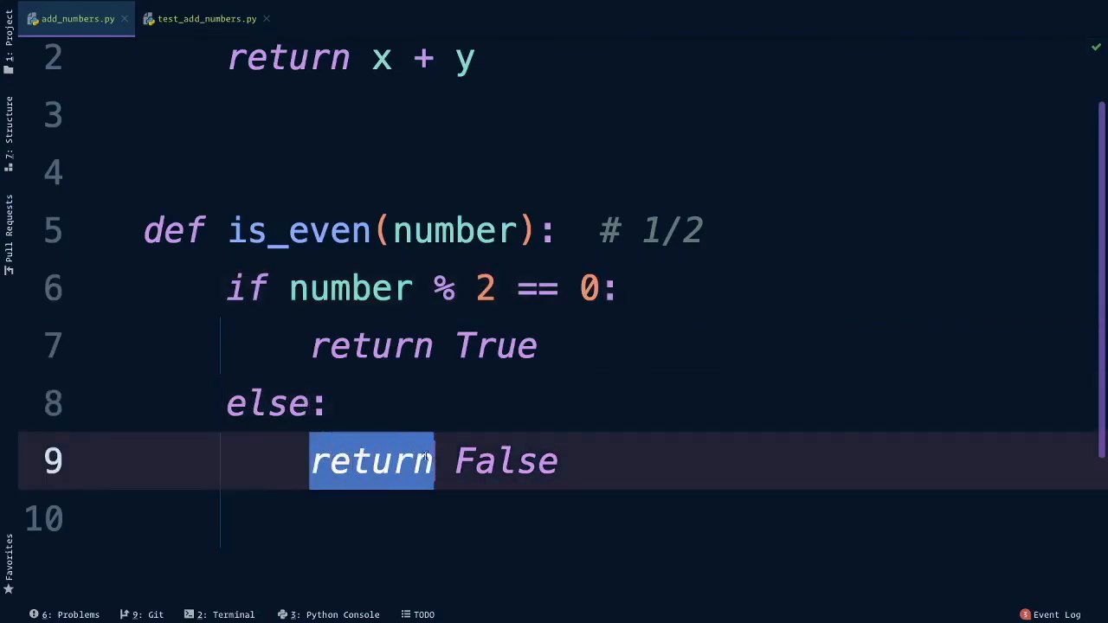
click(372, 518)
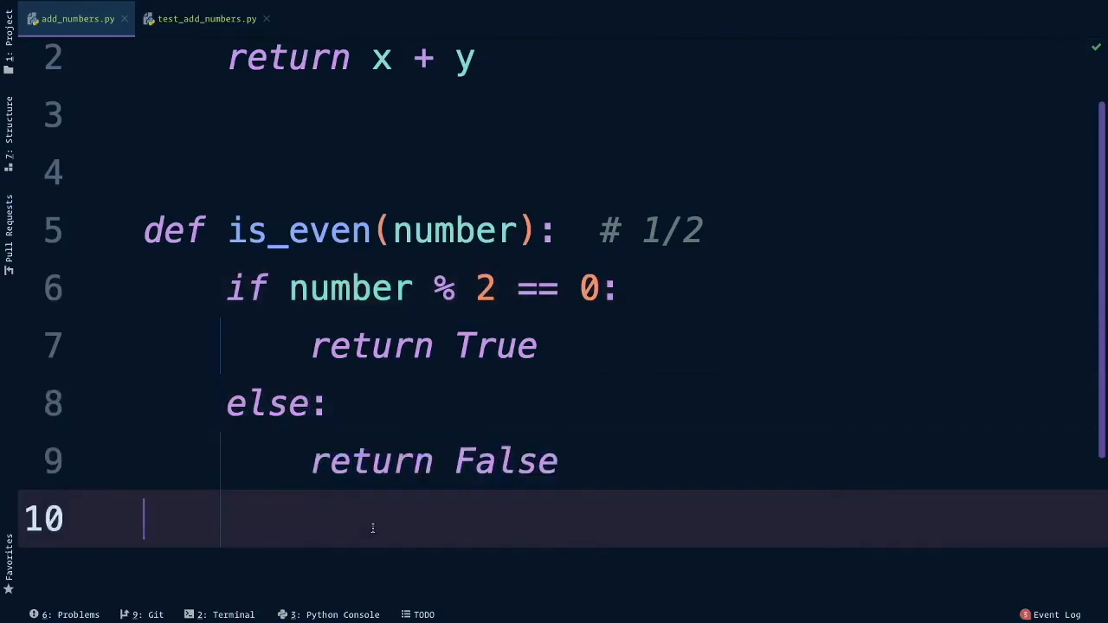
mouse_move(284, 138)
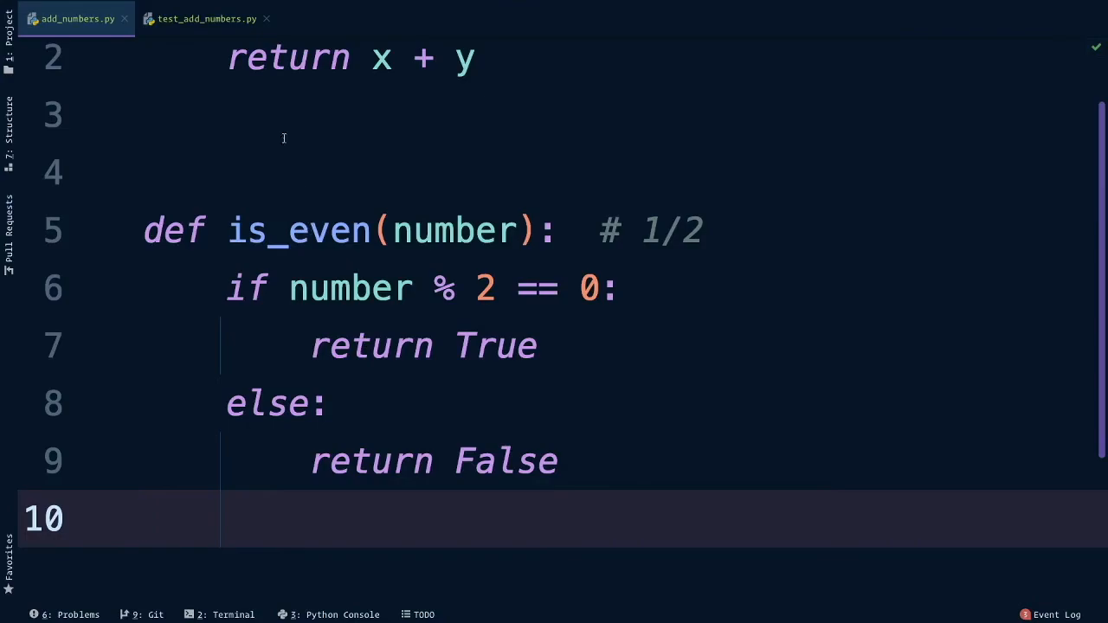
click(206, 19)
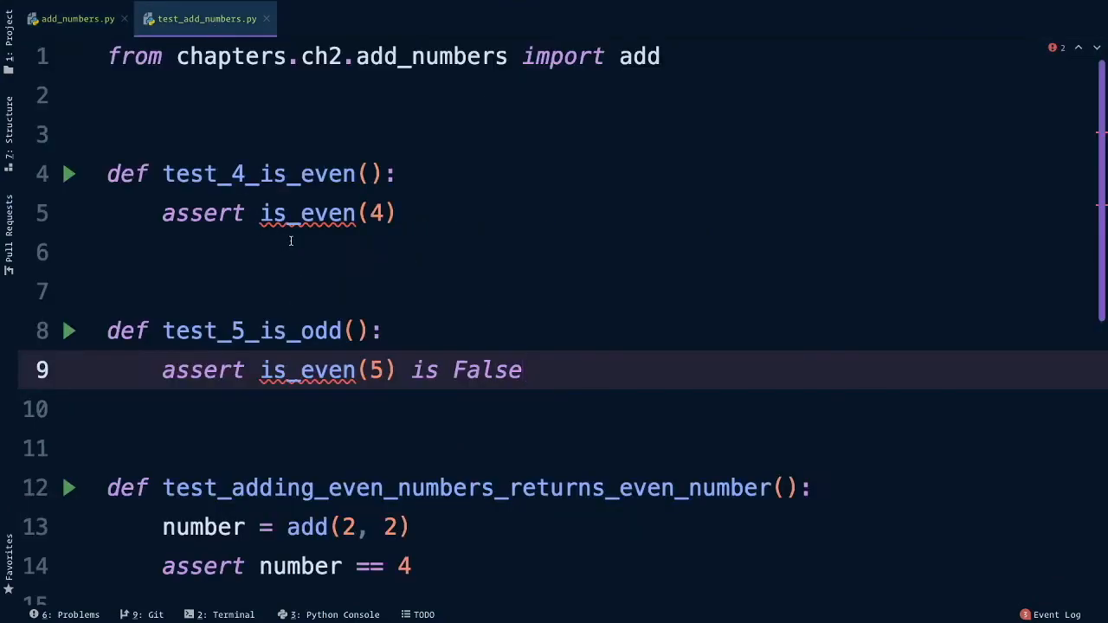
Import is_even from chapters.ch2.add_numbers via quick-fix and run test_4_is_even; it passes.
click(286, 252)
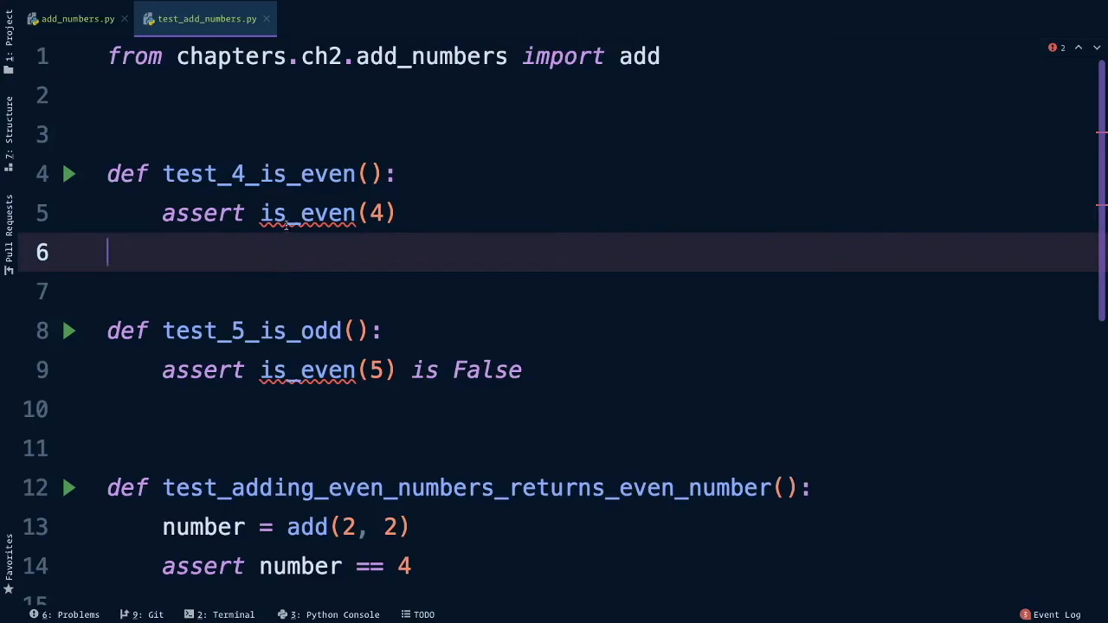
mouse_move(308, 213)
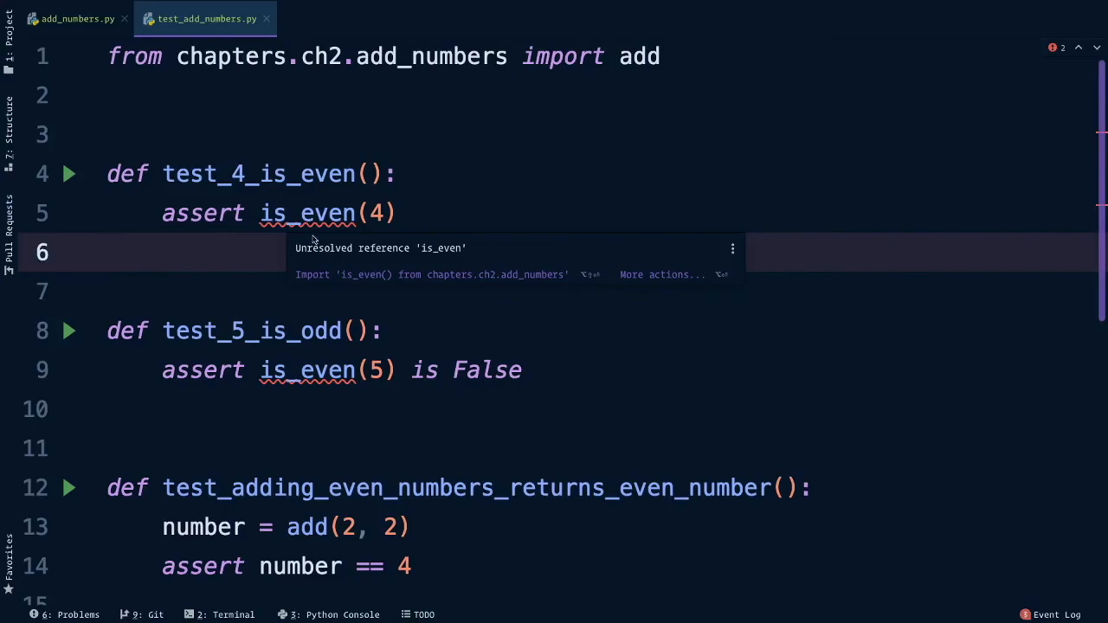
mouse_move(370, 281)
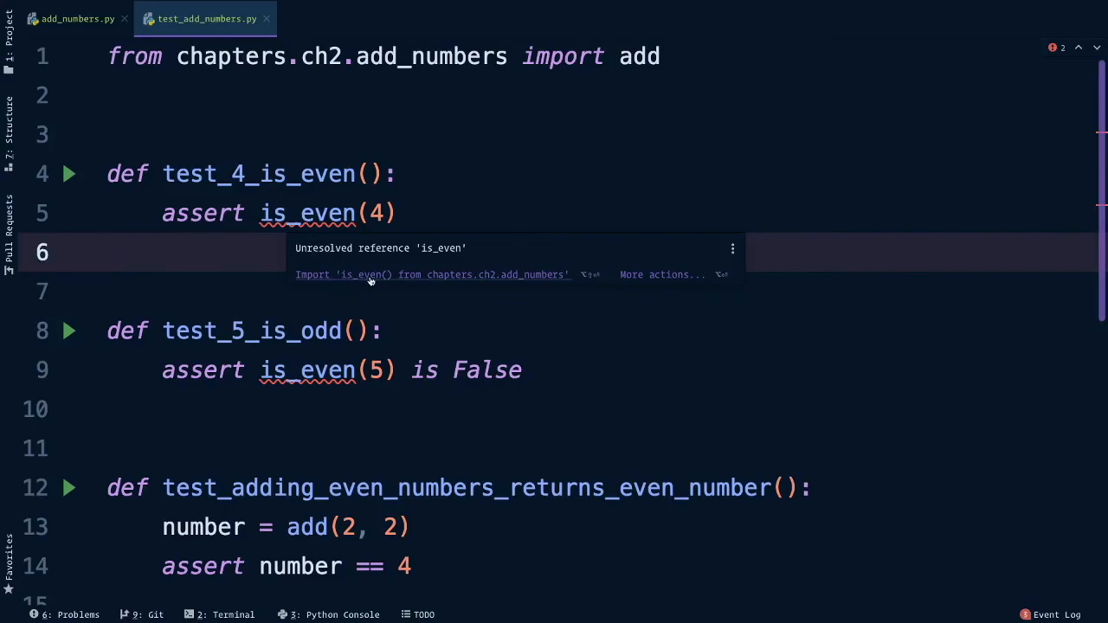
mouse_move(506, 277)
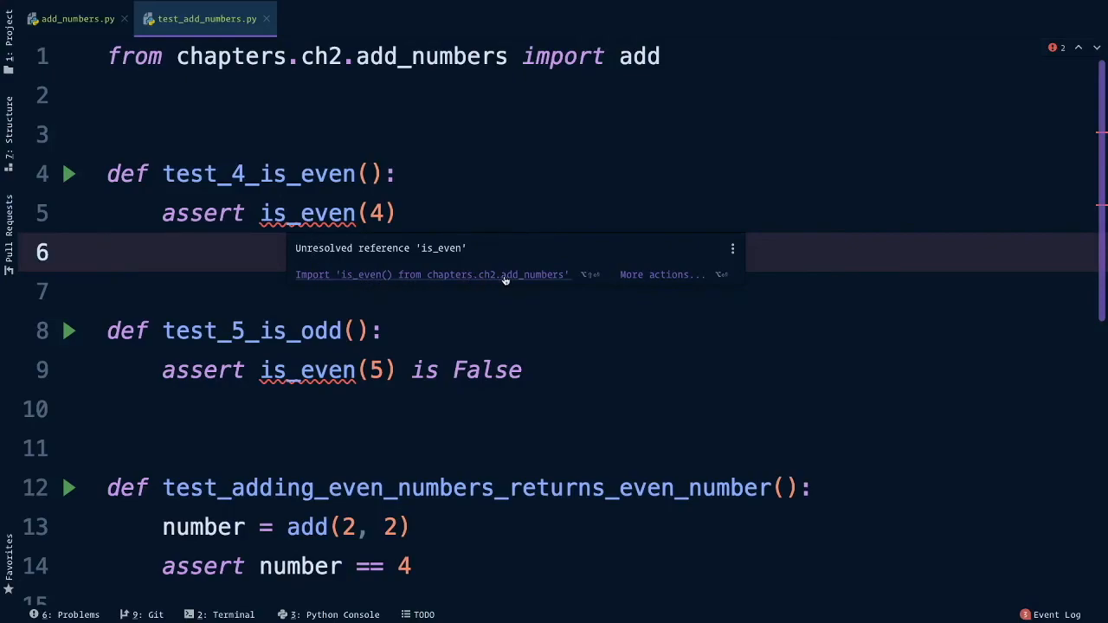
click(433, 273)
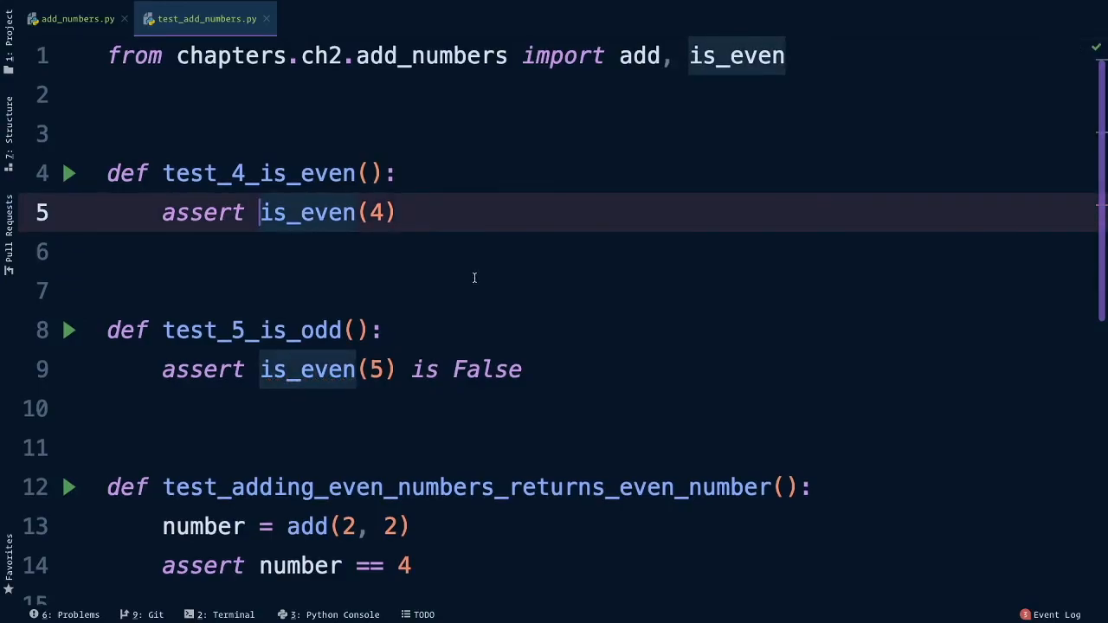
mouse_move(180, 241)
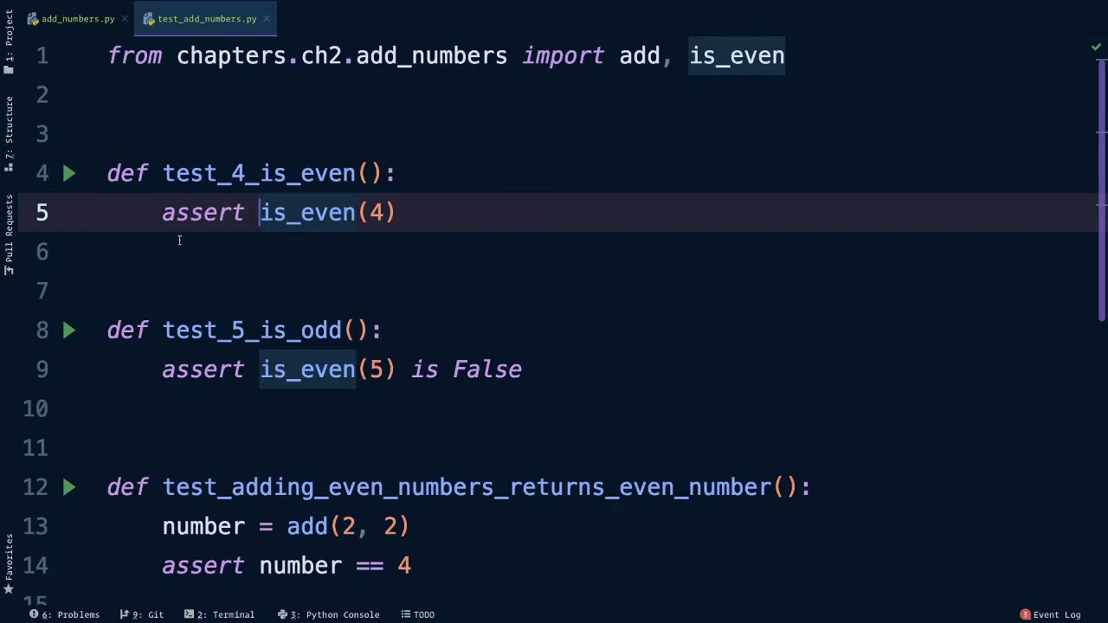
click(69, 173)
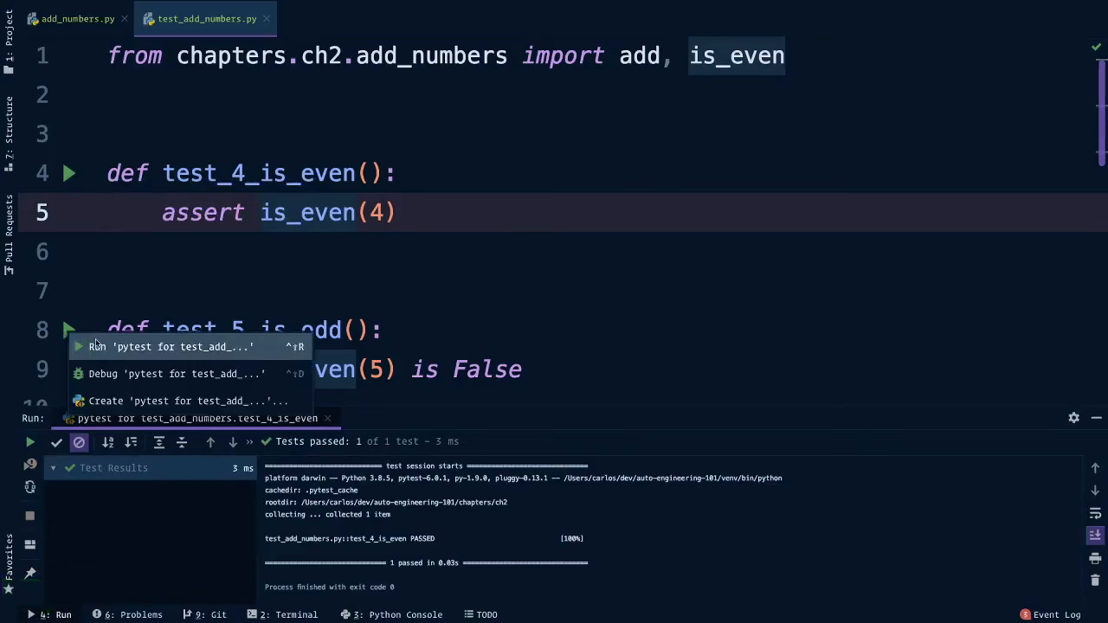
Run test_5_is_odd from the gutter arrow, confirm it passes, and close the run output.
click(170, 346)
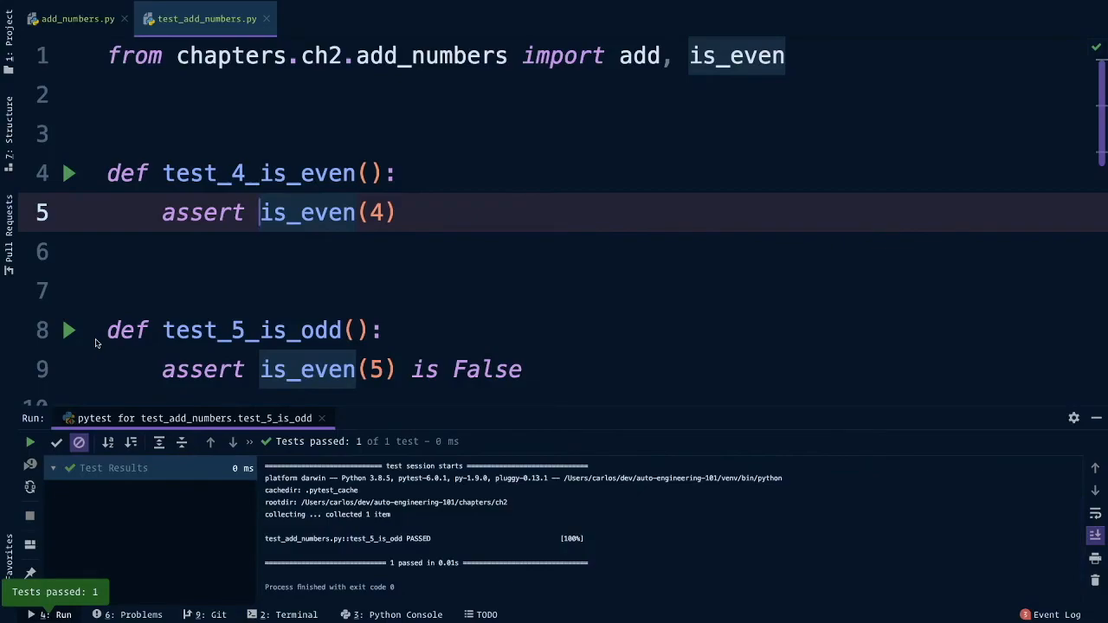
mouse_move(147, 350)
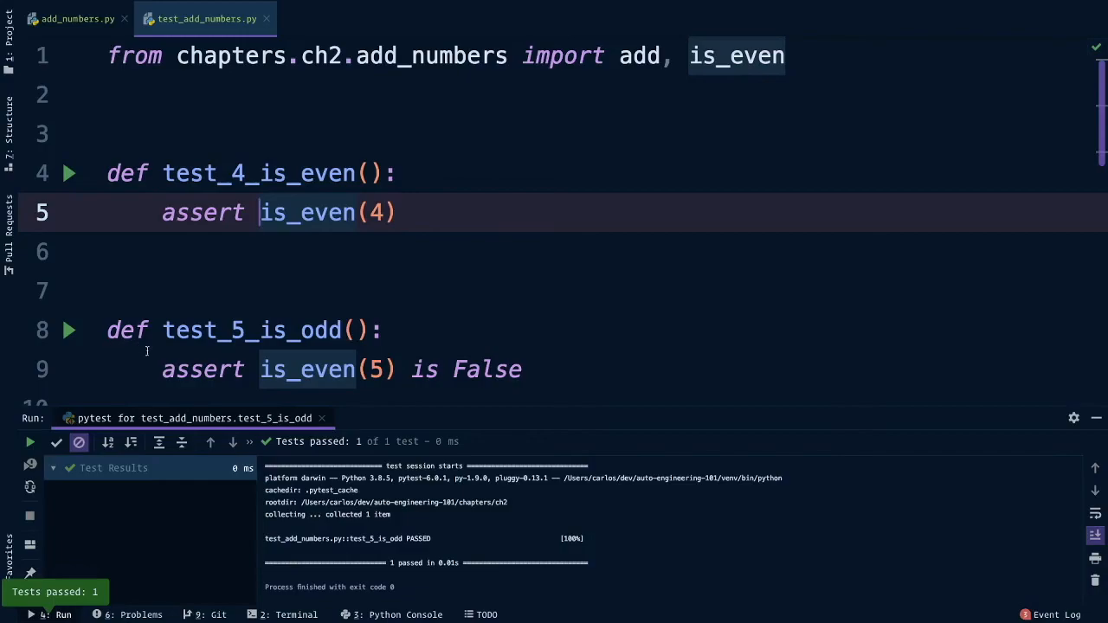
click(322, 417)
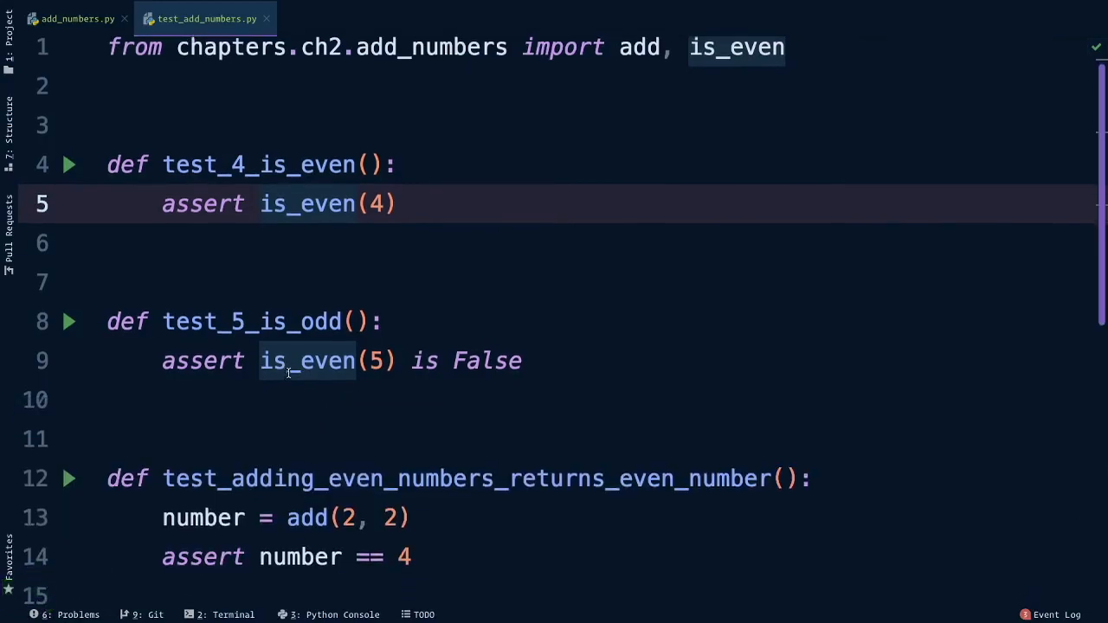
Add assert is_even(number) at the end of the even-numbers add test.
scroll(down, 3)
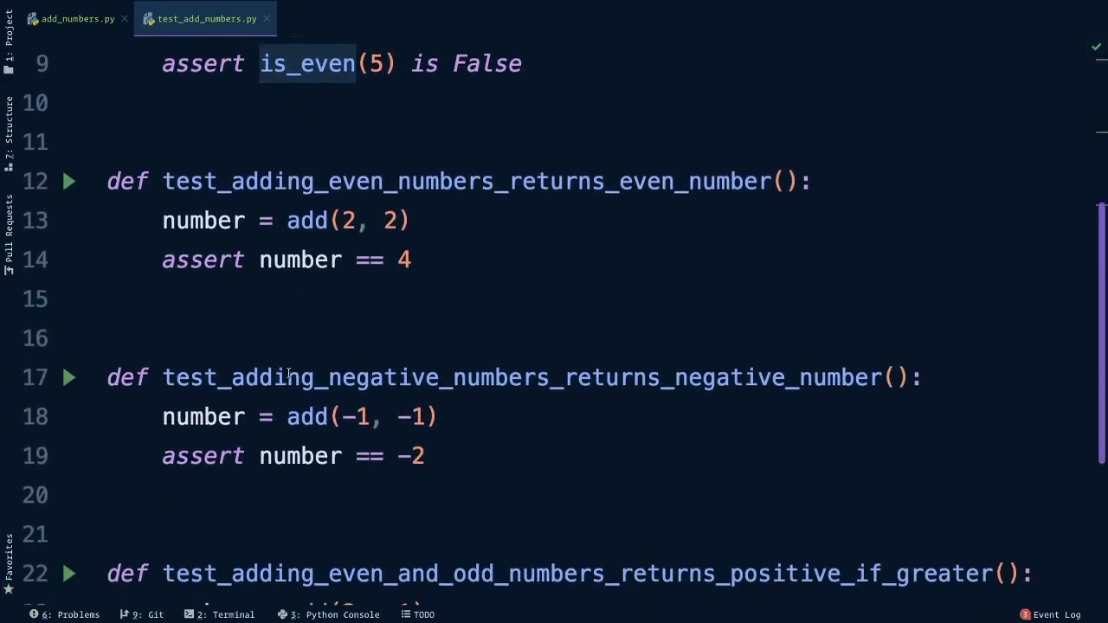
scroll(down, 3)
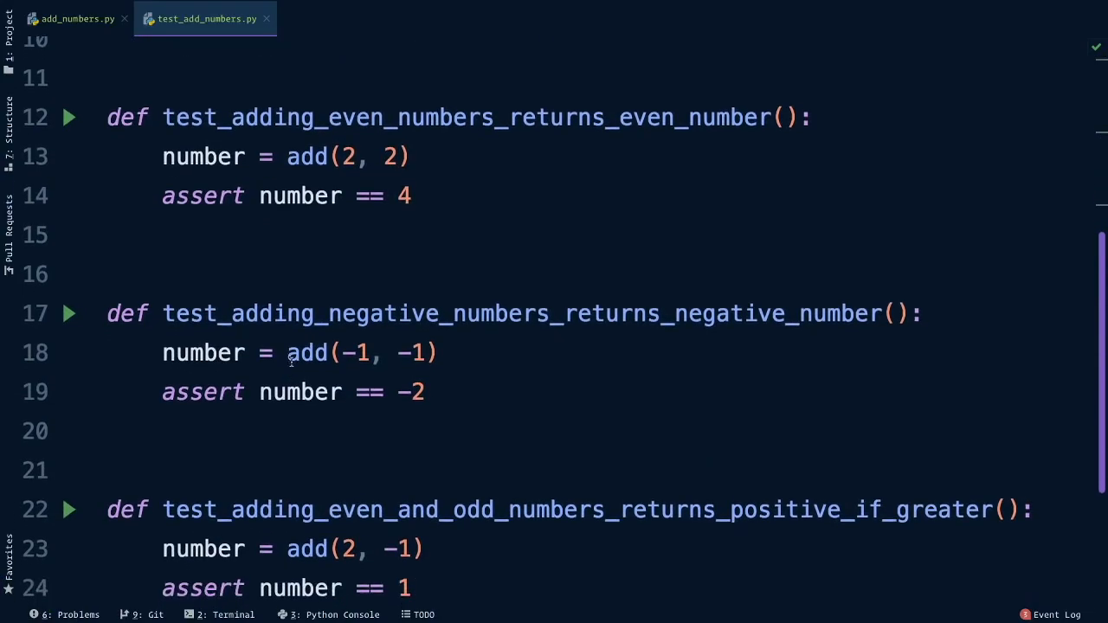
click(315, 196)
text(assert)
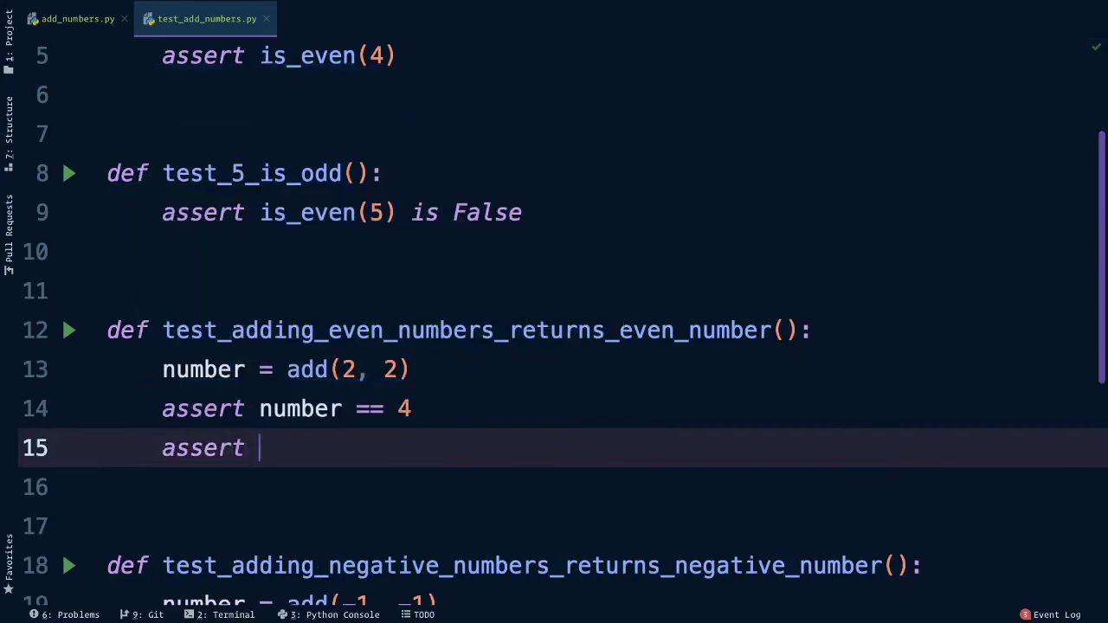
text(is_even(number)
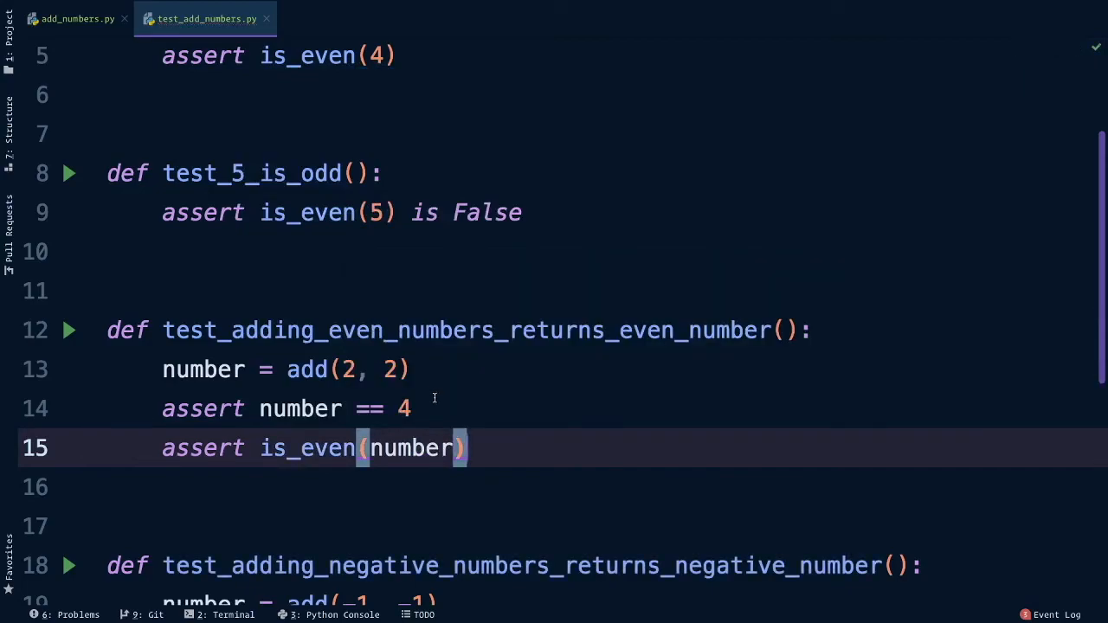
Add assert is_even(number) is False to the negative-numbers test and select 'positive' in the next test name.
scroll(down, 3)
text(assert)
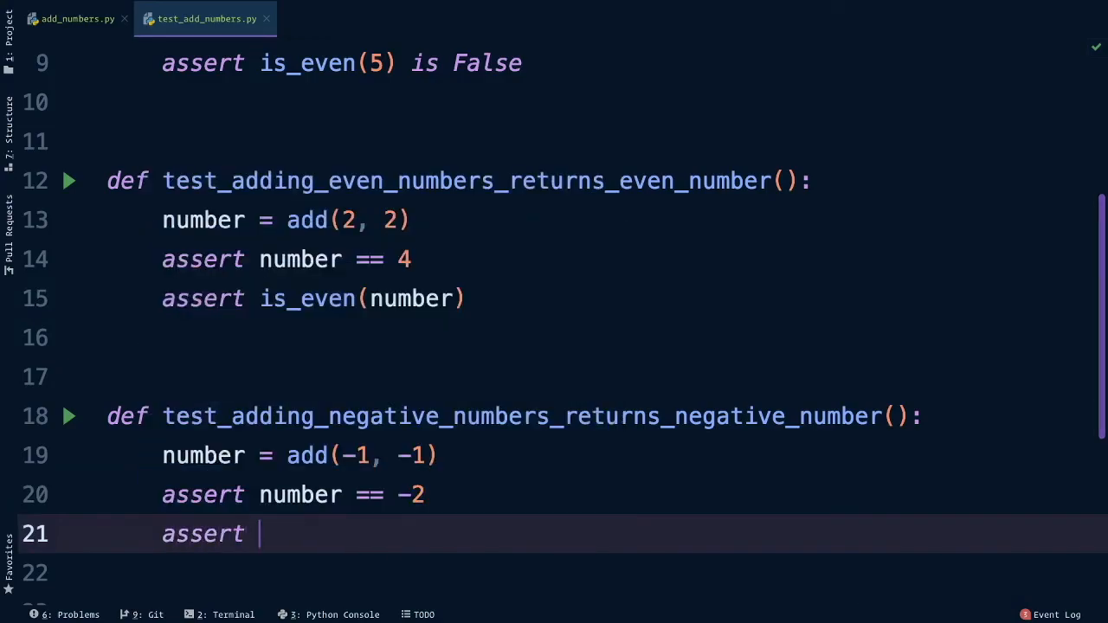
text(is_even(number) is)
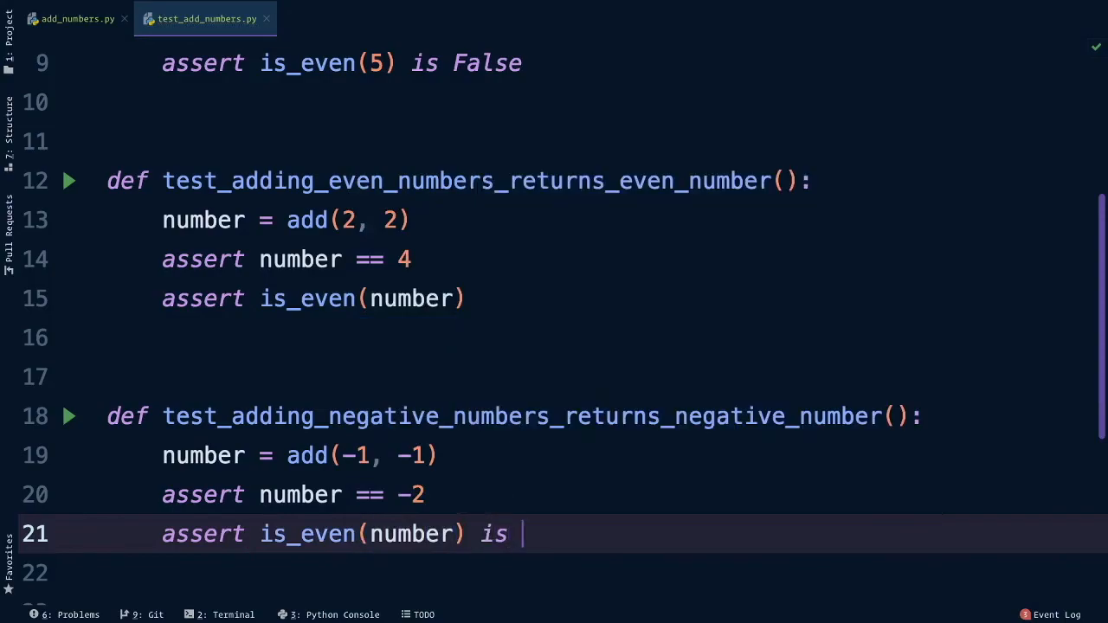
text(False)
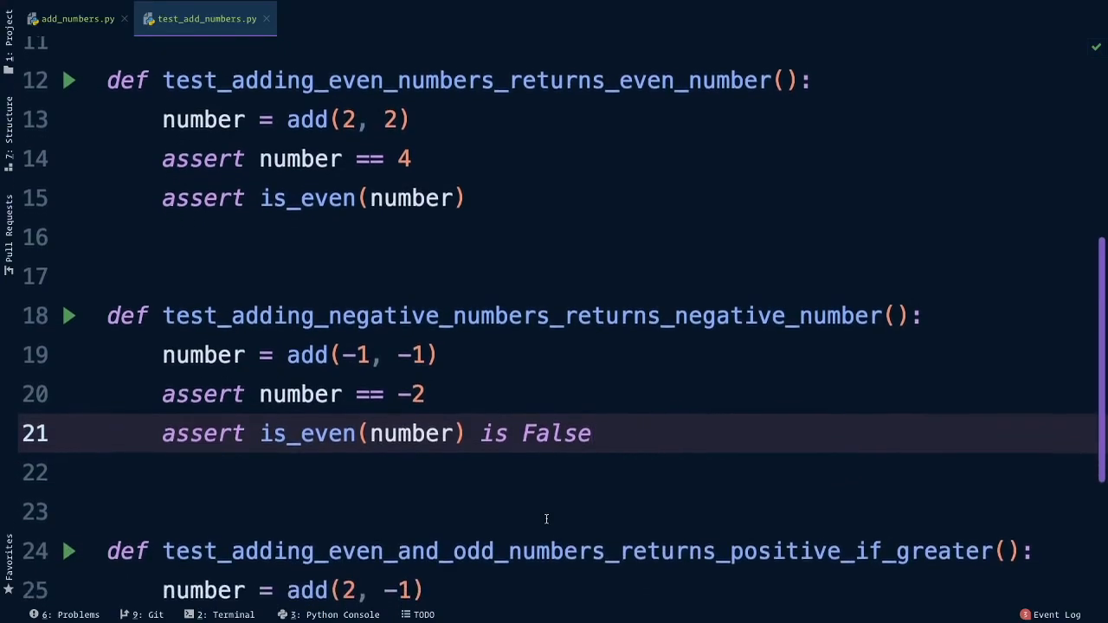
scroll(down, 3)
text(assert number == 1)
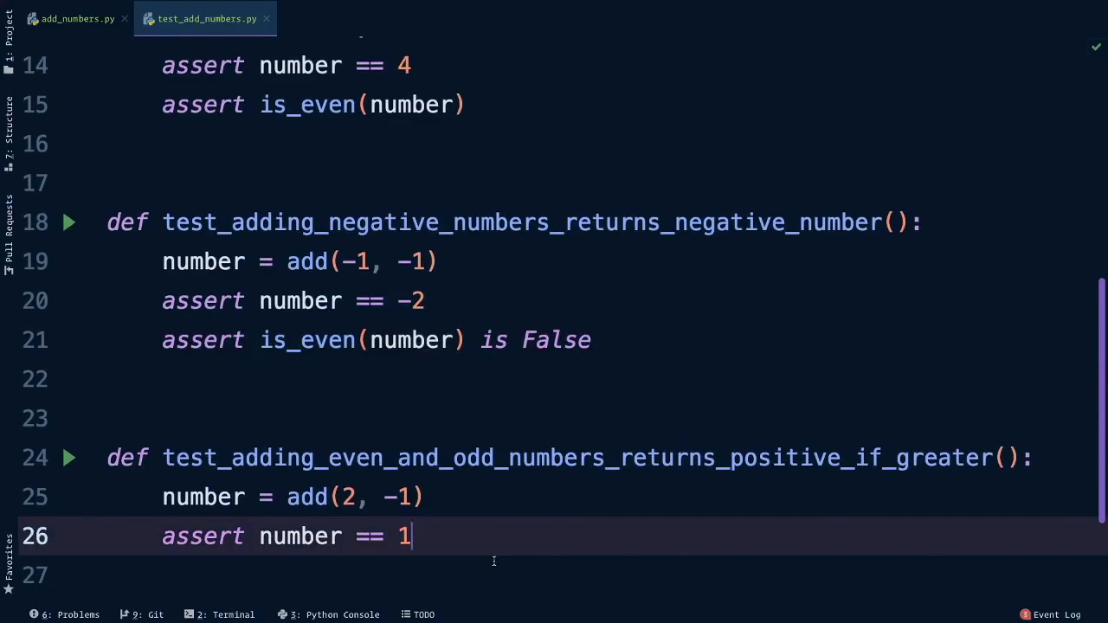
mouse_move(779, 457)
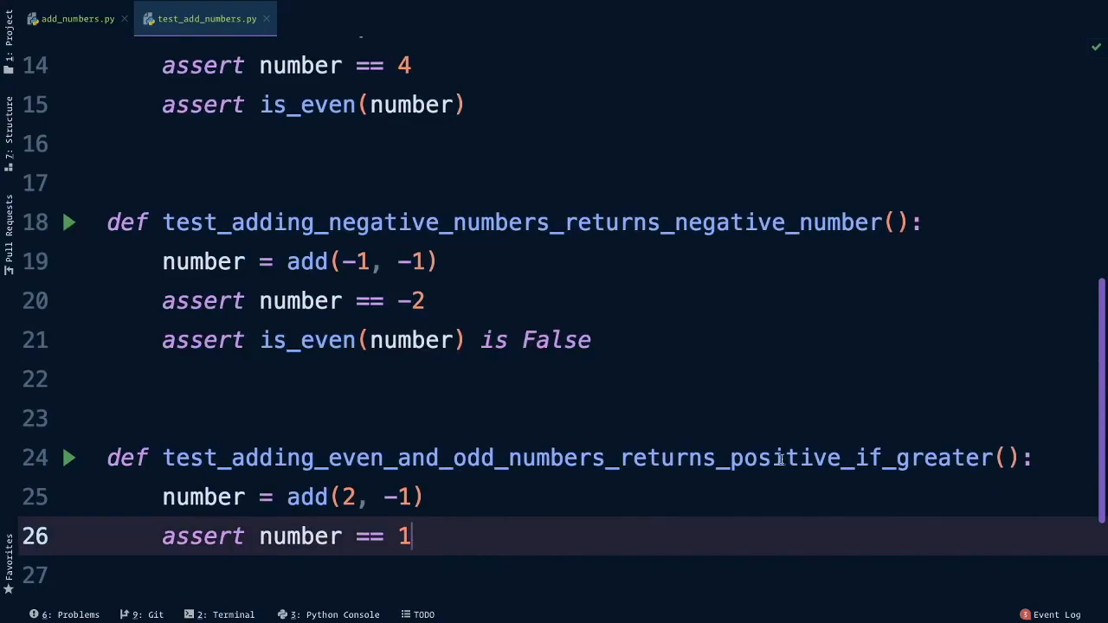
double_click(780, 458)
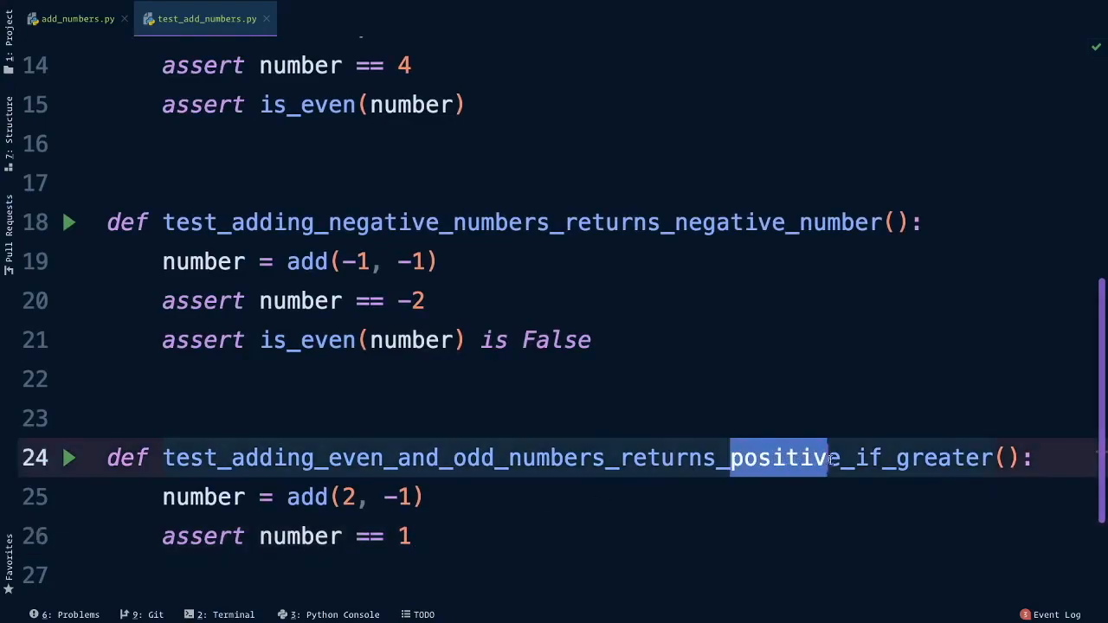